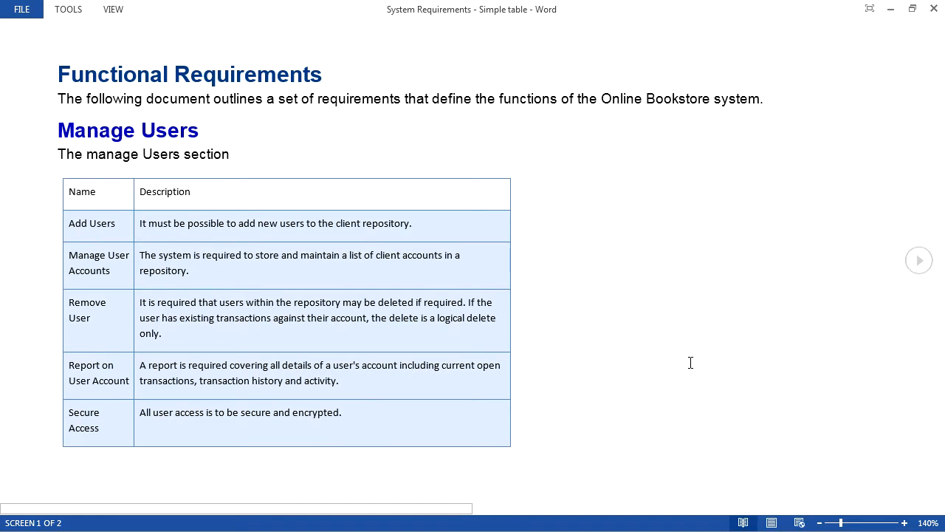
mouse_move(712, 353)
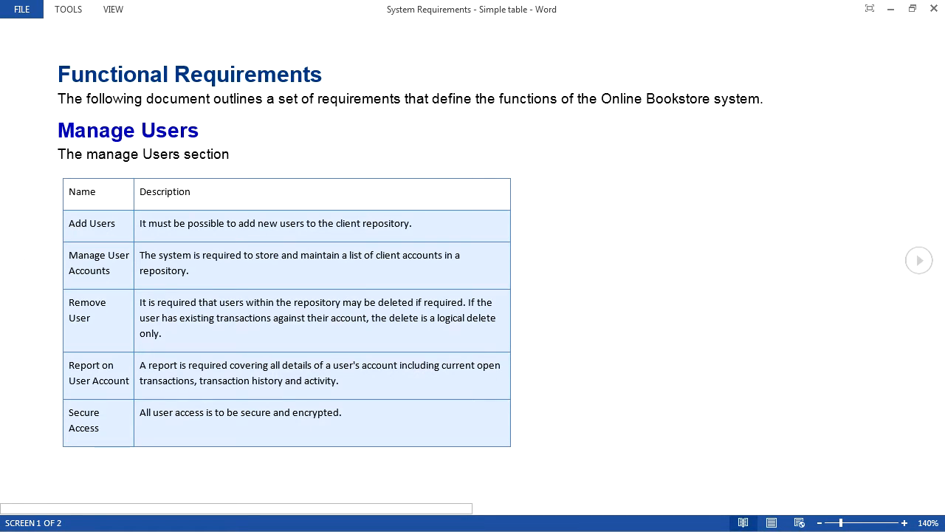
mouse_move(919, 266)
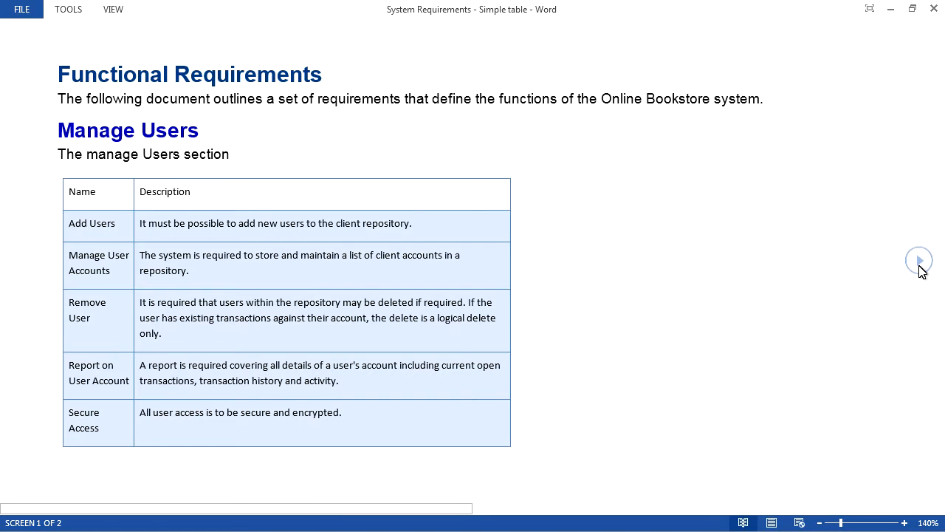
Step: Advance Word's Read Mode to screen 2 of 2, showing Store User Details and Validate User
left_click(919, 260)
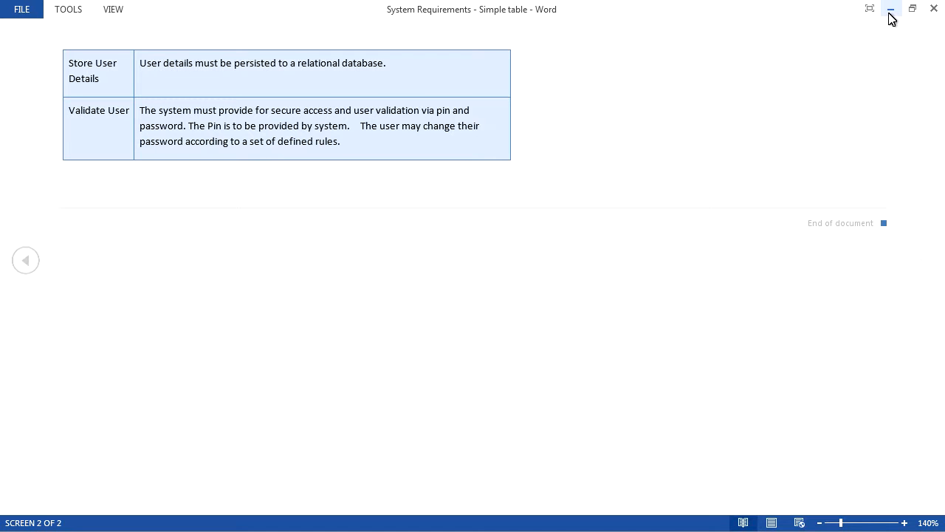
Step: Minimize Word and launch Import Word Document with 'System Requirements - Simple table' as source
left_click(891, 9)
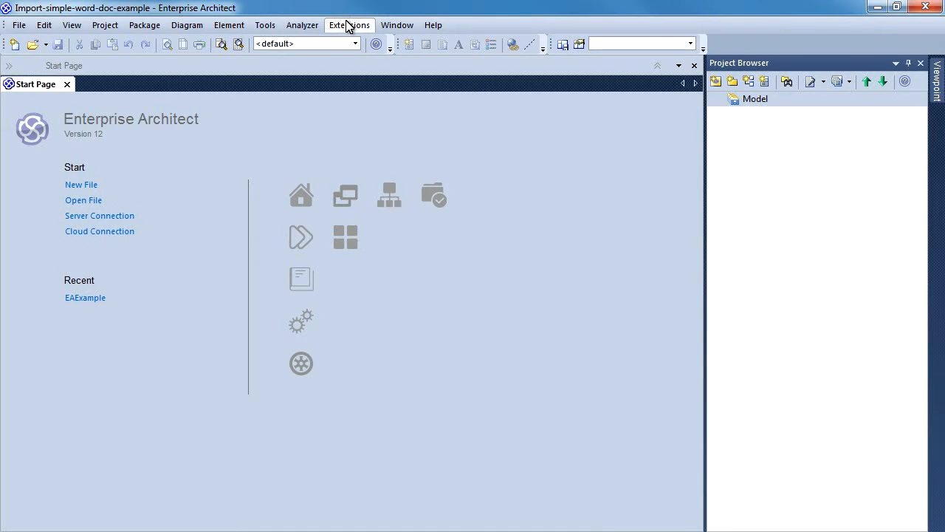
left_click(349, 24)
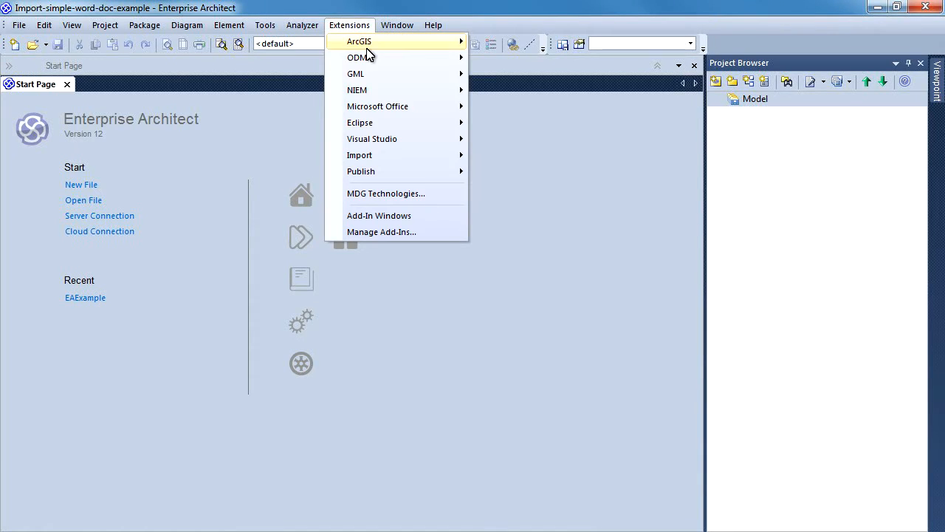
mouse_move(378, 105)
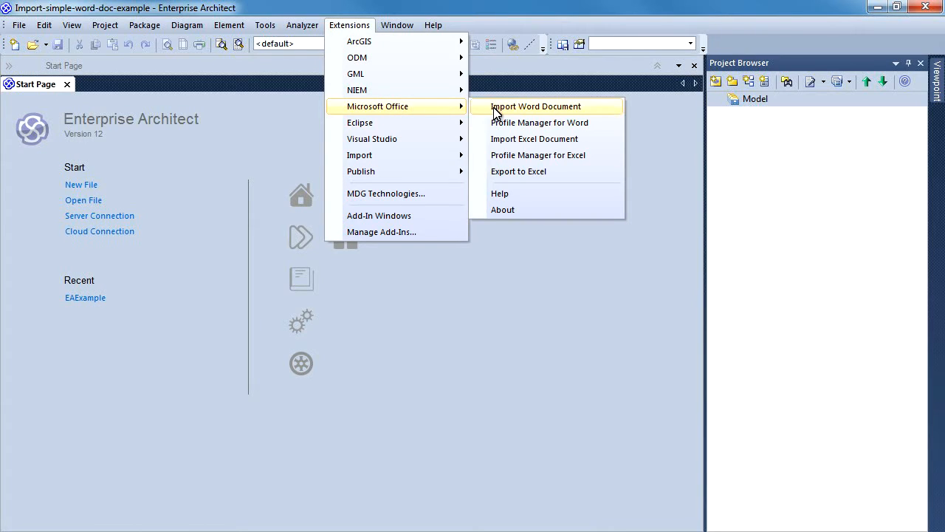
mouse_move(502, 113)
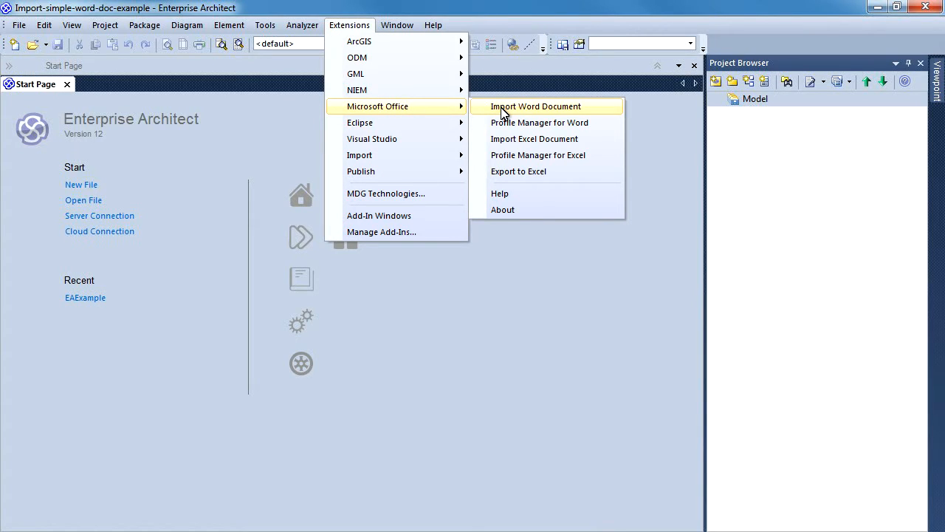
left_click(536, 105)
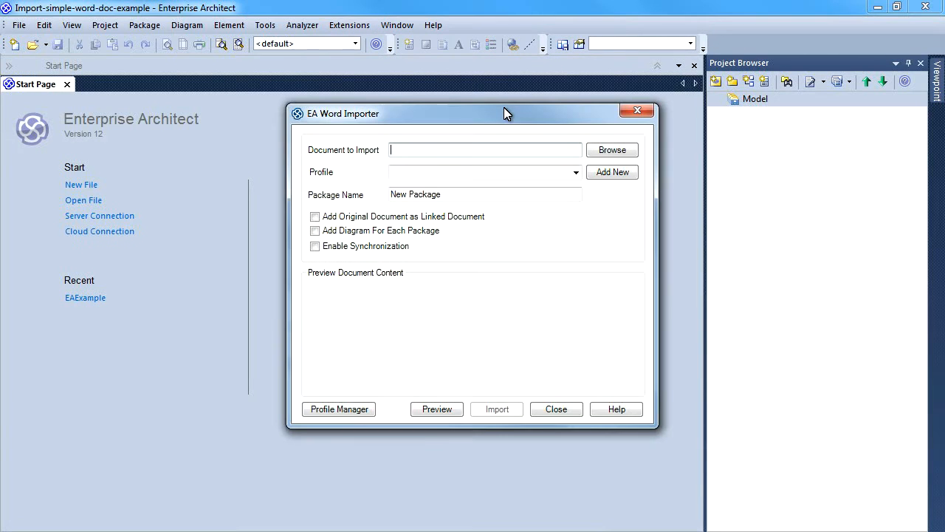
left_click(611, 149)
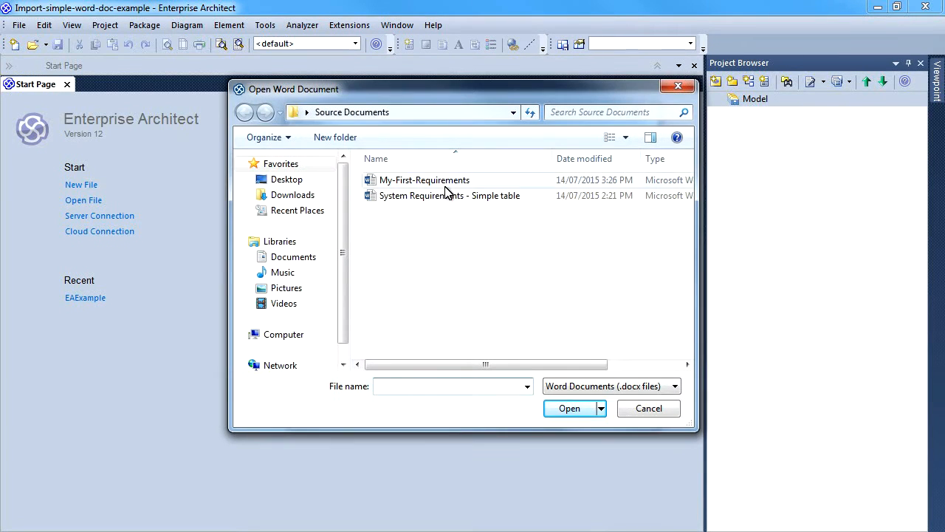
left_click(569, 407)
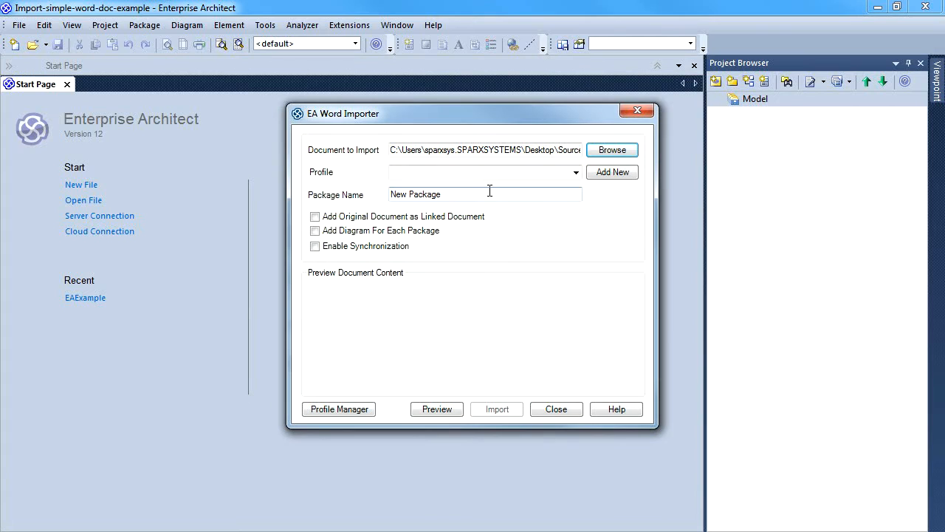
mouse_move(514, 190)
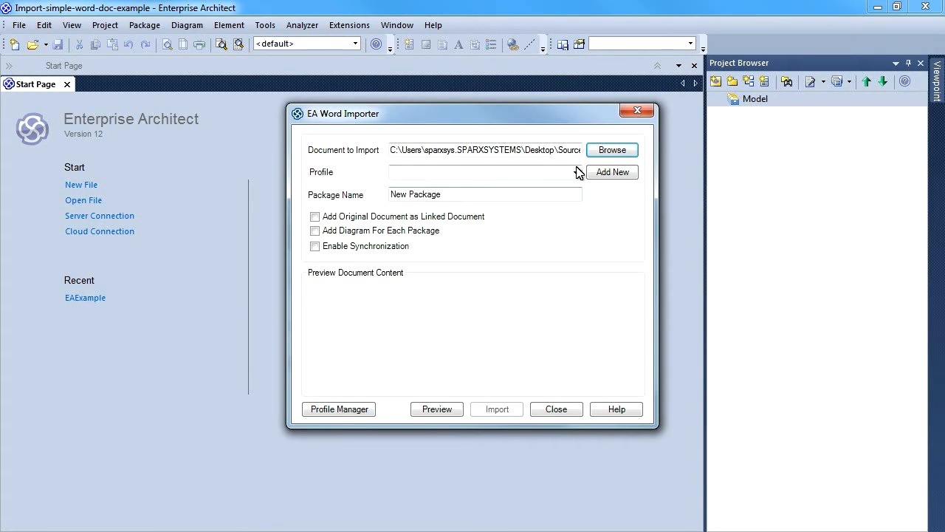
left_click(575, 172)
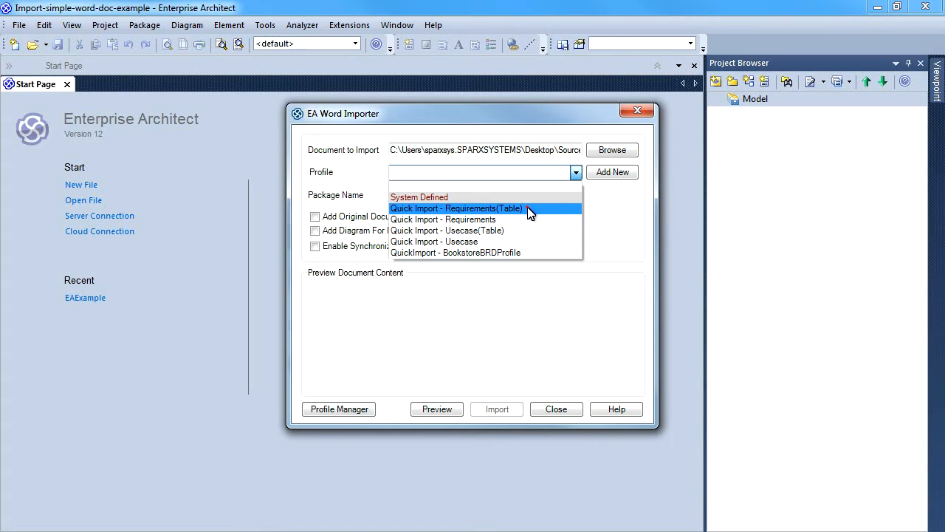
Step: Choose the Quick Import - Requirements(Table) profile with package name 'Functional Requirements'
left_click(457, 208)
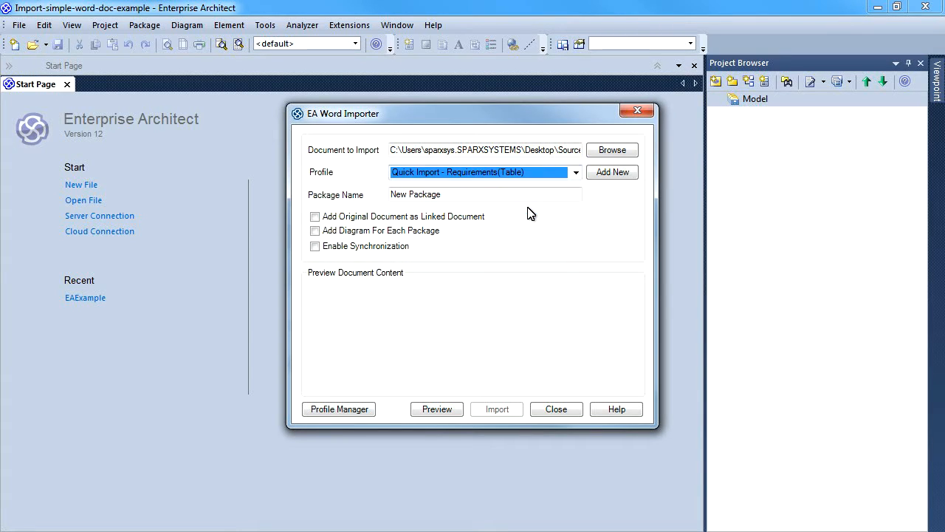
left_click(485, 194)
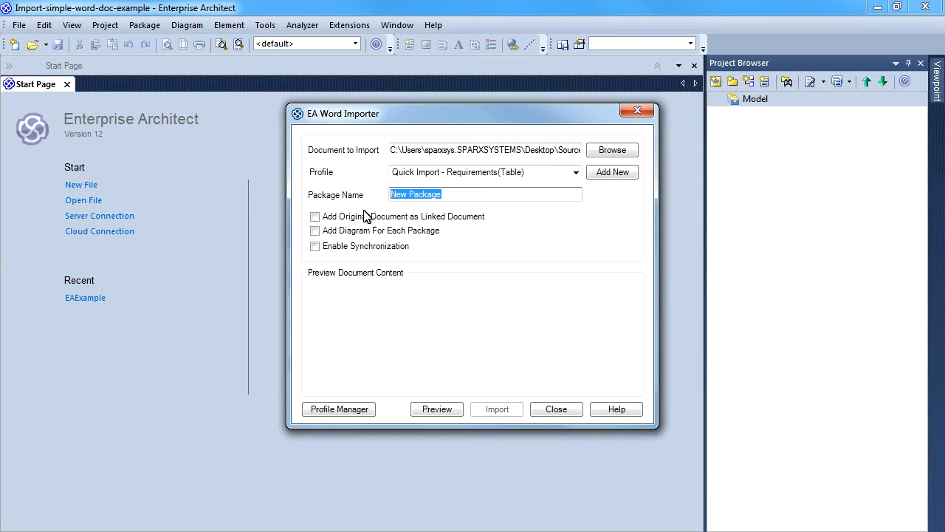
type("Functional Requirements")
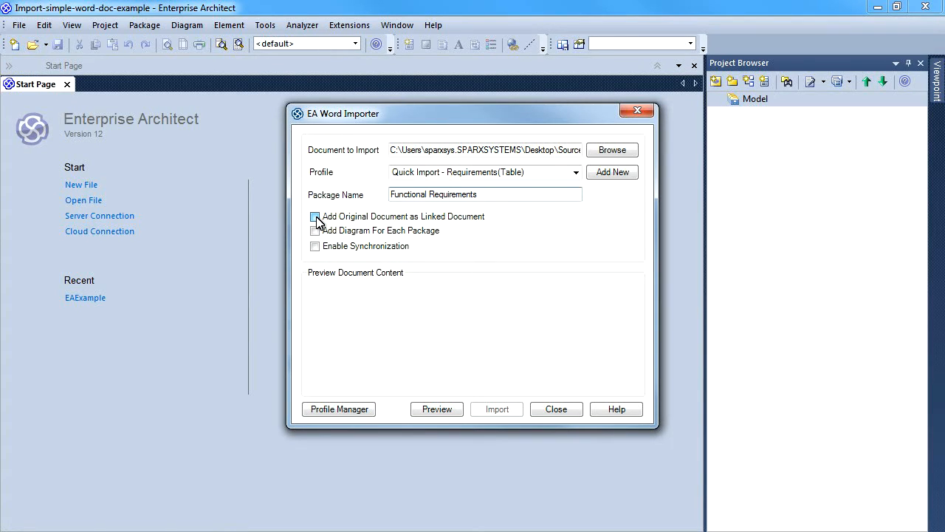
Step: Enable linked document, diagram creation and synchronization, accepting the backup file settings
left_click(315, 216)
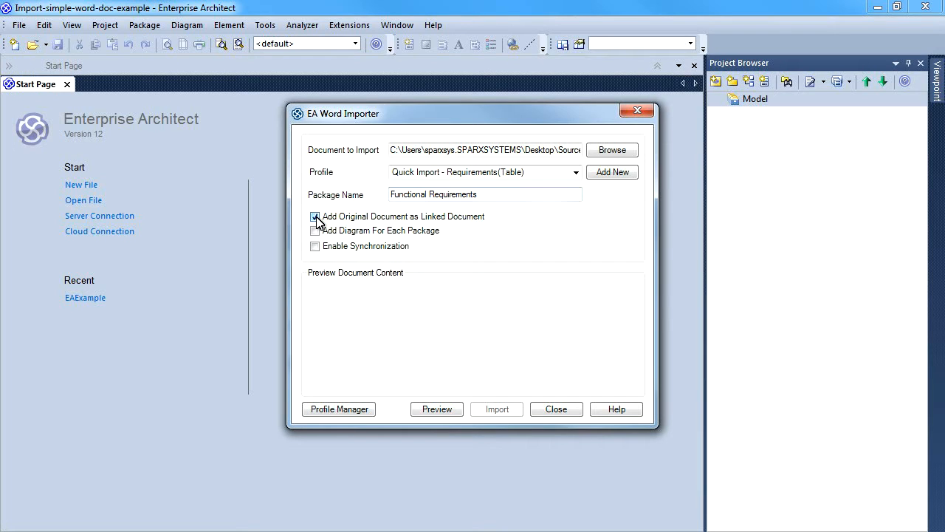
left_click(315, 216)
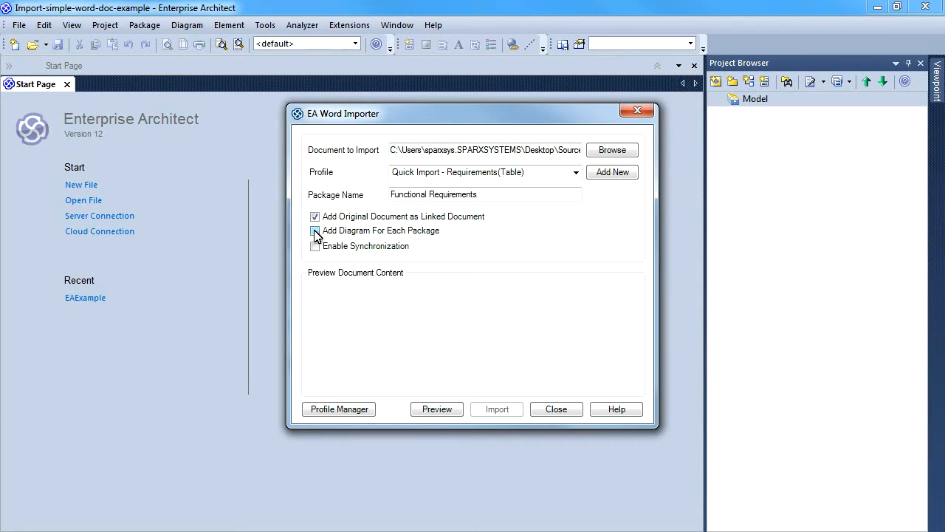
left_click(315, 231)
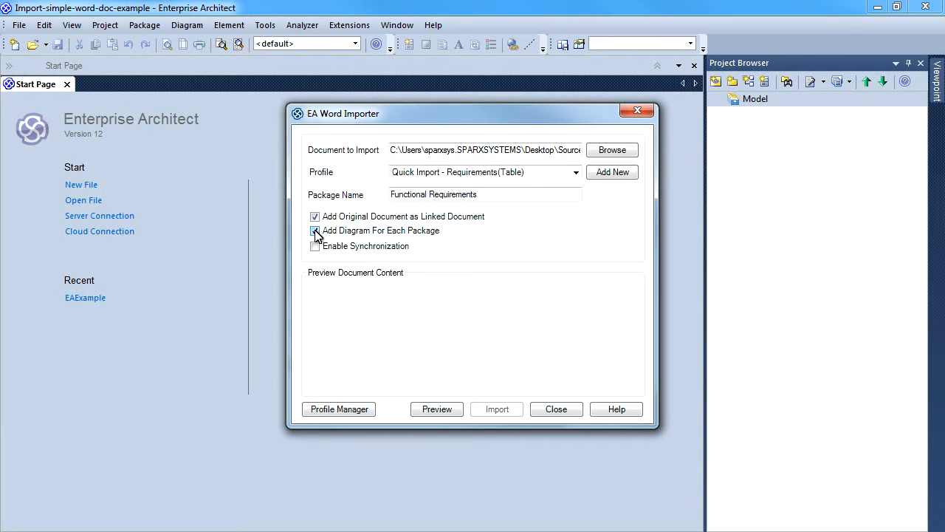
left_click(314, 230)
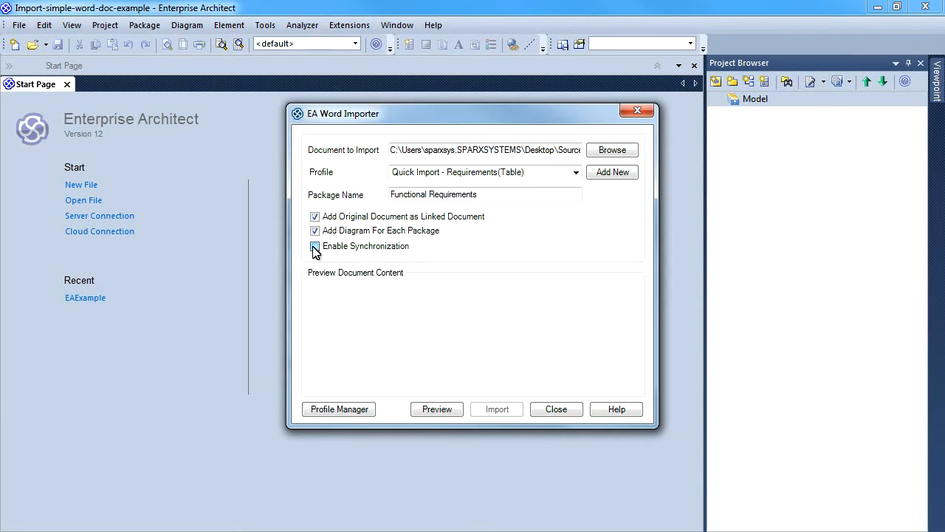
left_click(315, 246)
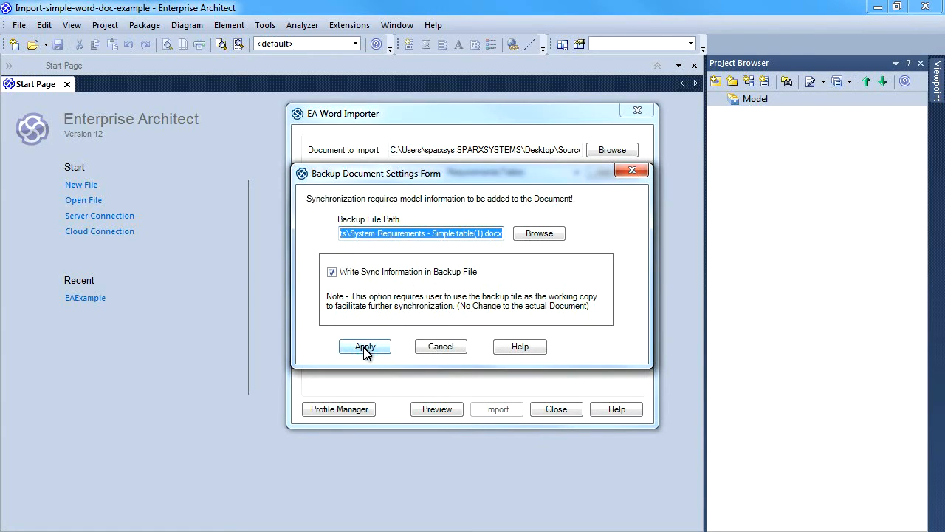
left_click(364, 347)
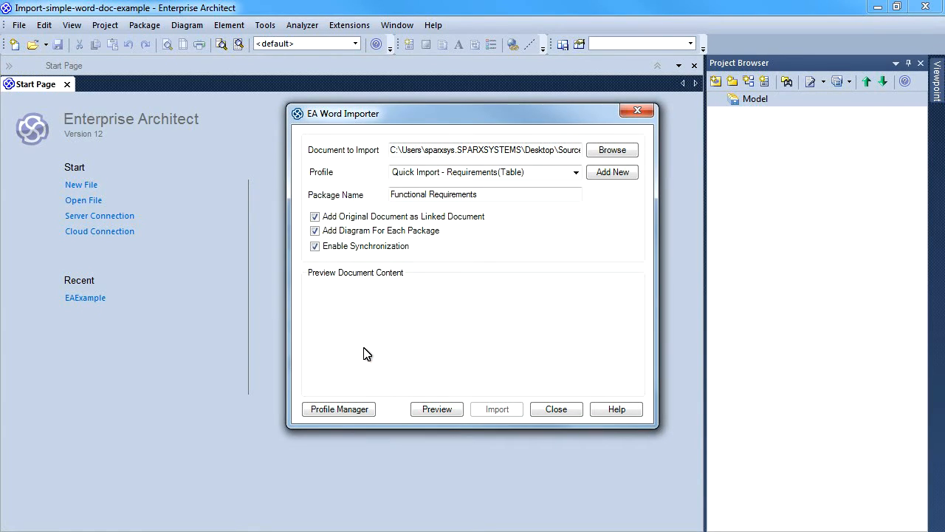
mouse_move(423, 398)
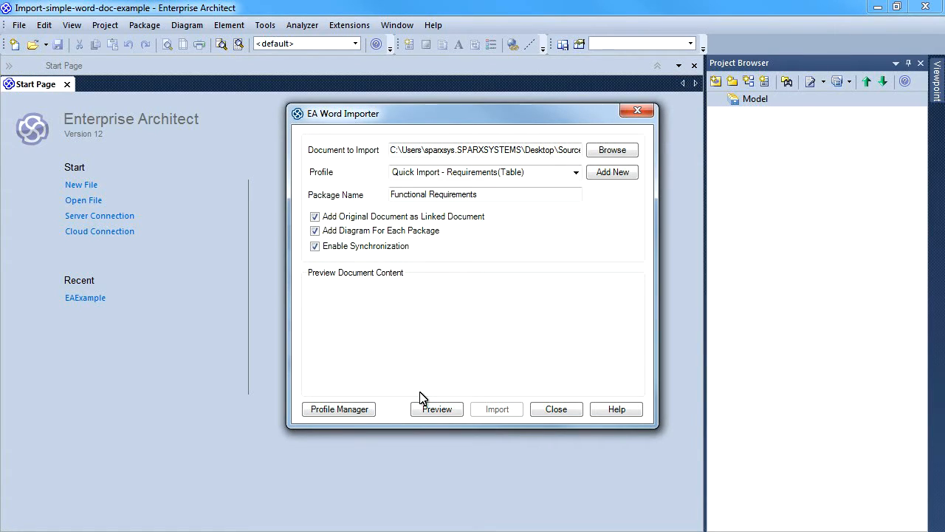
Step: Preview and run the import, then close the output summary and completion report
left_click(436, 409)
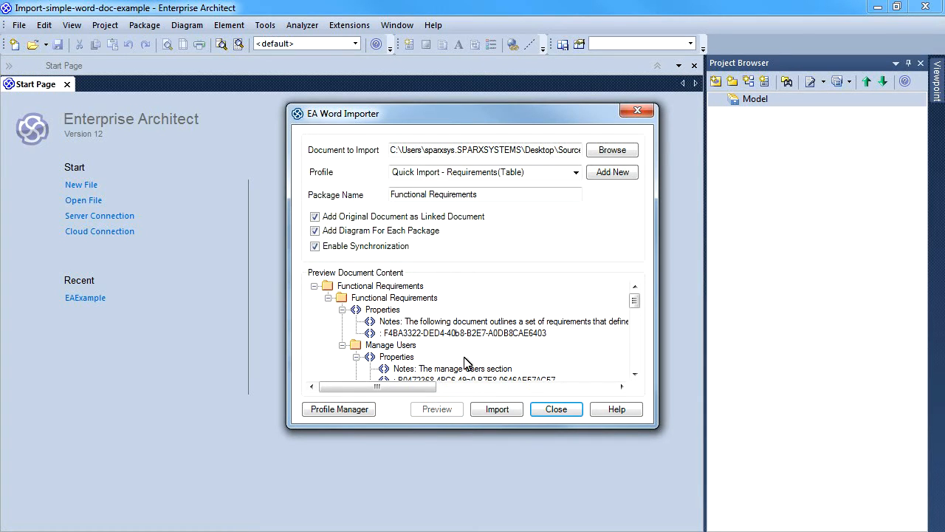
left_click(497, 408)
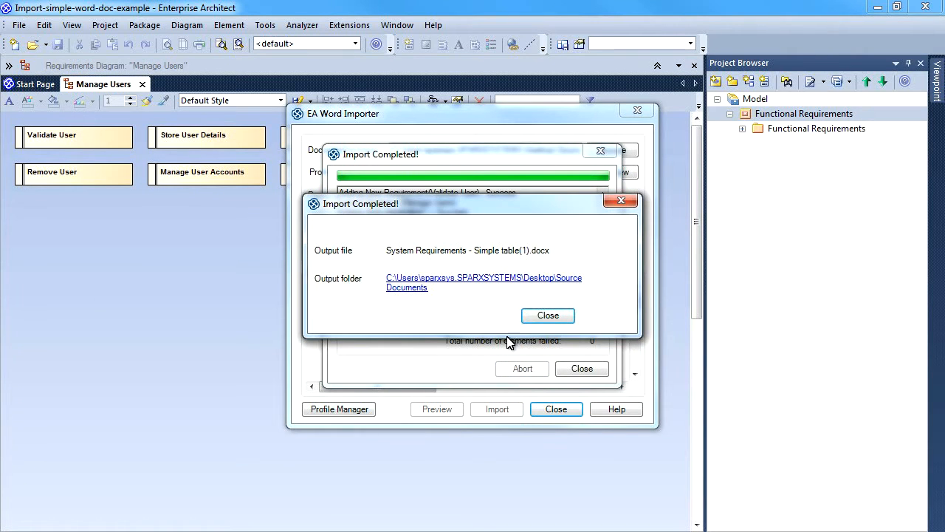
left_click(548, 316)
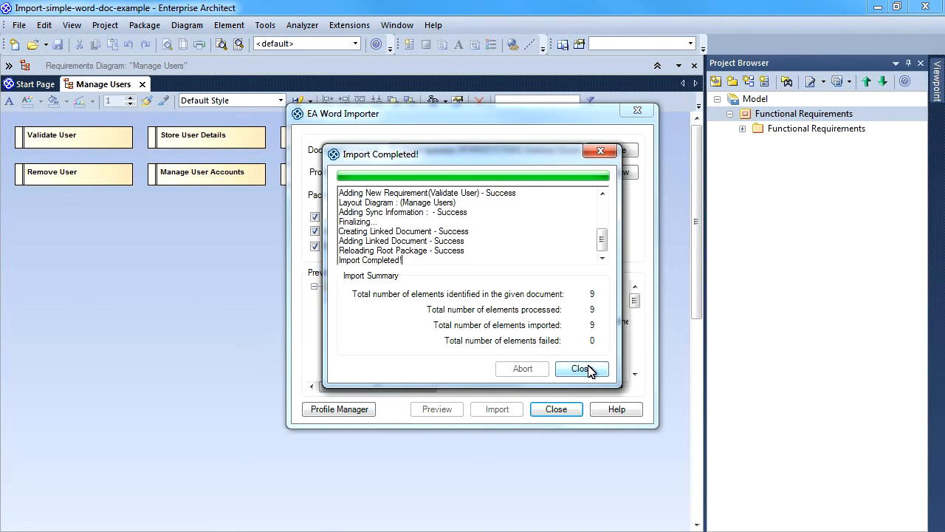
left_click(582, 369)
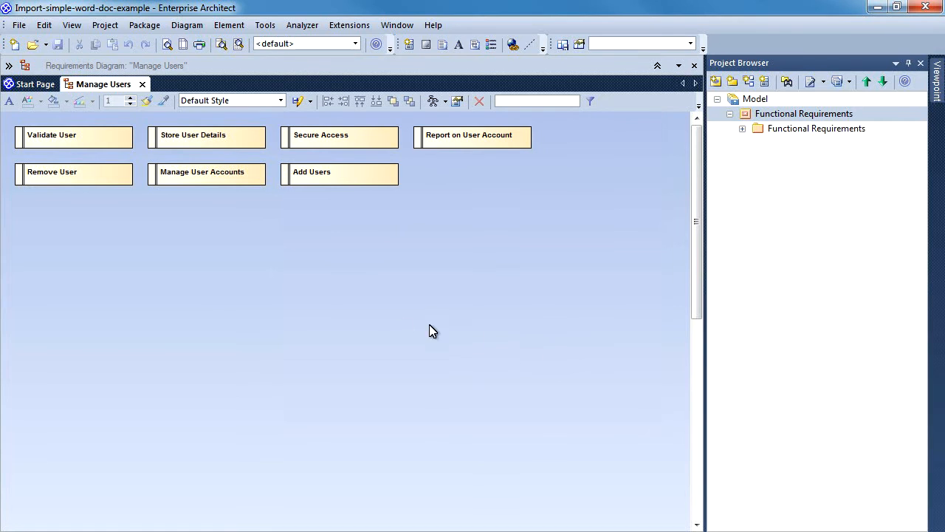
left_click(52, 135)
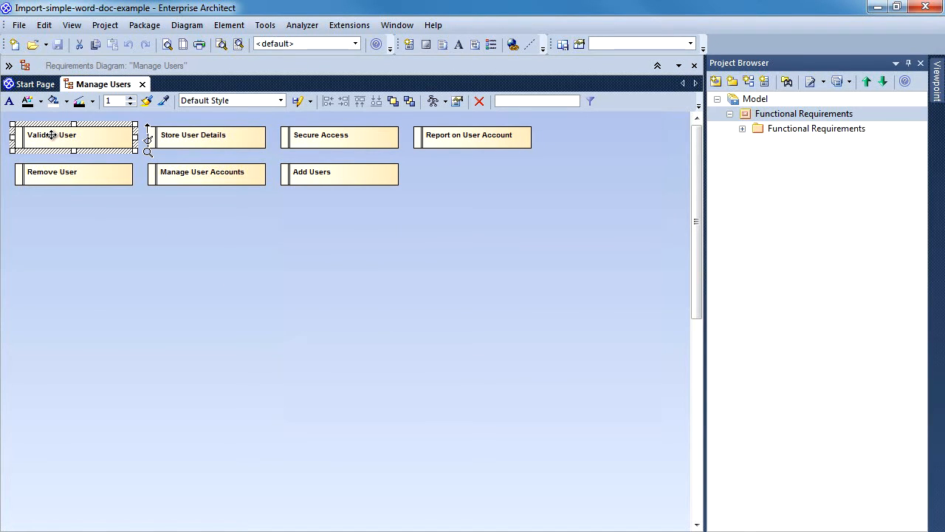
double_click(51, 134)
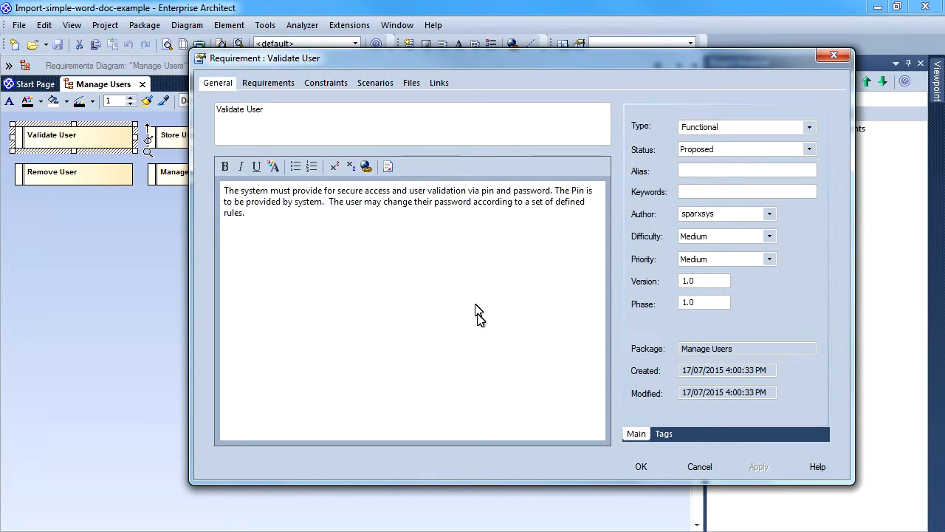
mouse_move(641, 465)
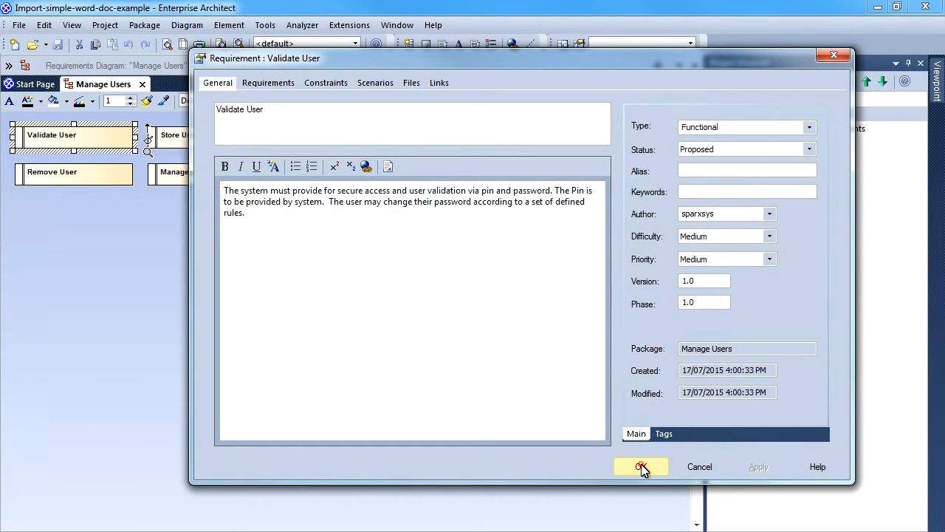
left_click(640, 466)
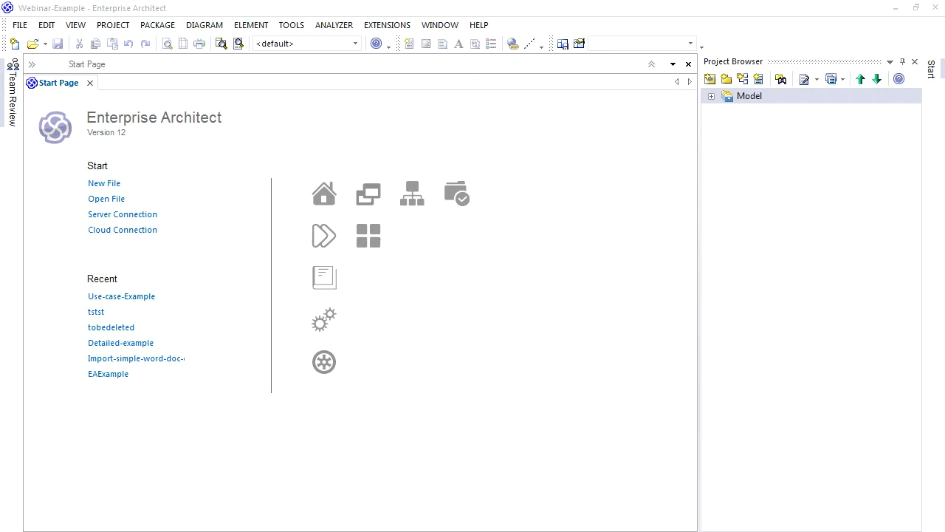
mouse_move(7, 518)
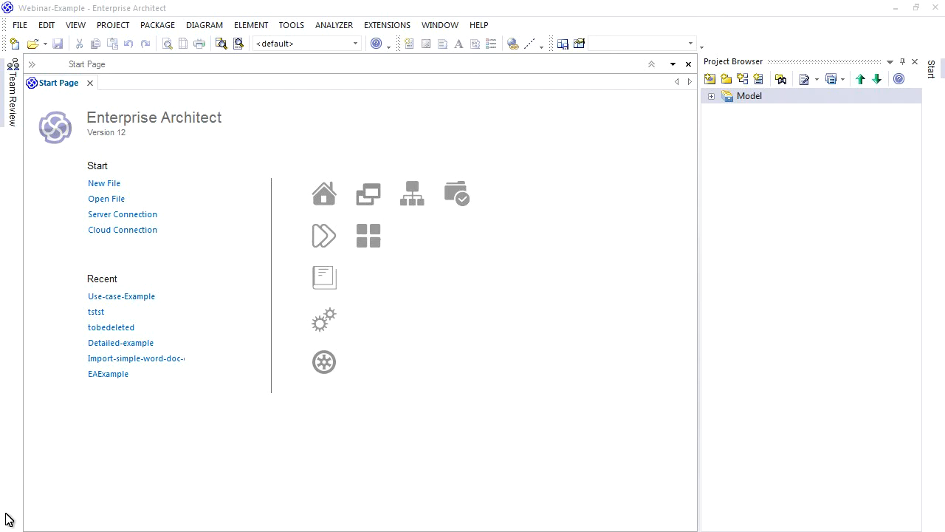
Step: In Profile Manager for Word, select BookstoreBRD, try Edit and dismiss the cannot-edit warning
left_click(387, 24)
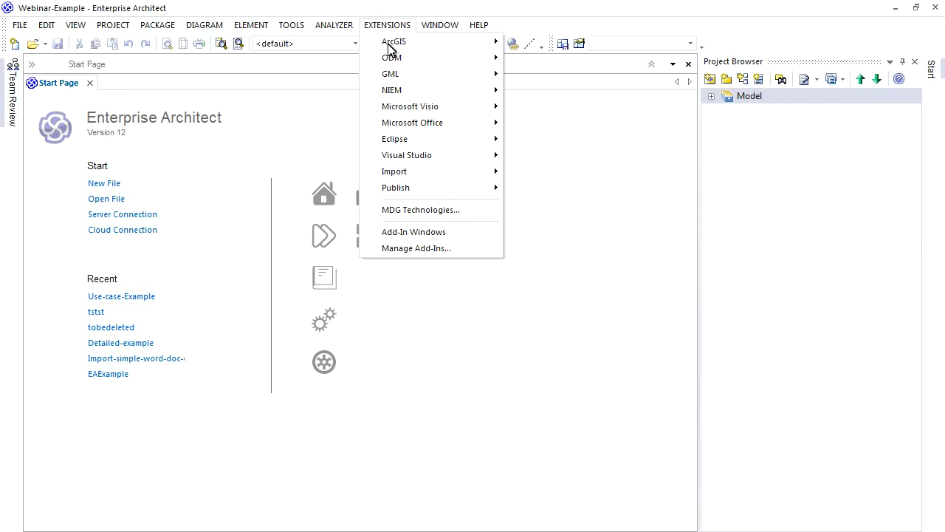
mouse_move(412, 123)
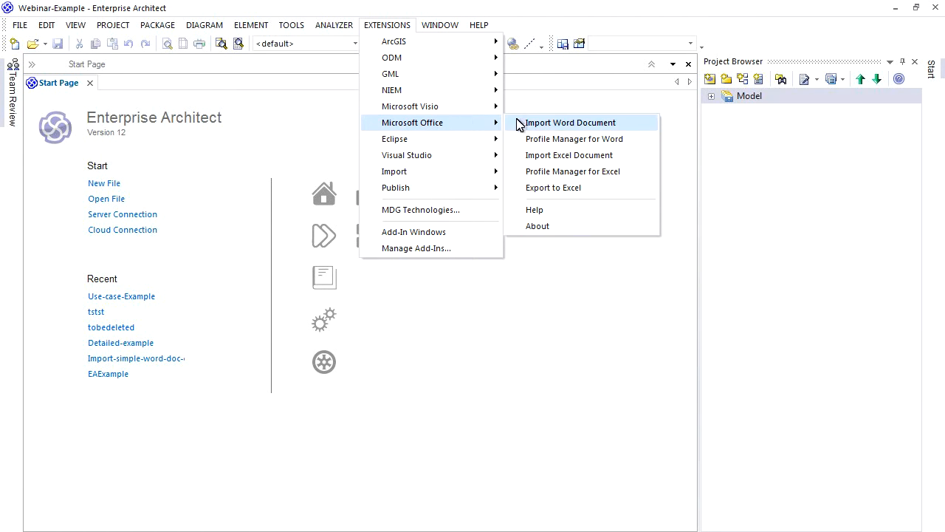
left_click(574, 138)
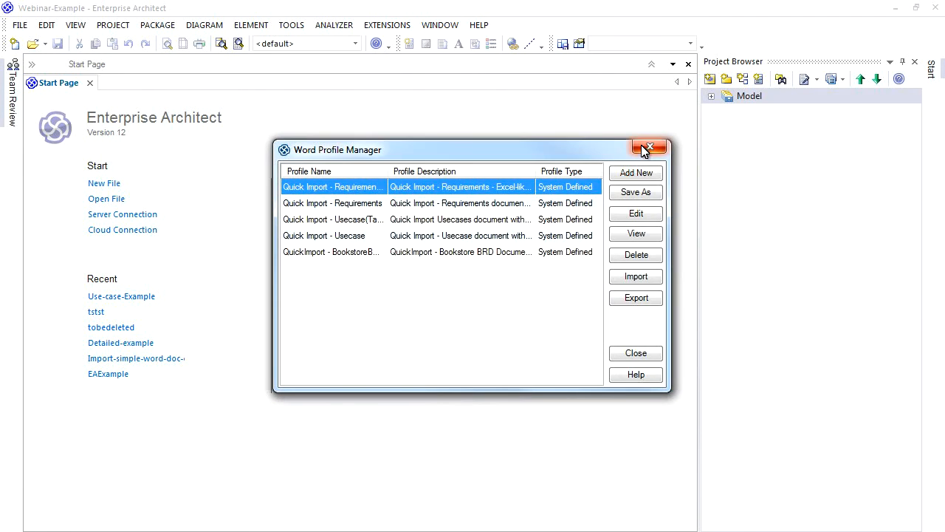
left_click(332, 252)
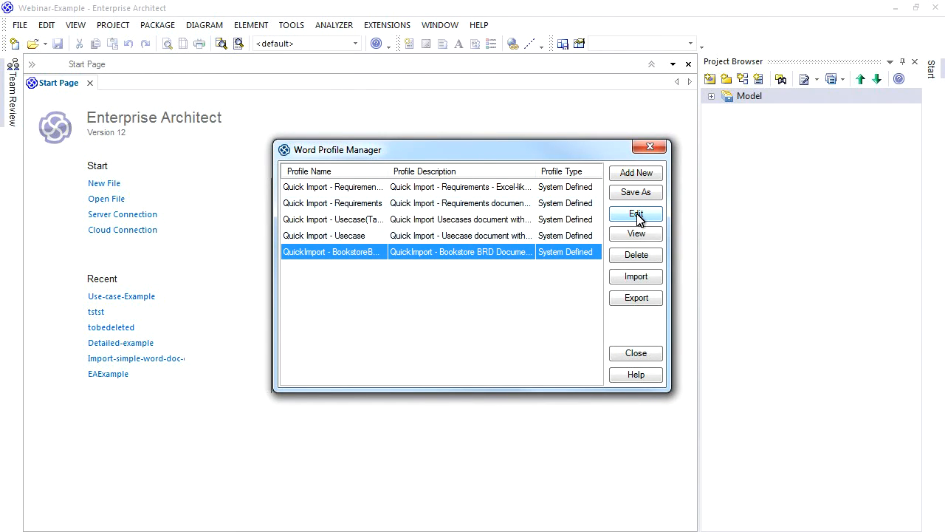
left_click(635, 214)
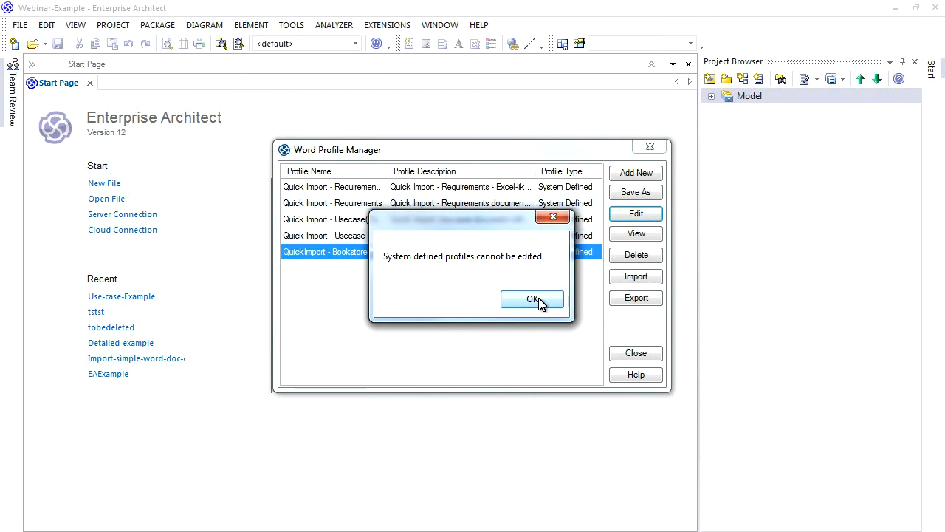
left_click(532, 299)
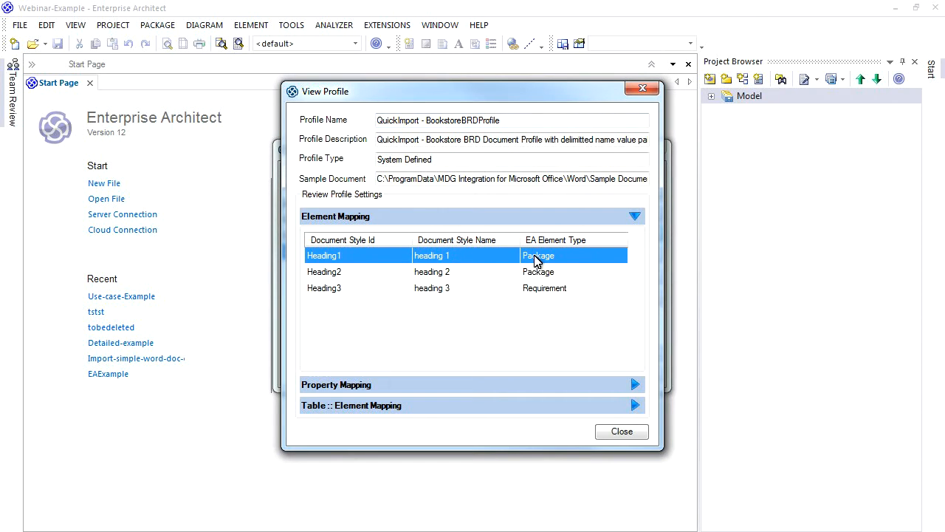
Step: Review the heading 3 to Requirement mapping, then close View Profile
left_click(432, 271)
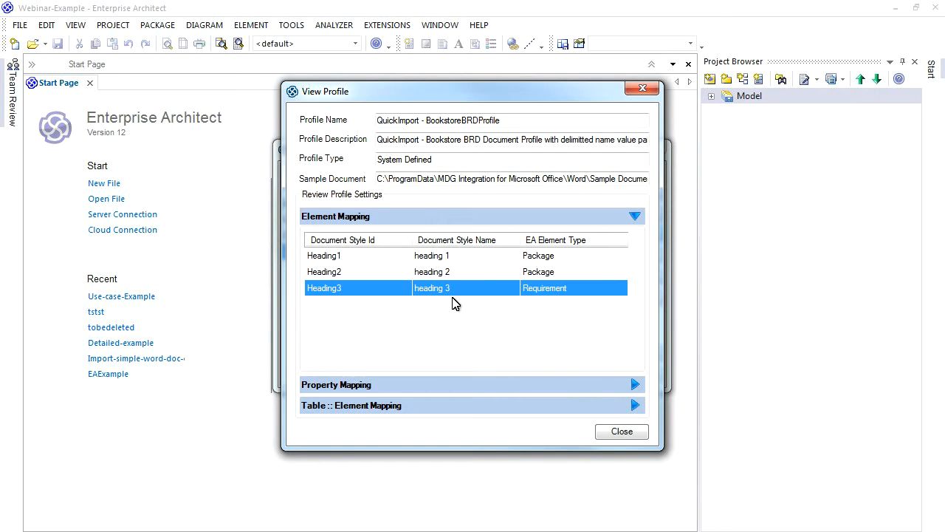
mouse_move(567, 388)
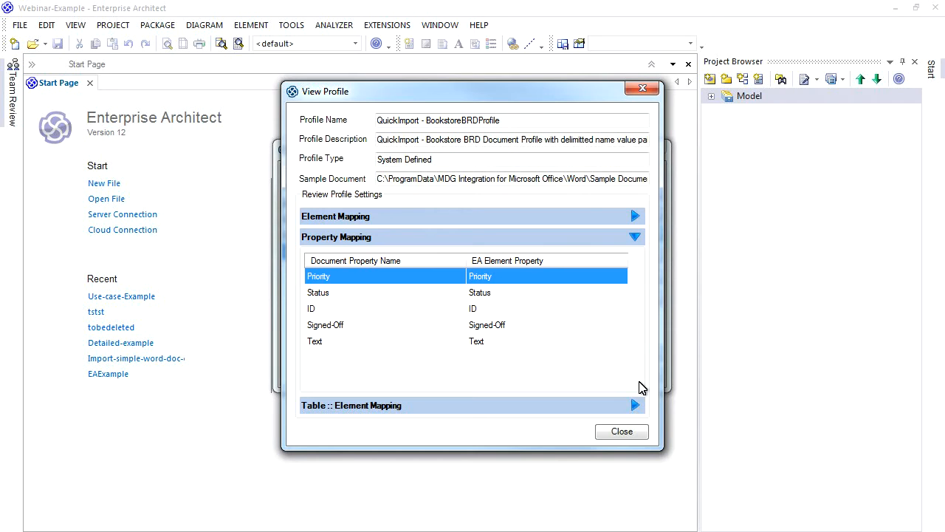
mouse_move(637, 404)
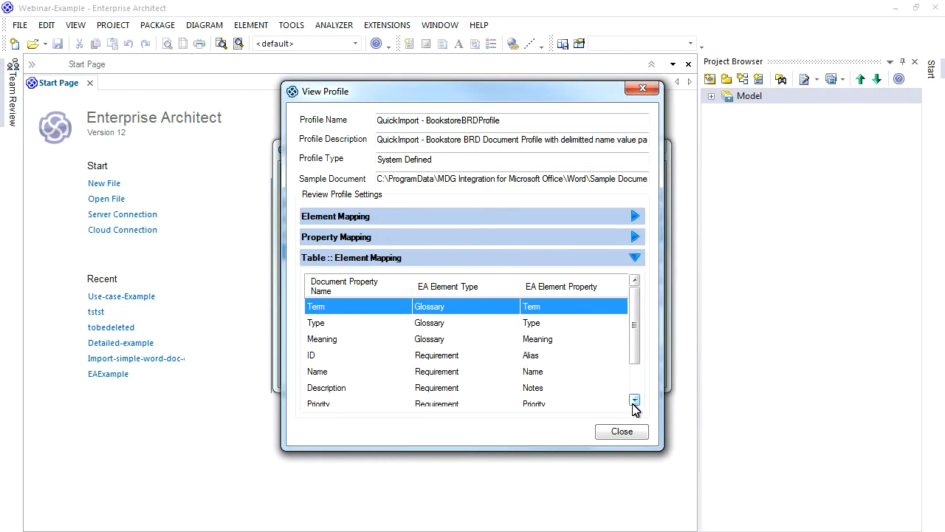
mouse_move(621, 431)
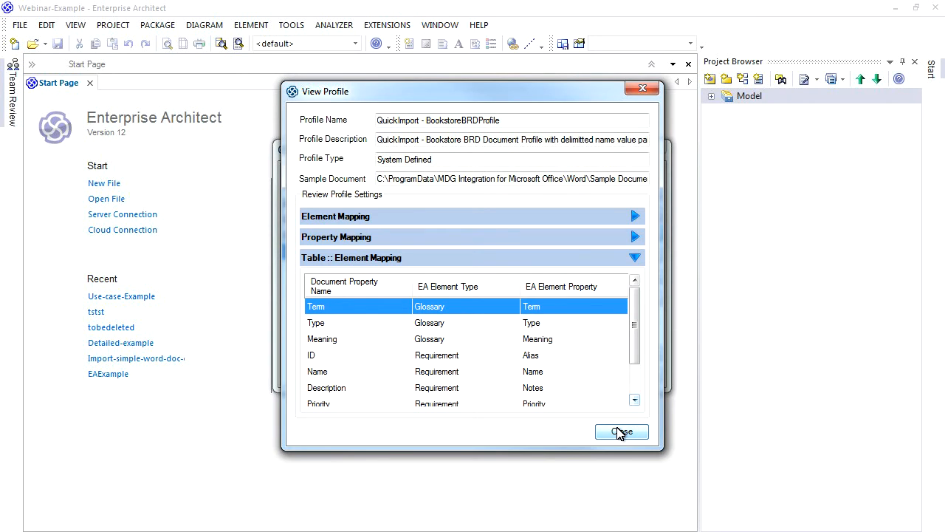
left_click(621, 431)
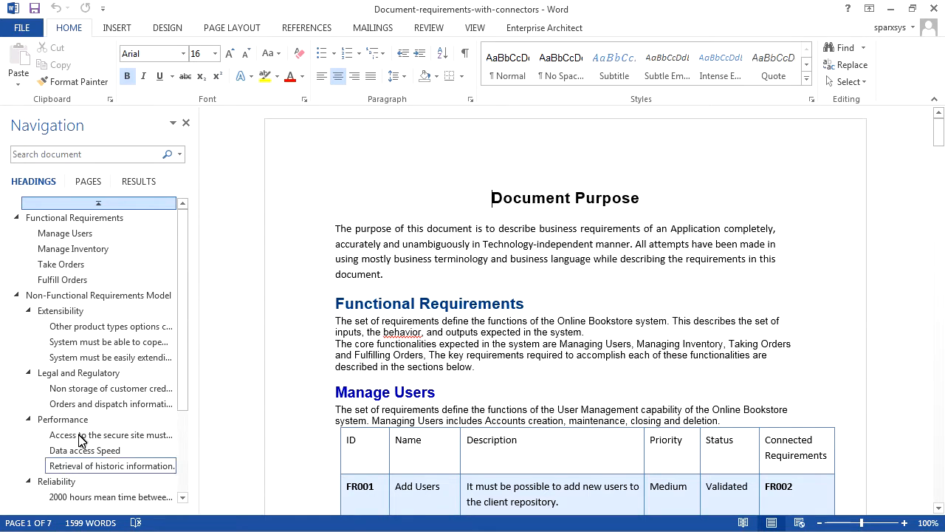
Step: Navigate via Functional Requirements and Manage Users to Non-Functional Requirements Model, highlighting REQ001's ID
double_click(564, 197)
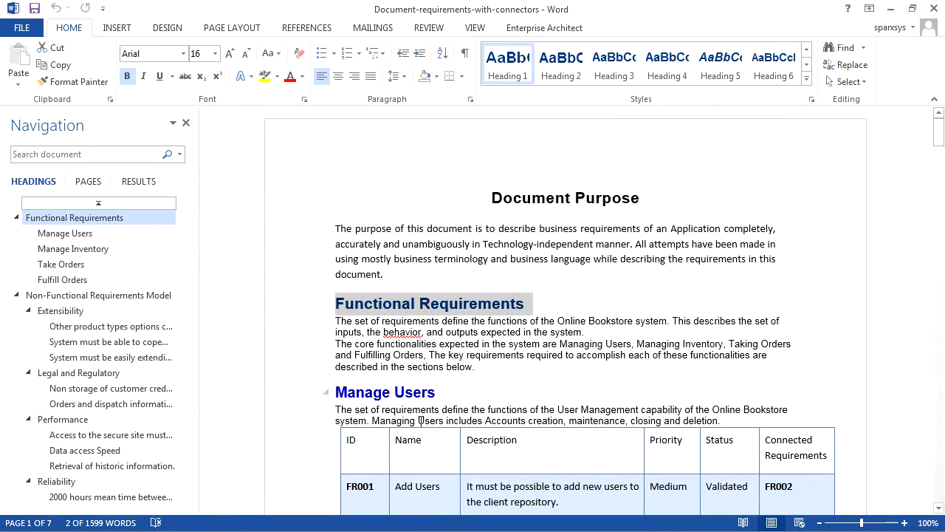
double_click(384, 392)
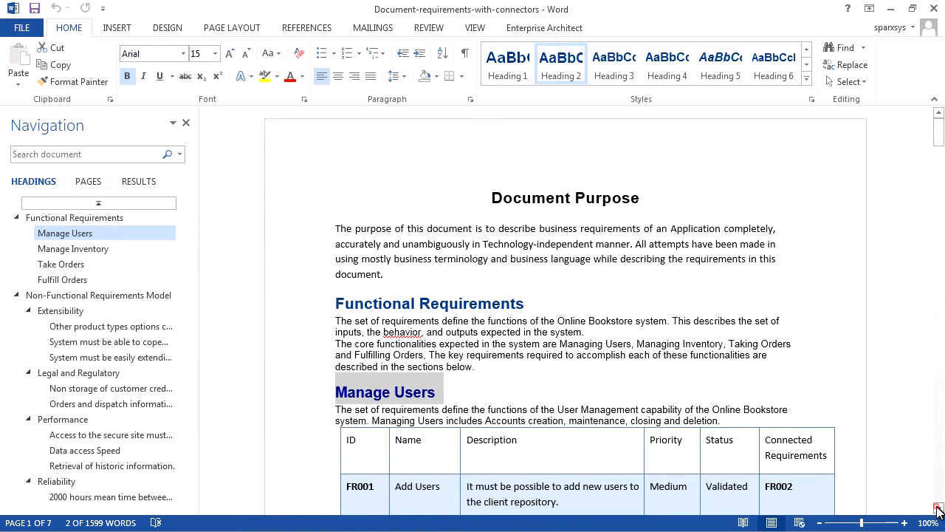
scroll("down", 3)
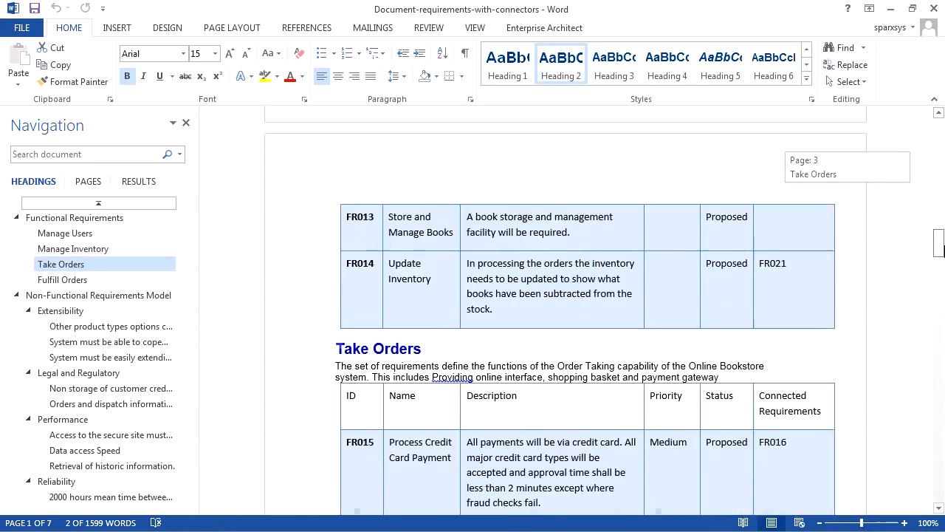
left_click(108, 341)
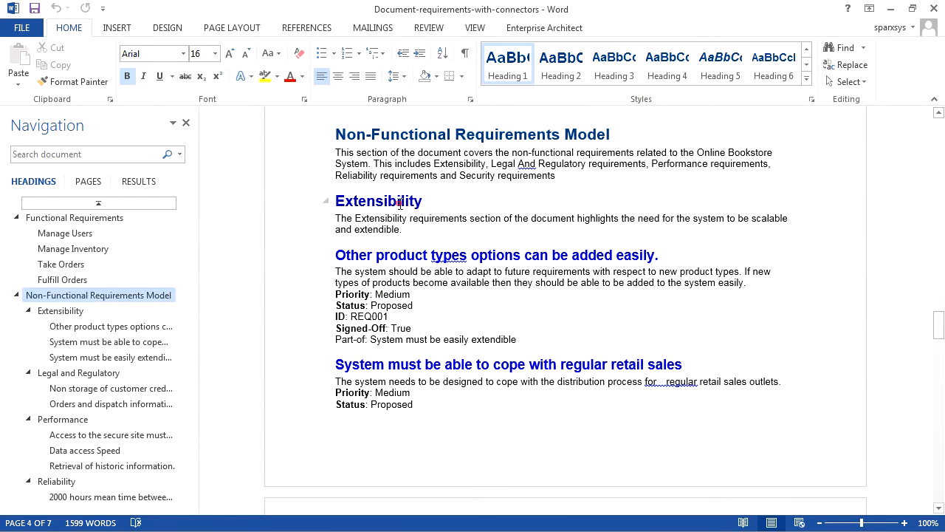
left_click(379, 201)
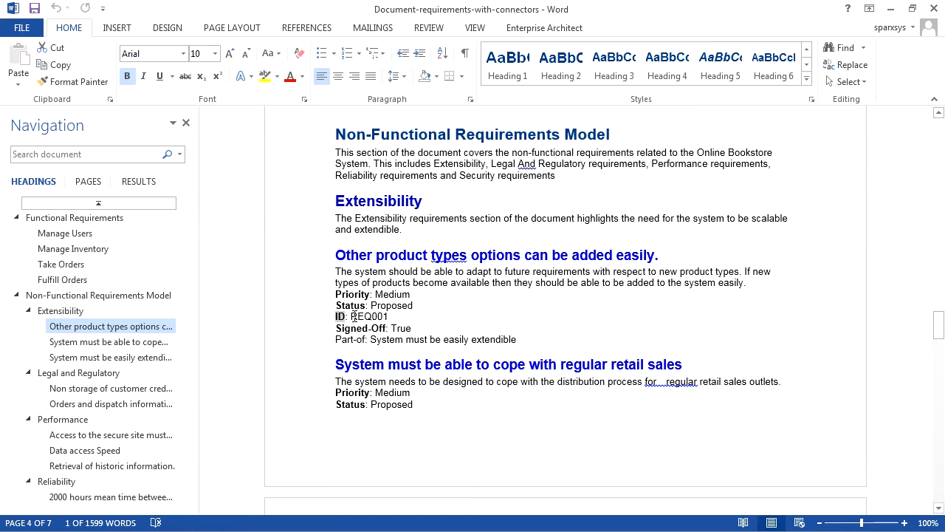
double_click(360, 328)
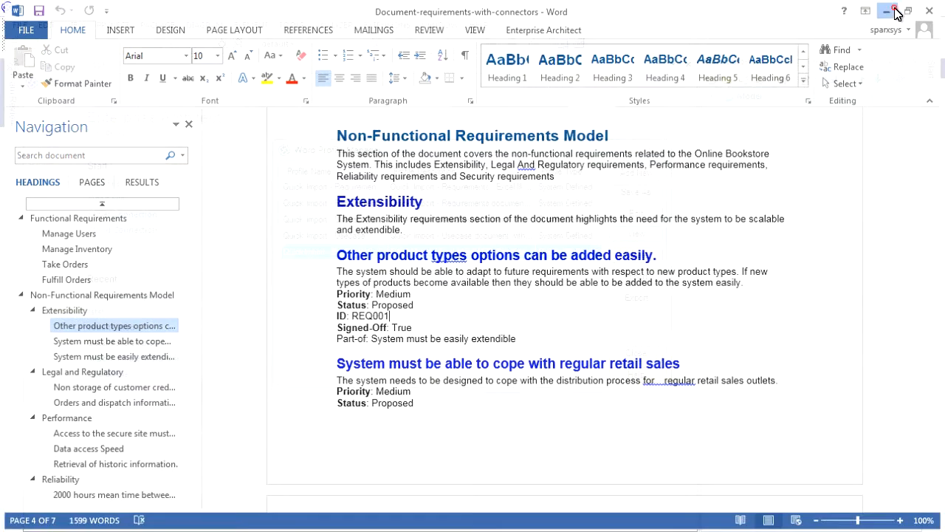
Step: Save the Bookstore BRD profile as 'webinar-profile-explanation' and open it for editing
left_click(896, 12)
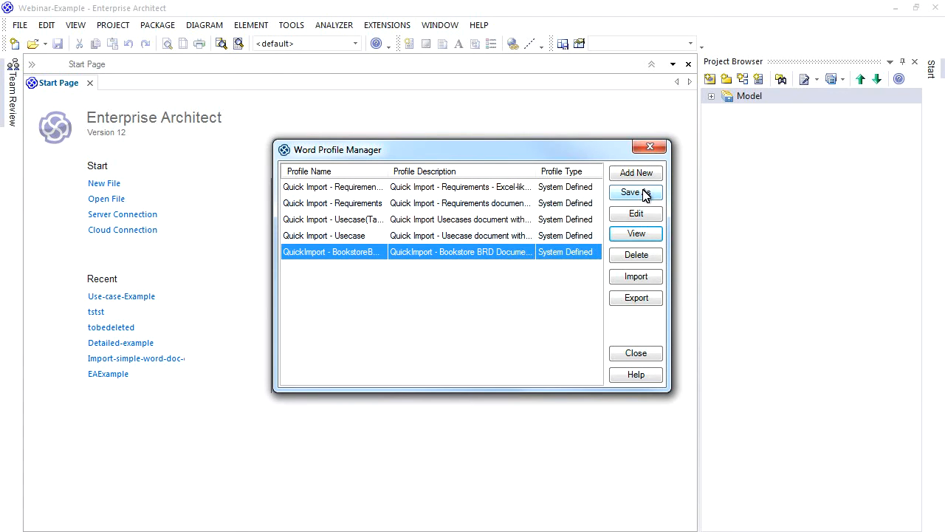
left_click(635, 192)
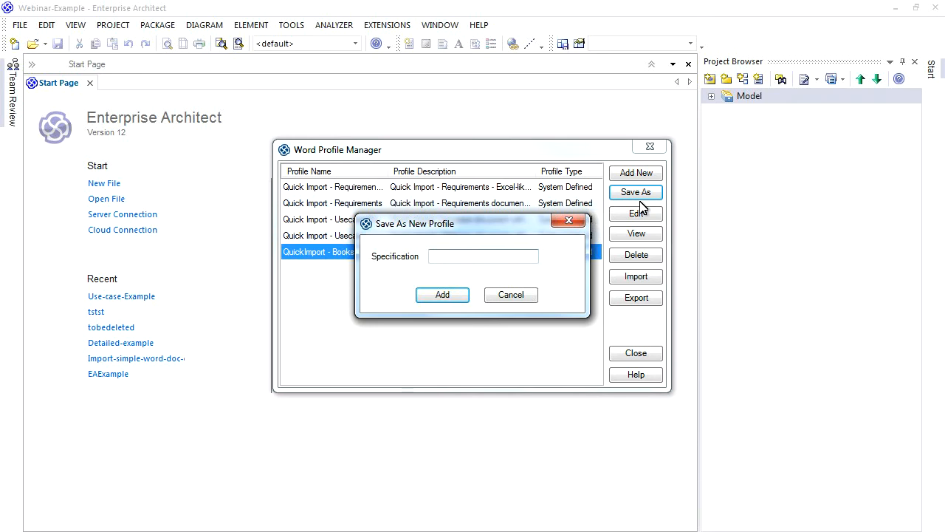
type("webinar-profile-explanation")
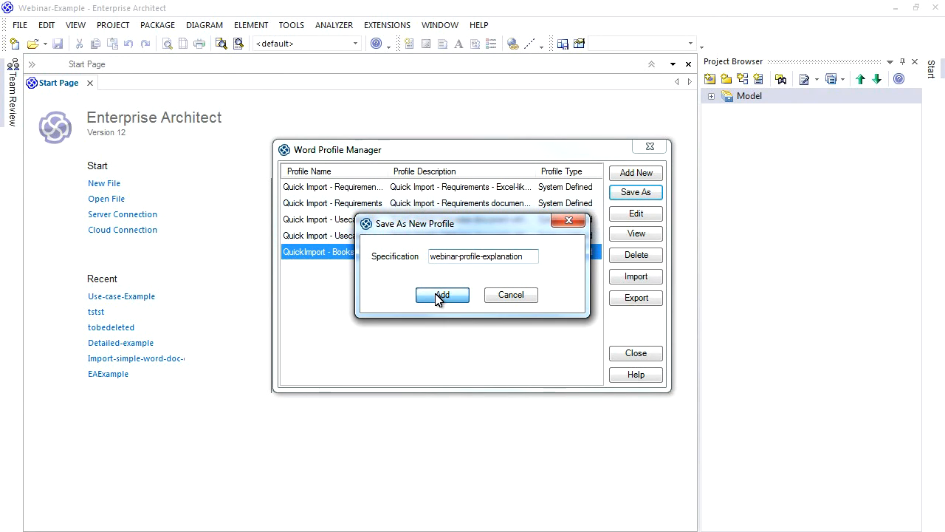
left_click(441, 295)
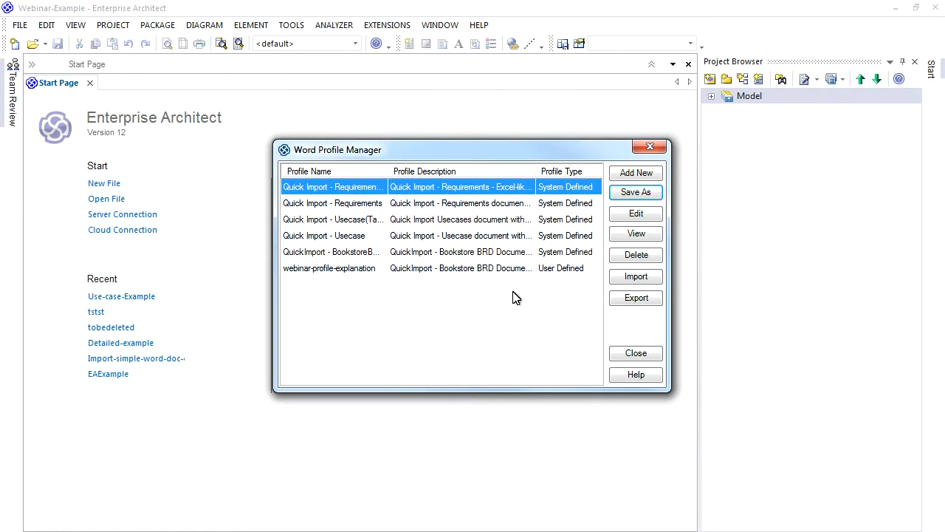
left_click(329, 268)
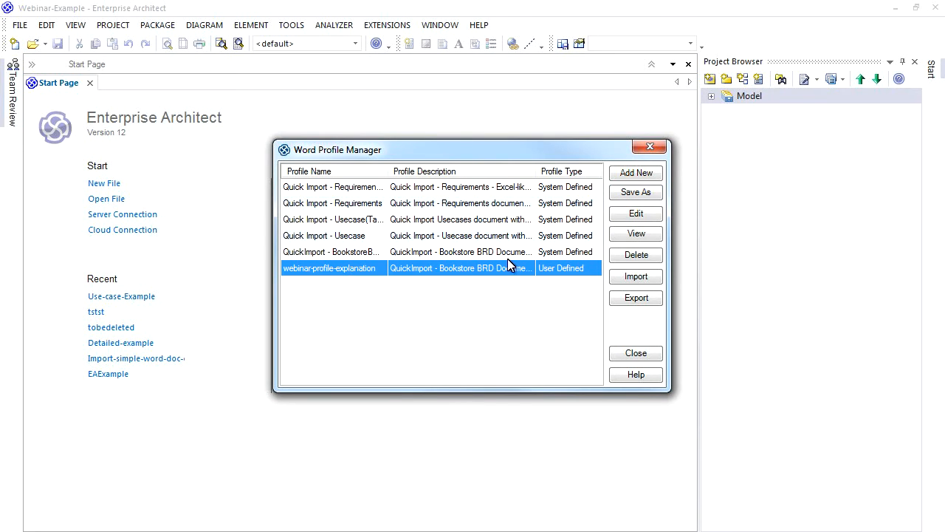
left_click(635, 214)
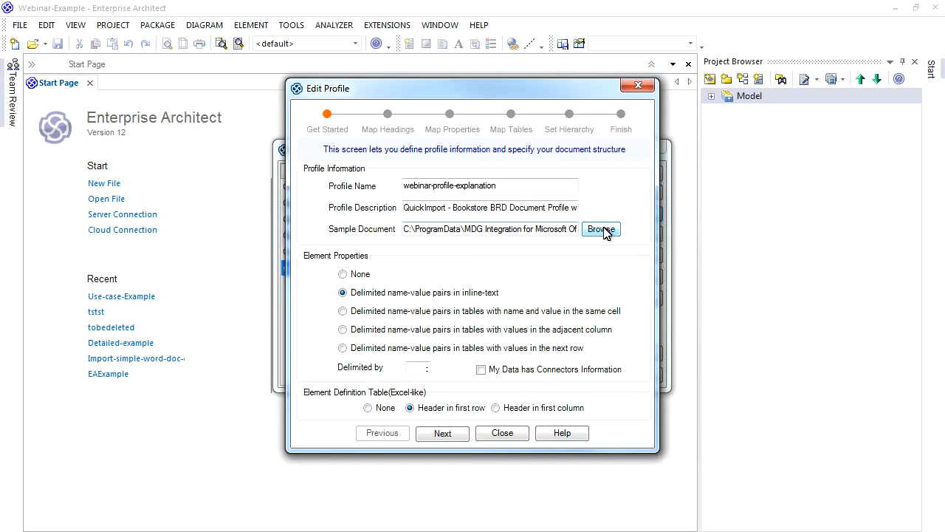
mouse_move(604, 231)
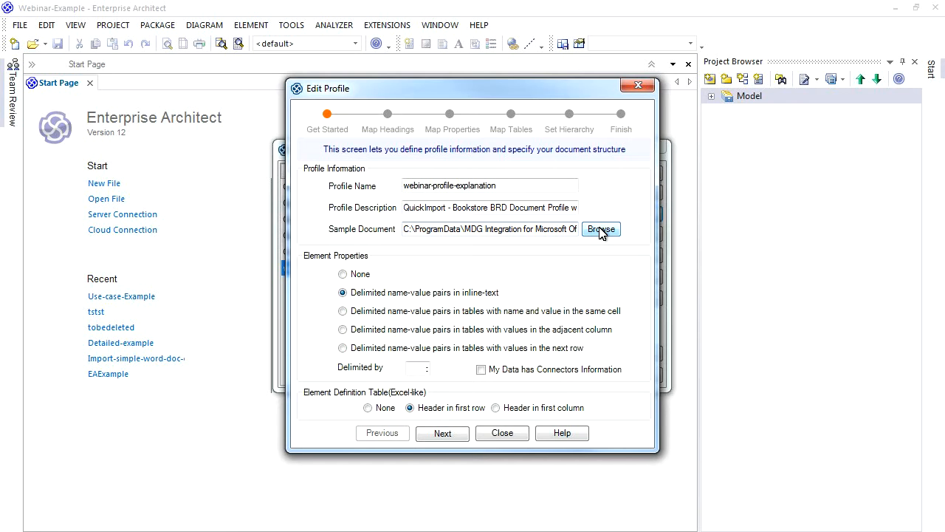
Step: Use Document-requirements-with-connectors as the sample and tick 'My Data has Connectors Information'
left_click(601, 229)
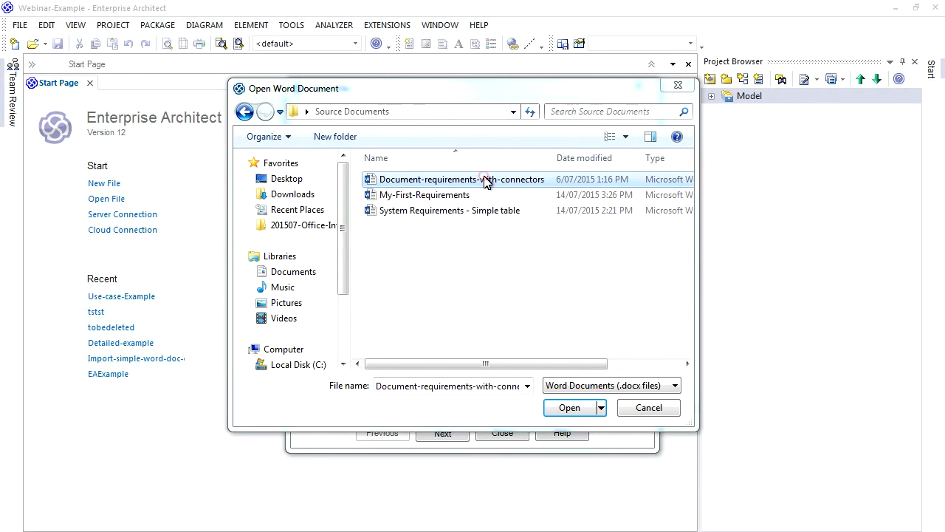
left_click(569, 406)
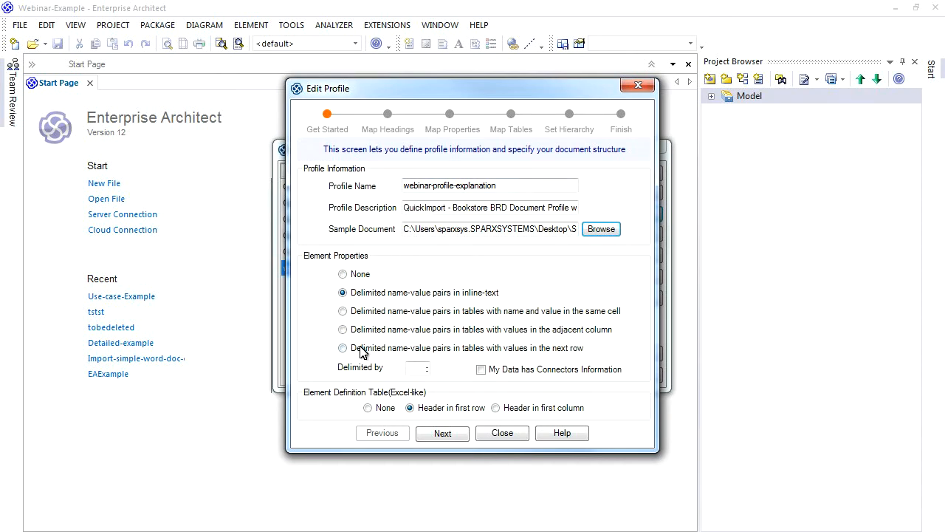
left_click(480, 370)
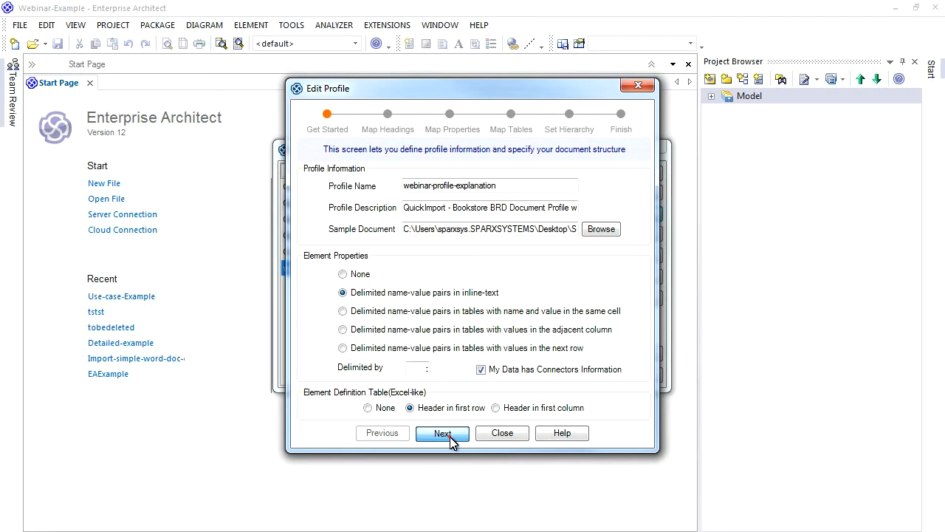
Step: Add a connector mapping: Connected Requirements, Source to Destination, Aggregation, linked by Alias
left_click(442, 433)
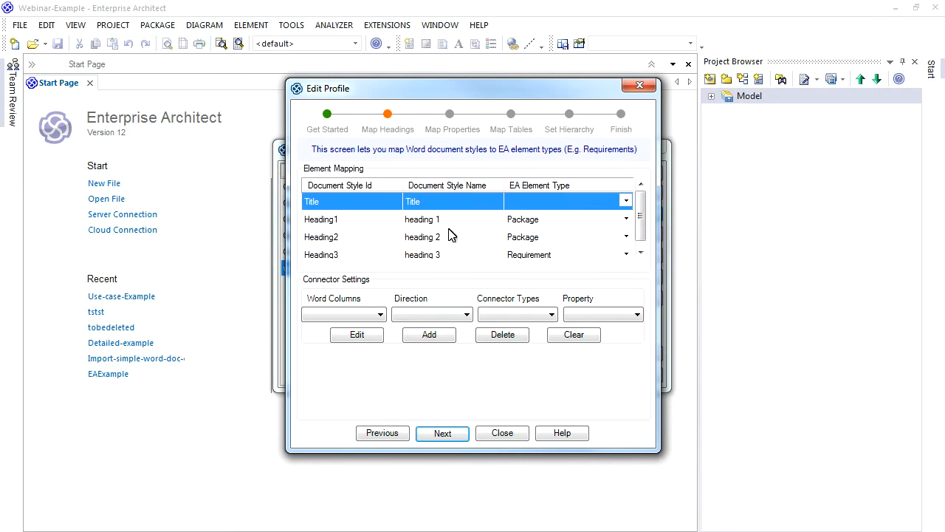
left_click(344, 314)
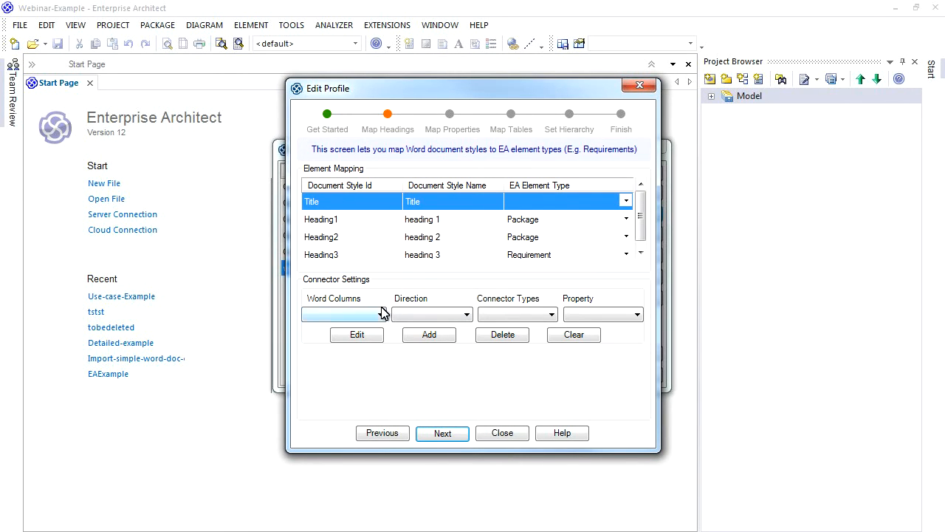
left_click(383, 313)
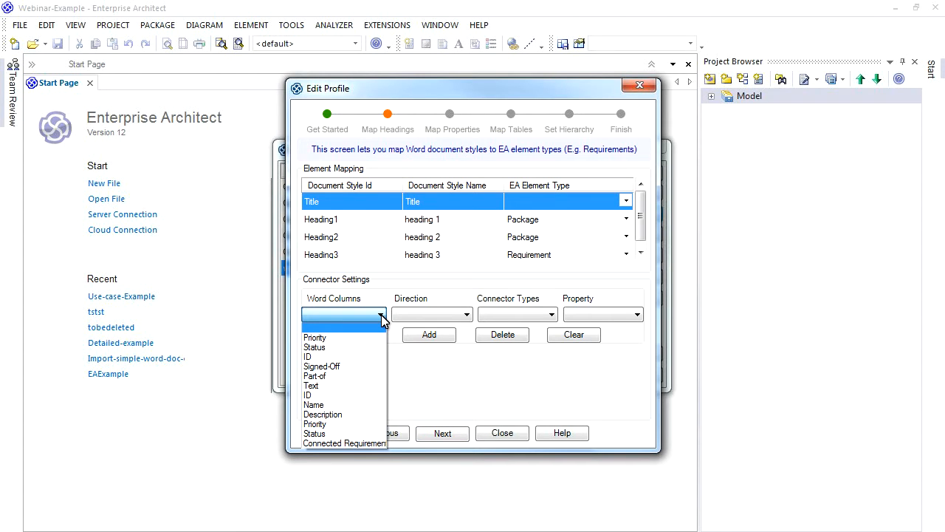
left_click(344, 443)
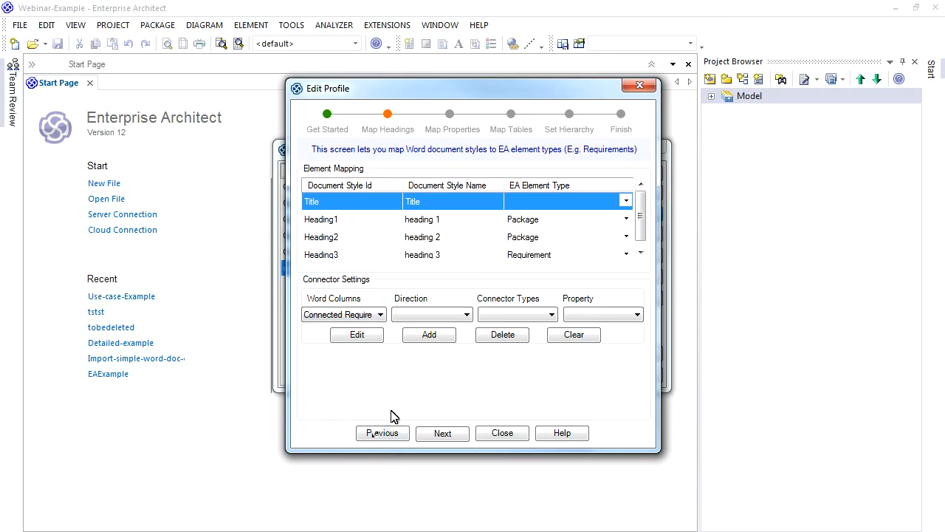
left_click(432, 314)
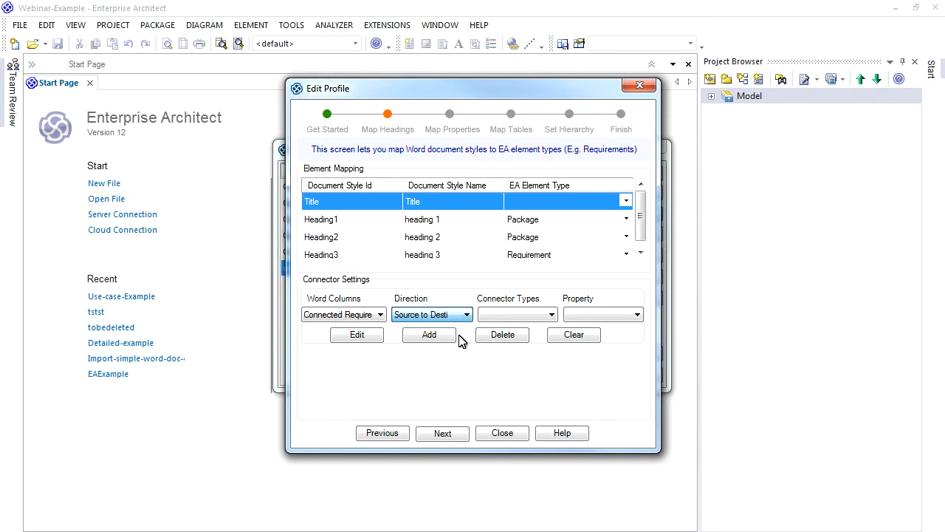
left_click(550, 314)
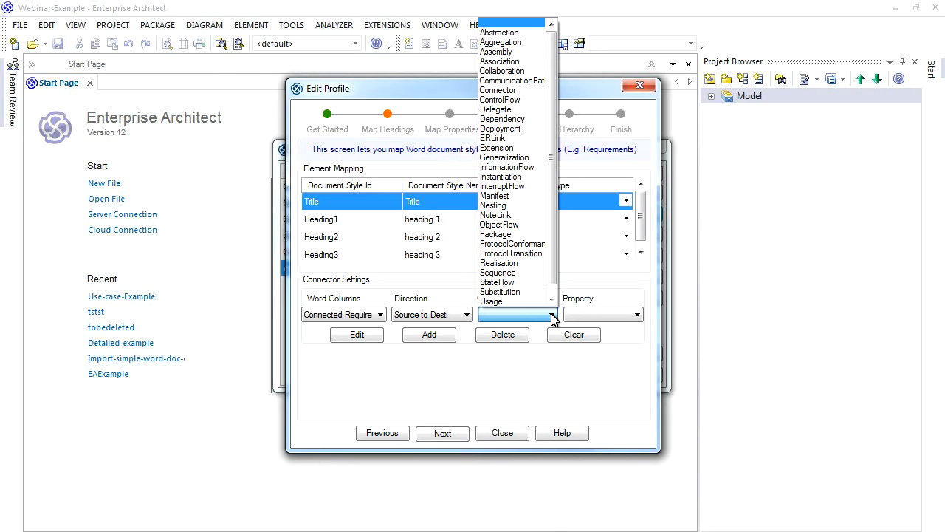
mouse_move(602, 298)
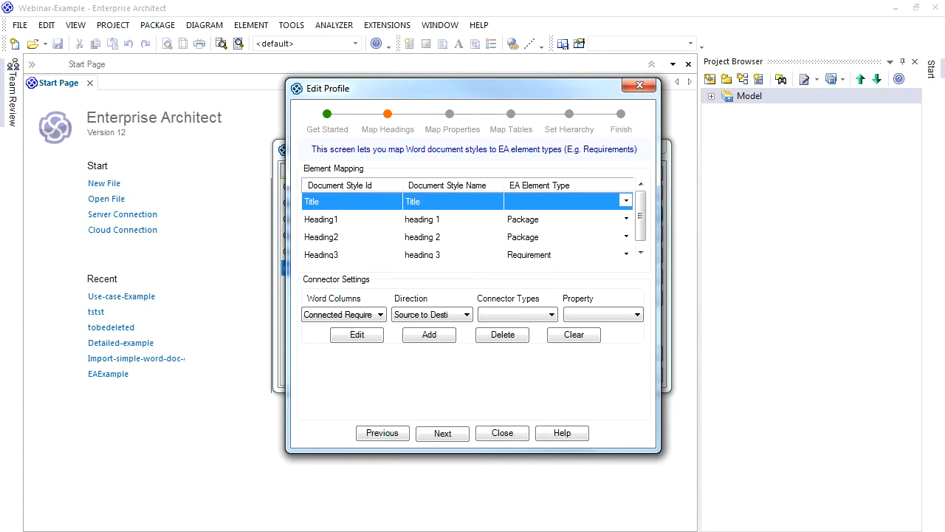
left_click(517, 314)
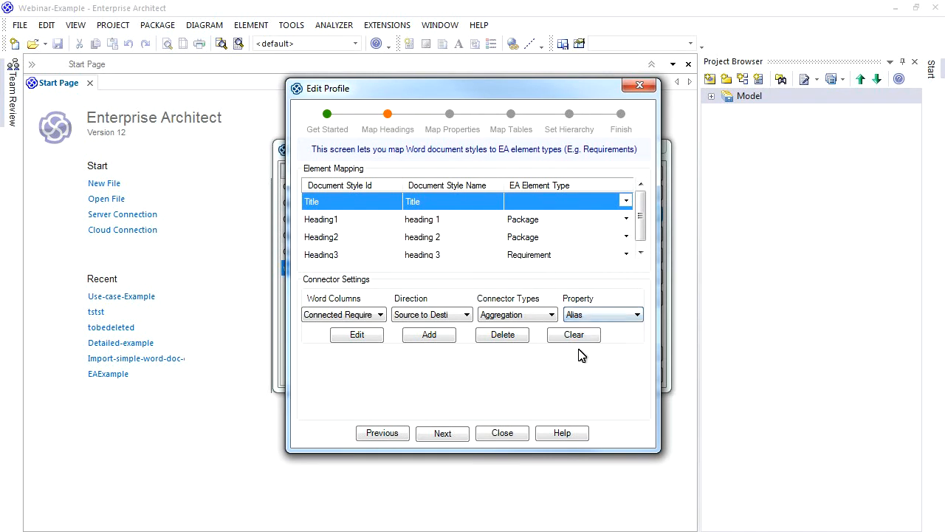
left_click(429, 334)
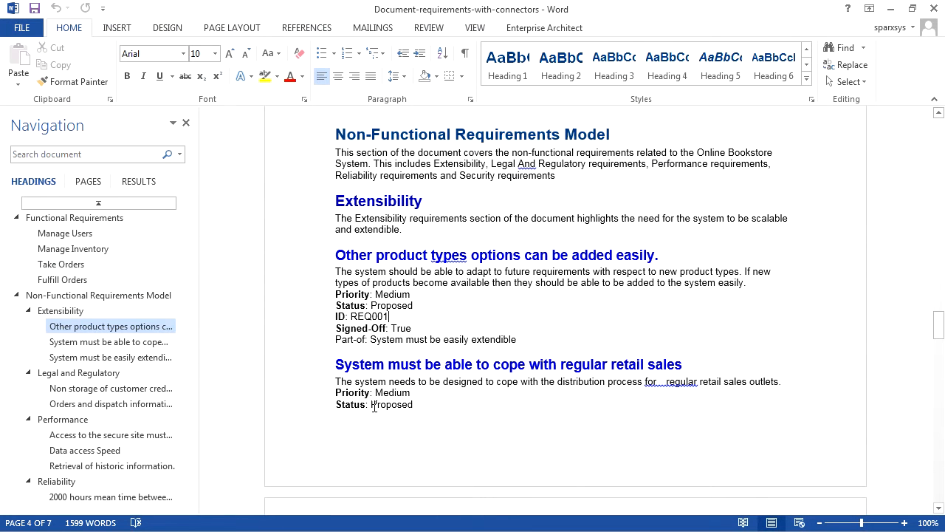
double_click(349, 339)
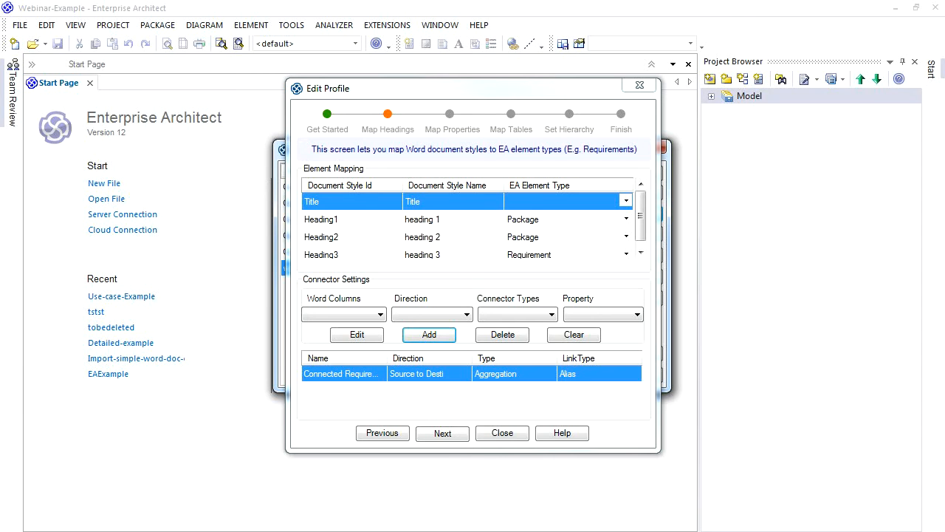
mouse_move(90, 377)
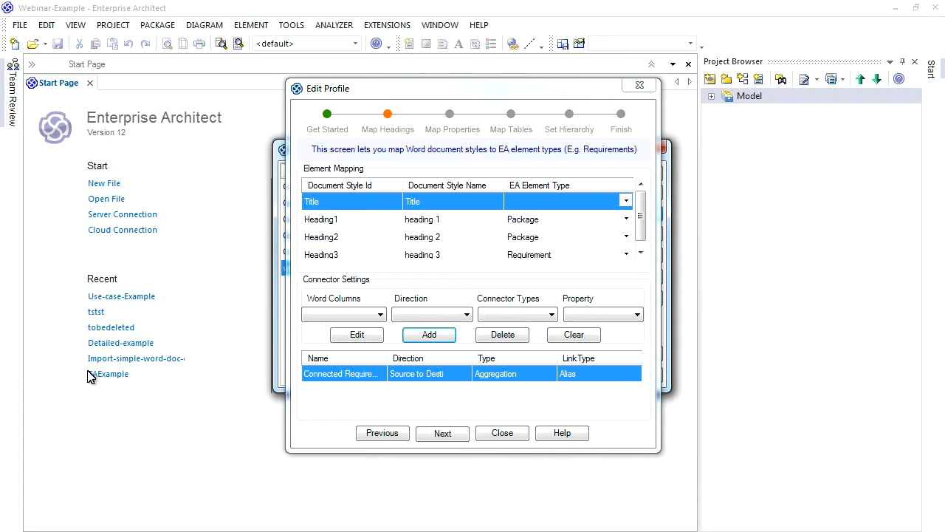
Step: Add a Part-of connector mapping: source to destination, Aggregation, matched by Name
left_click(385, 313)
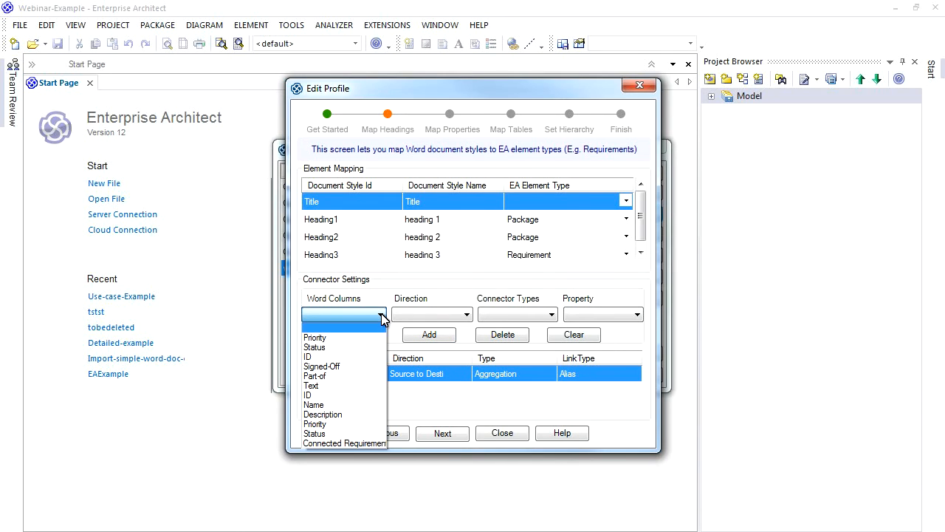
mouse_move(316, 376)
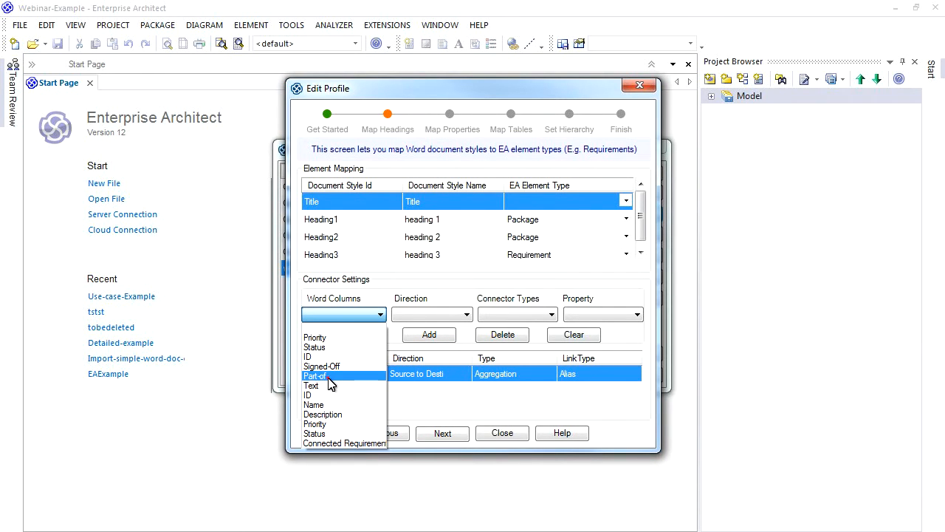
left_click(315, 375)
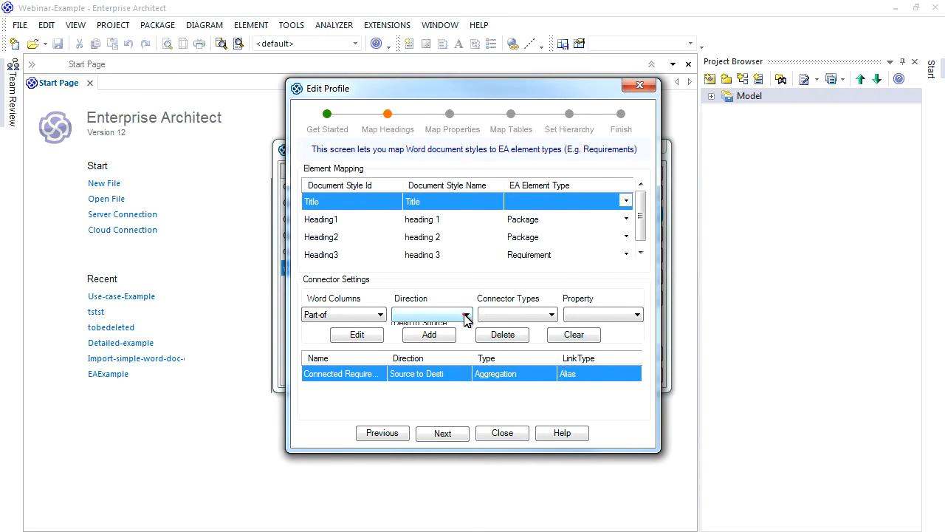
left_click(431, 327)
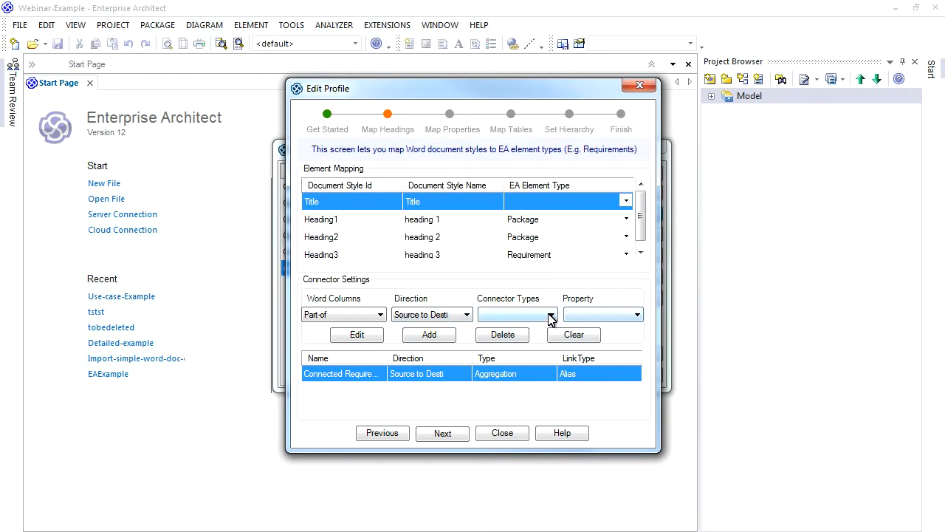
left_click(635, 313)
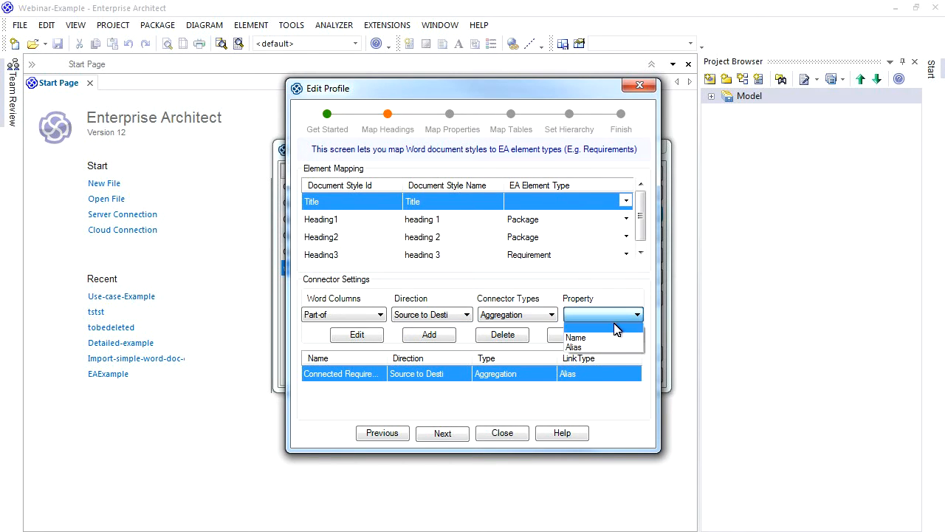
mouse_move(598, 338)
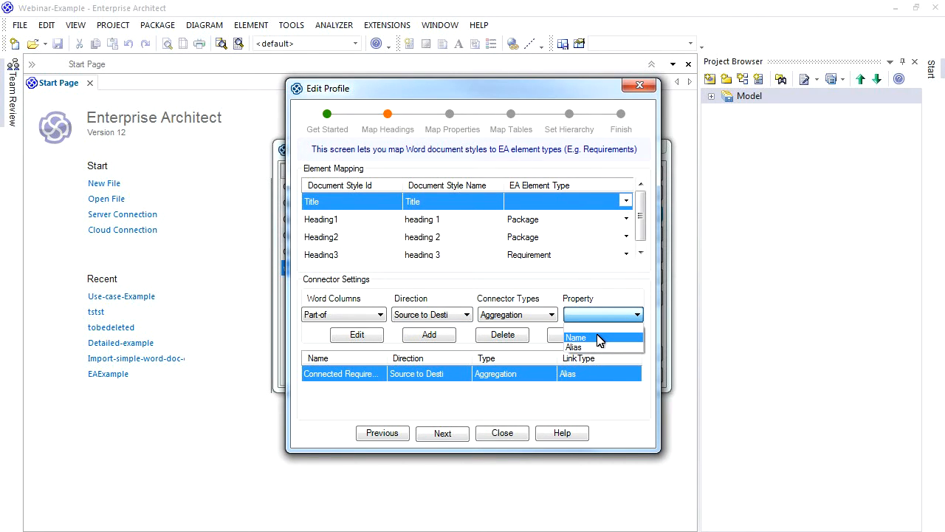
left_click(575, 338)
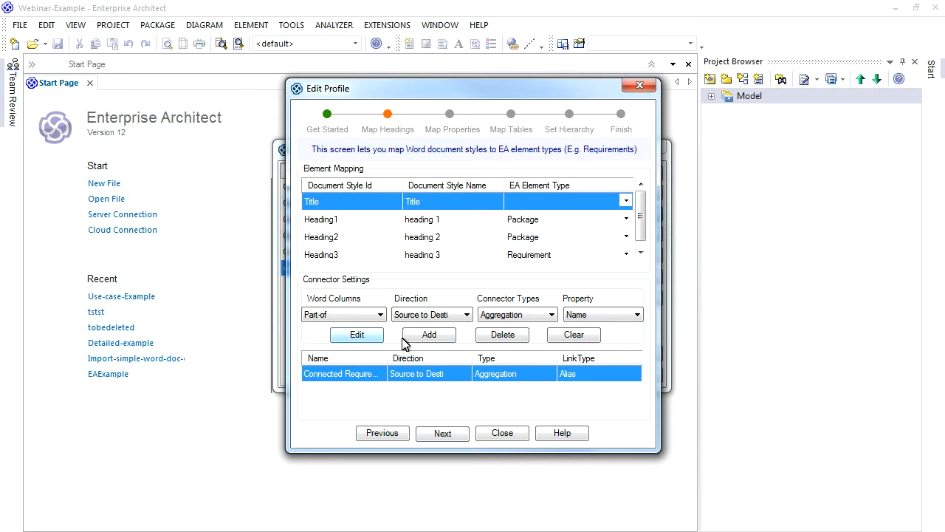
left_click(429, 333)
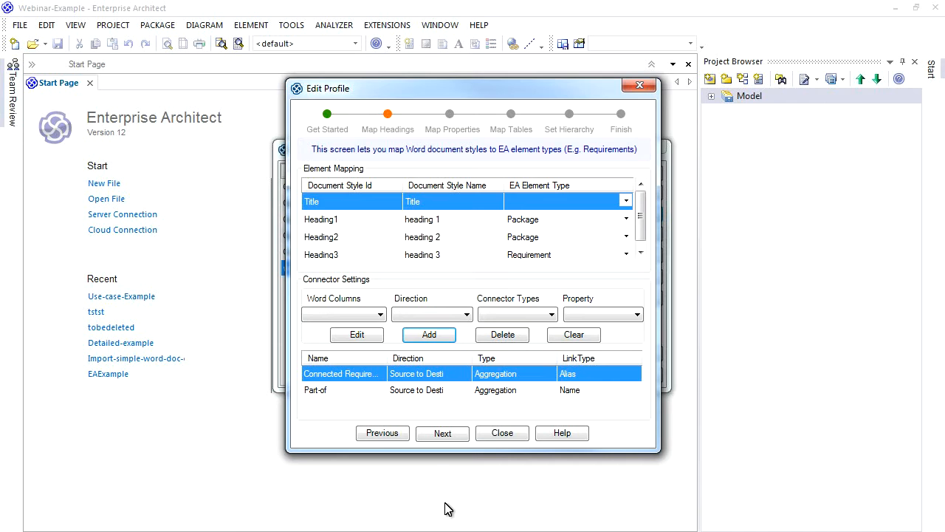
left_click(443, 433)
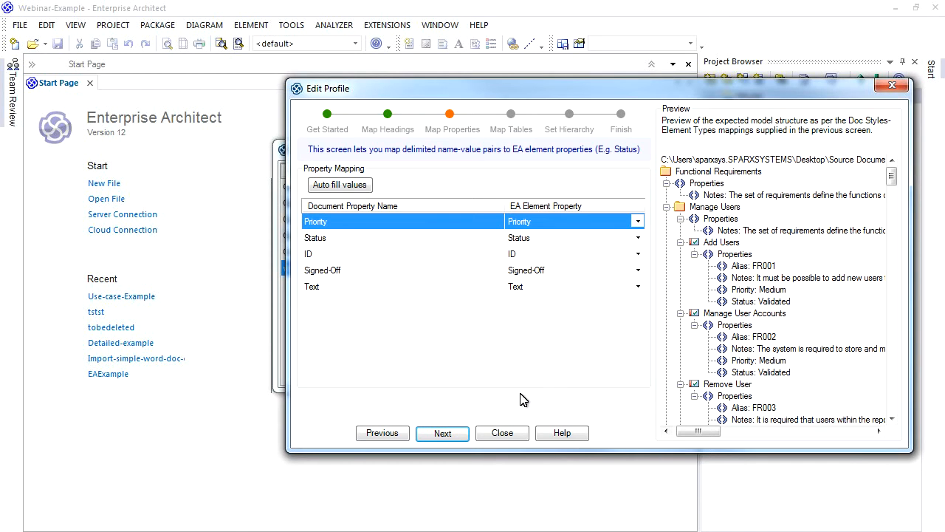
Step: Skip the property, table and hierarchy steps and create the webinar-profile-explanation profile
left_click(442, 433)
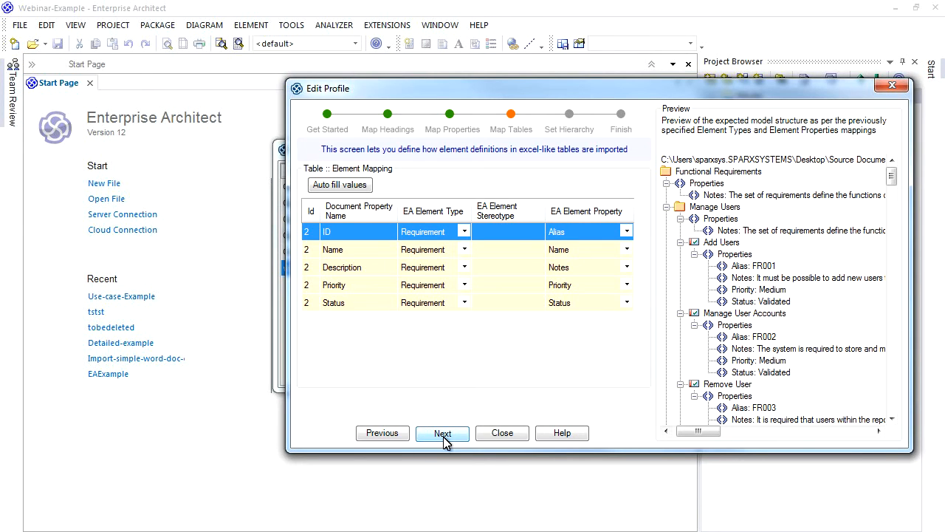
left_click(442, 433)
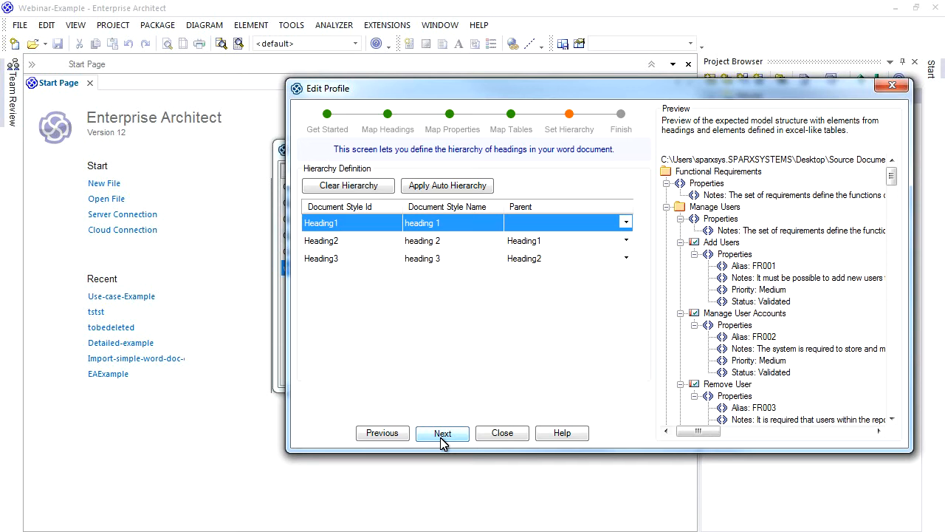
left_click(442, 433)
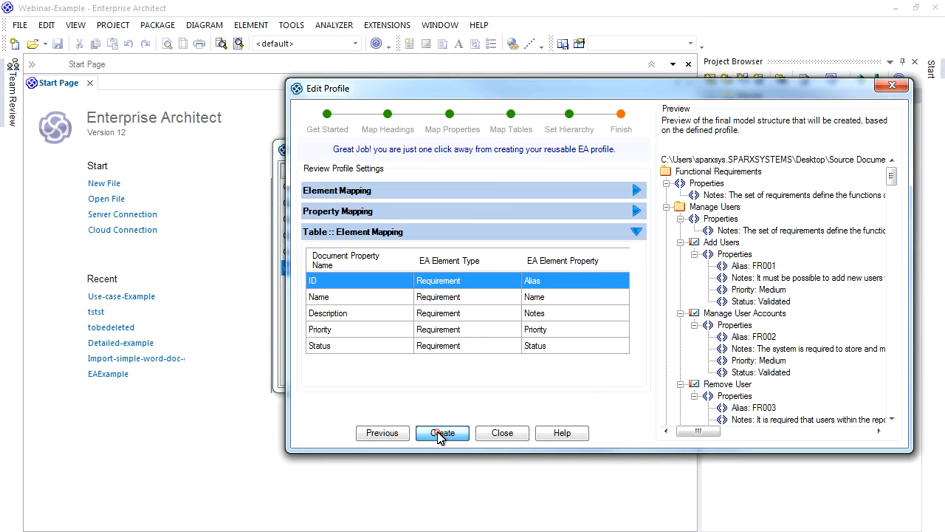
left_click(442, 432)
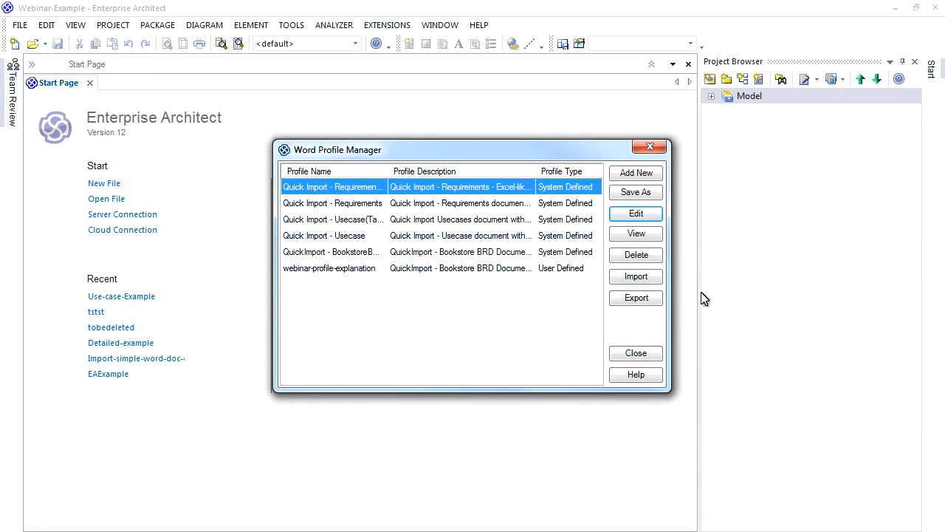
mouse_move(695, 311)
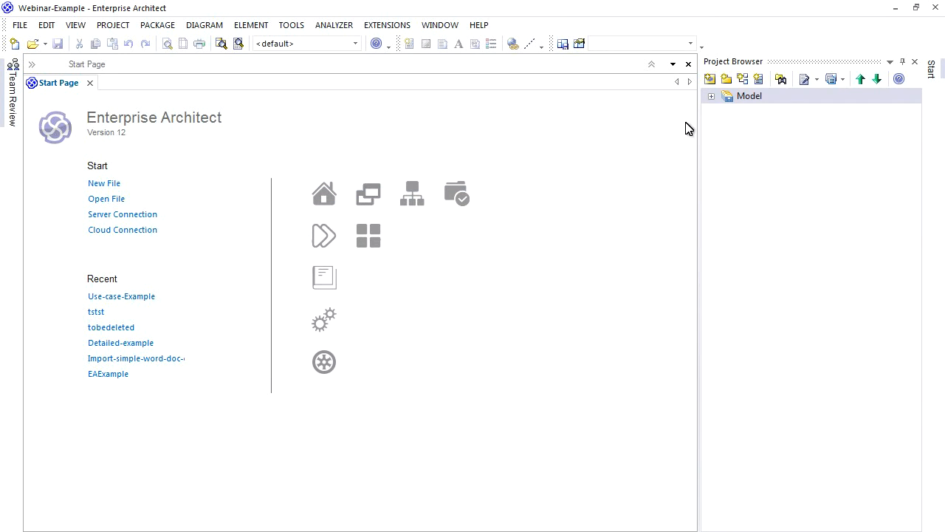
Step: Import the Word document into Webinar Example with the webinar-profile-explanation profile, accepting connector links
right_click(749, 95)
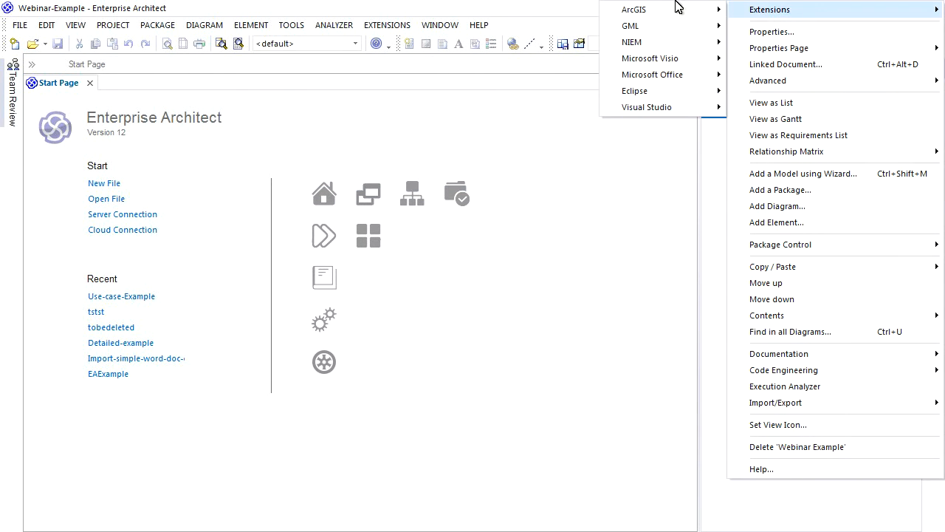
mouse_move(652, 73)
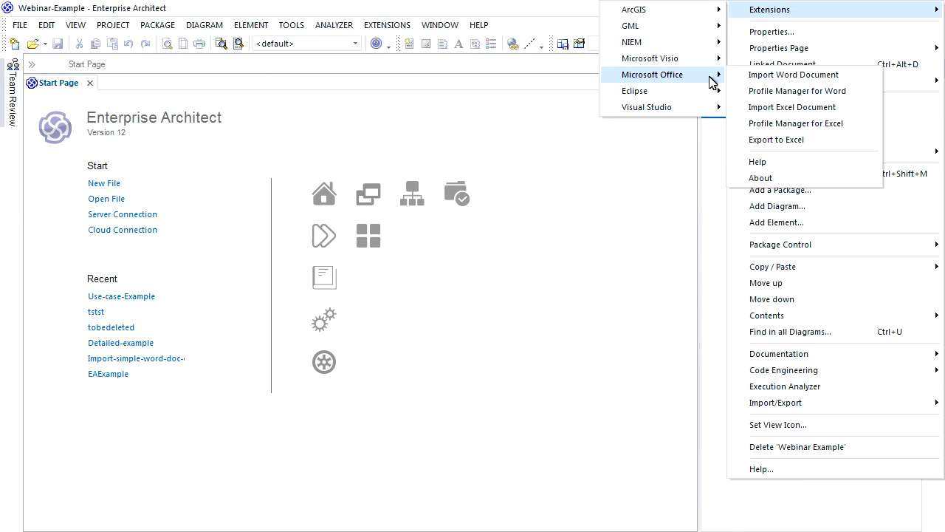
left_click(793, 74)
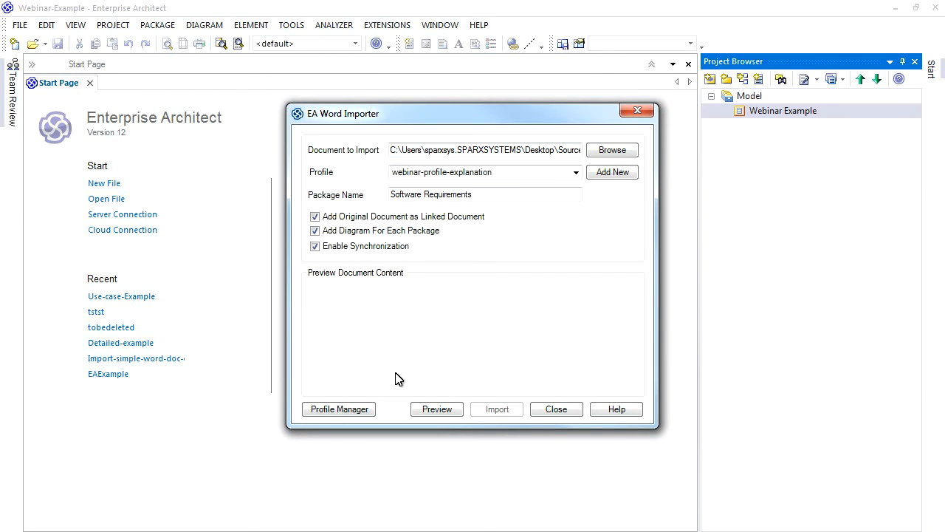
left_click(436, 409)
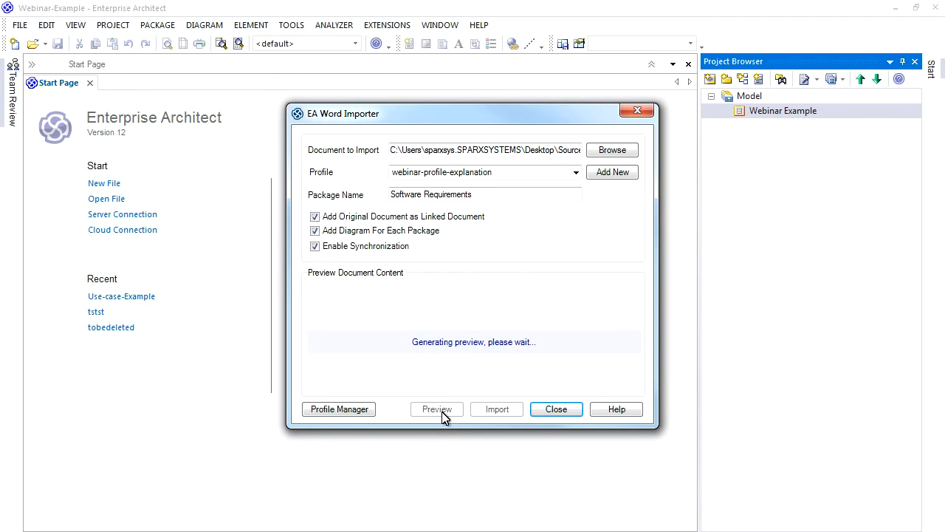
left_click(436, 409)
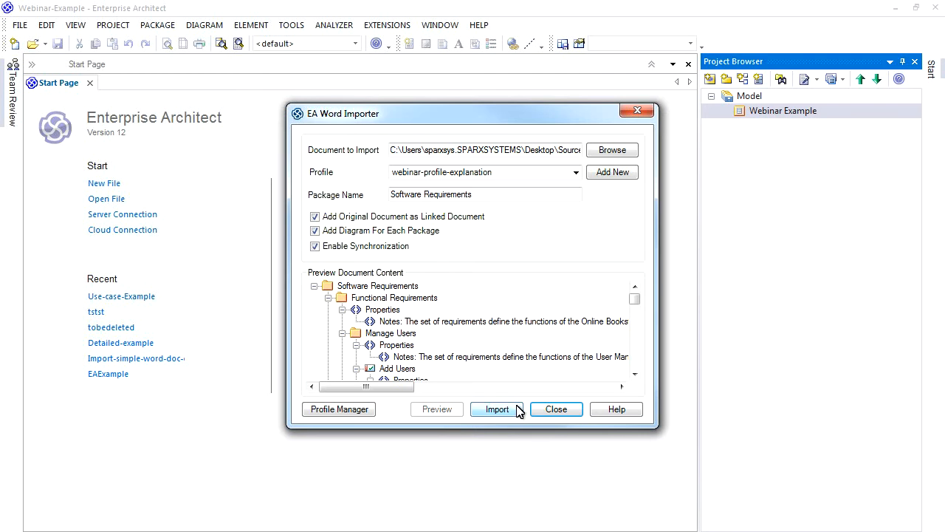
left_click(496, 409)
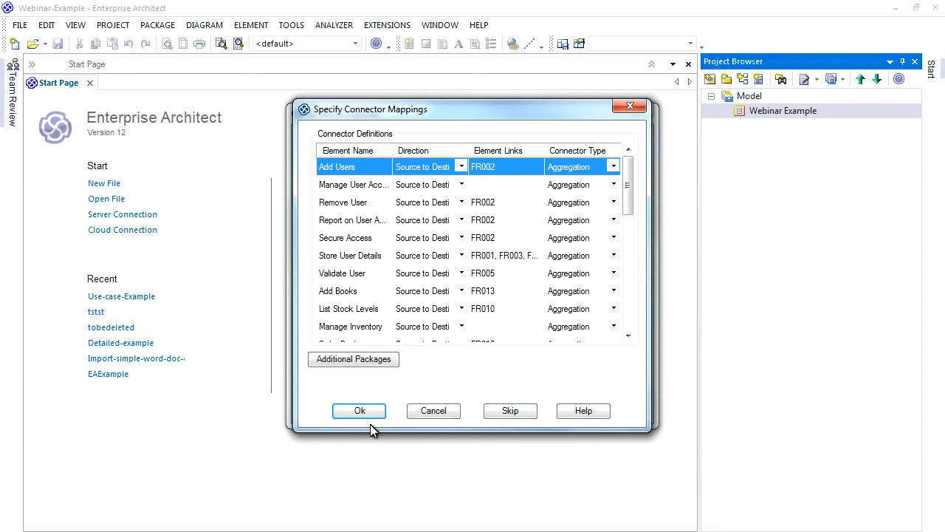
left_click(358, 410)
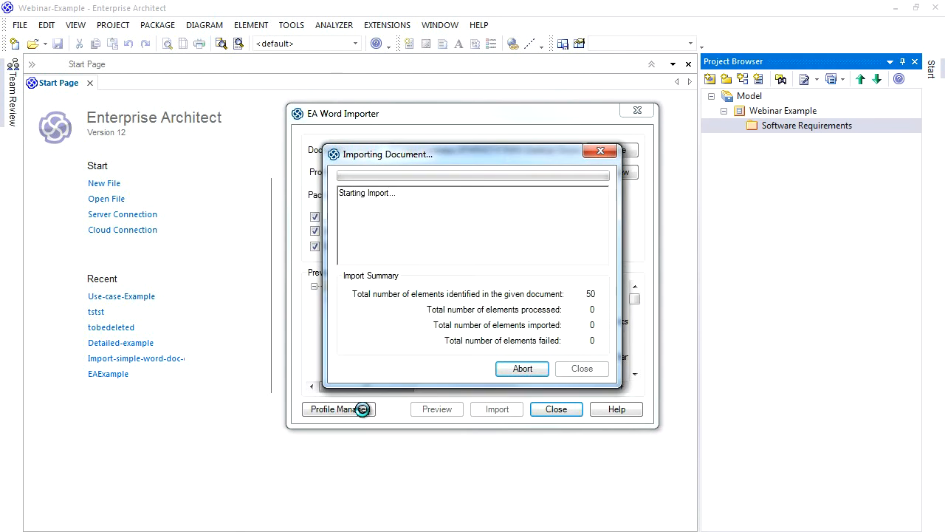
left_click(581, 369)
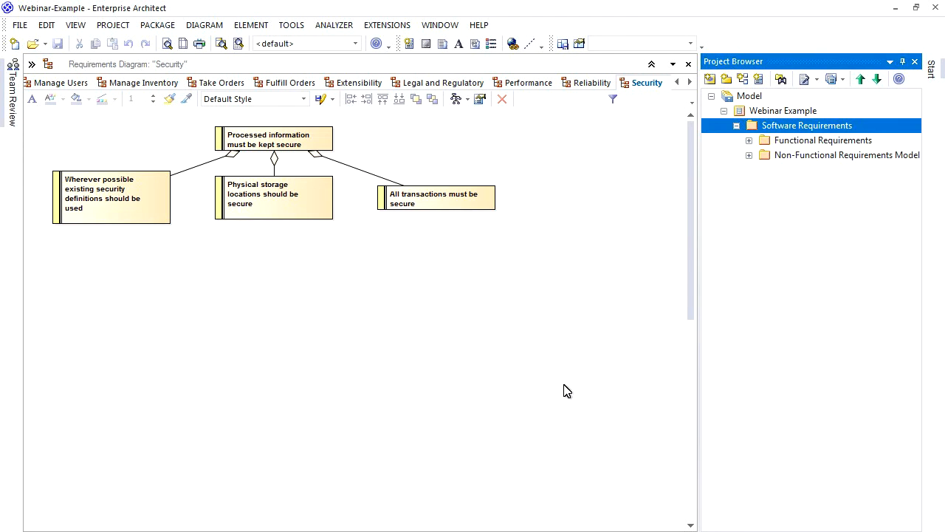
Step: Check the Add Users requirement's properties: functional type, Validated status, alias FR001
left_click(748, 139)
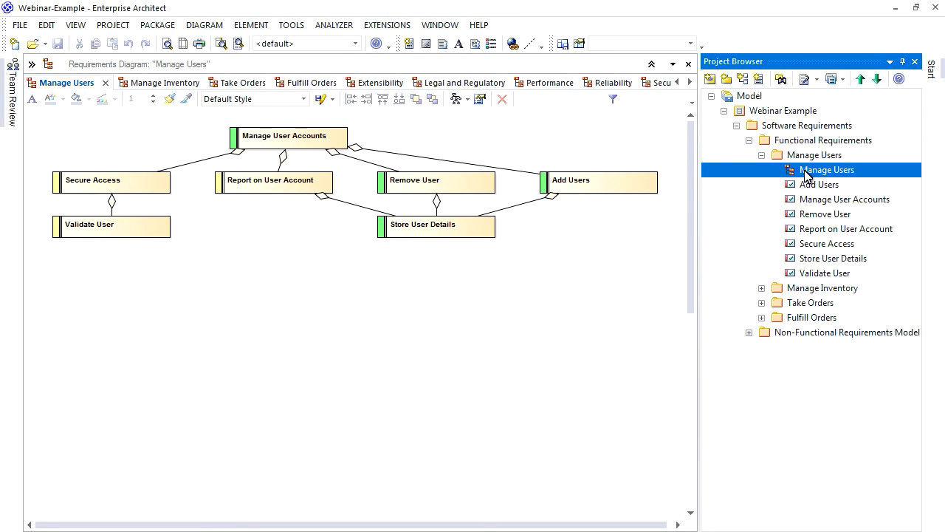
mouse_move(583, 185)
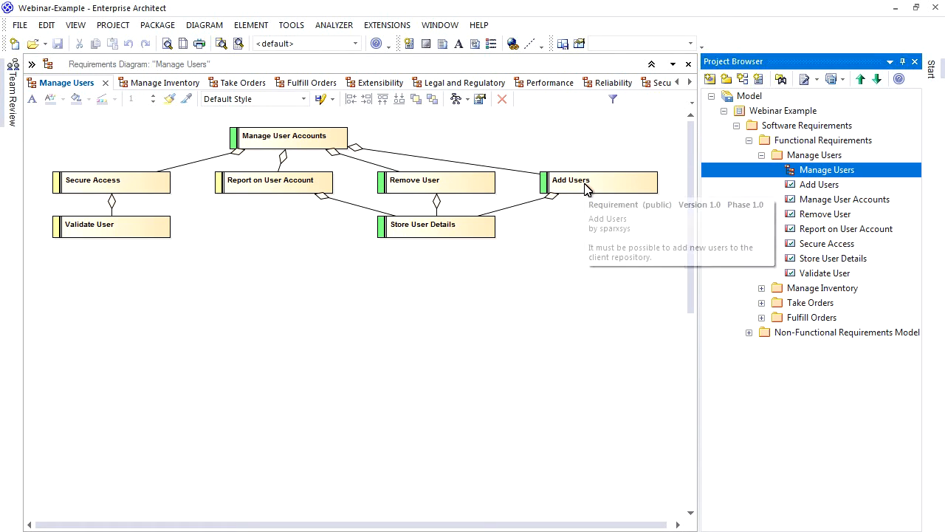
right_click(570, 179)
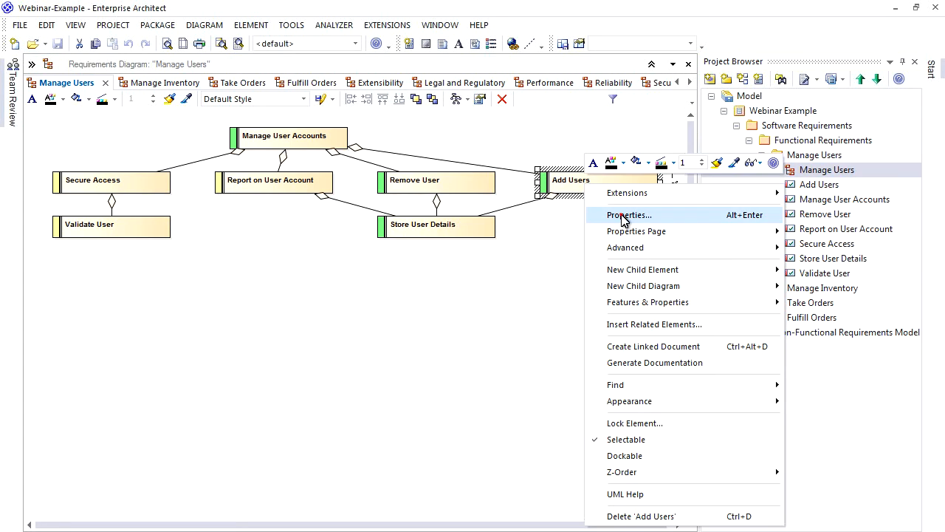
left_click(628, 214)
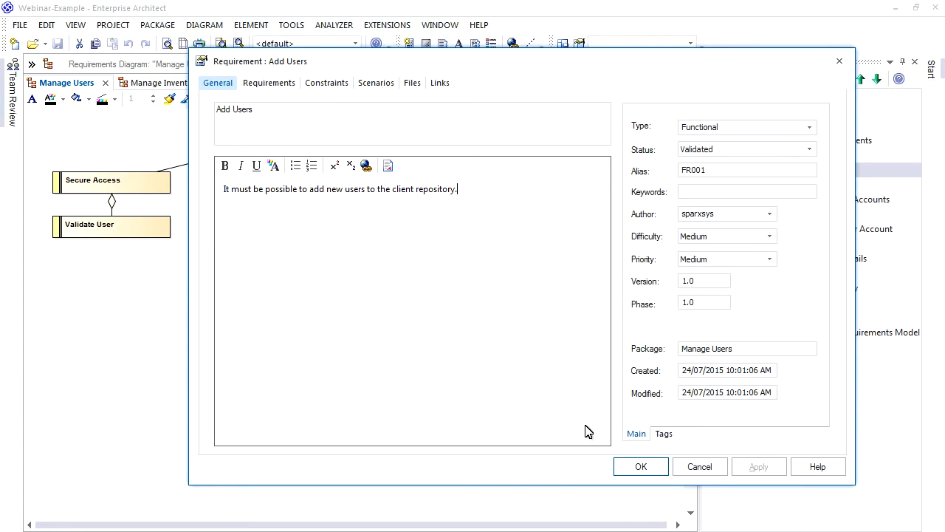
left_click(640, 466)
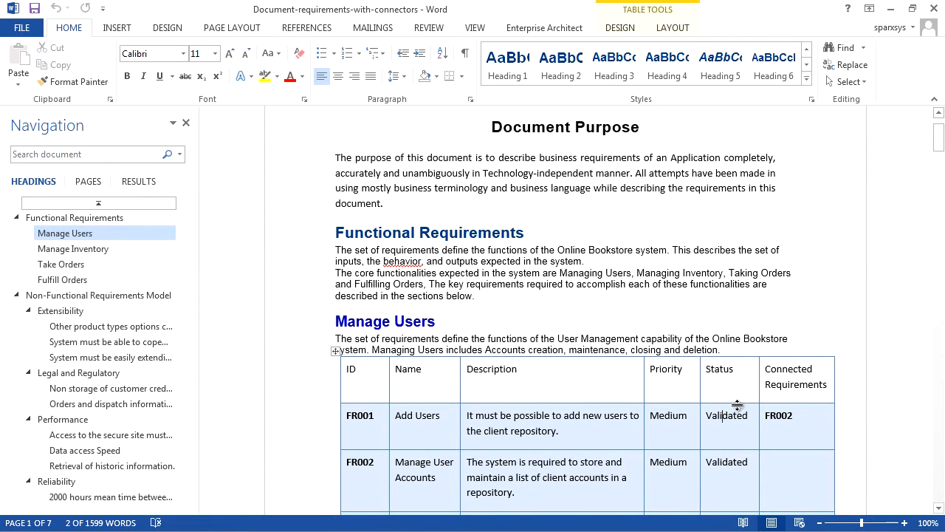
Step: Scroll Word down to show FR003 to FR005 in the Manage Users table
scroll("down", 3)
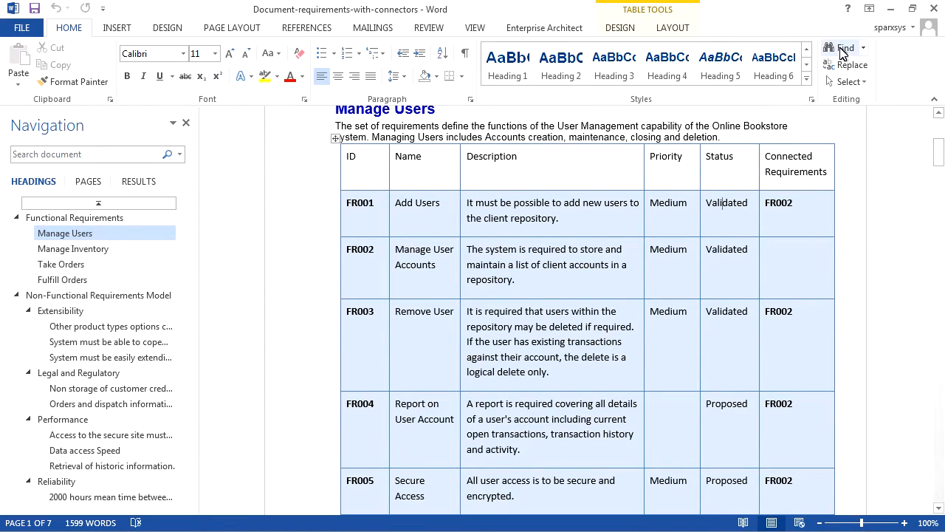
mouse_move(895, 9)
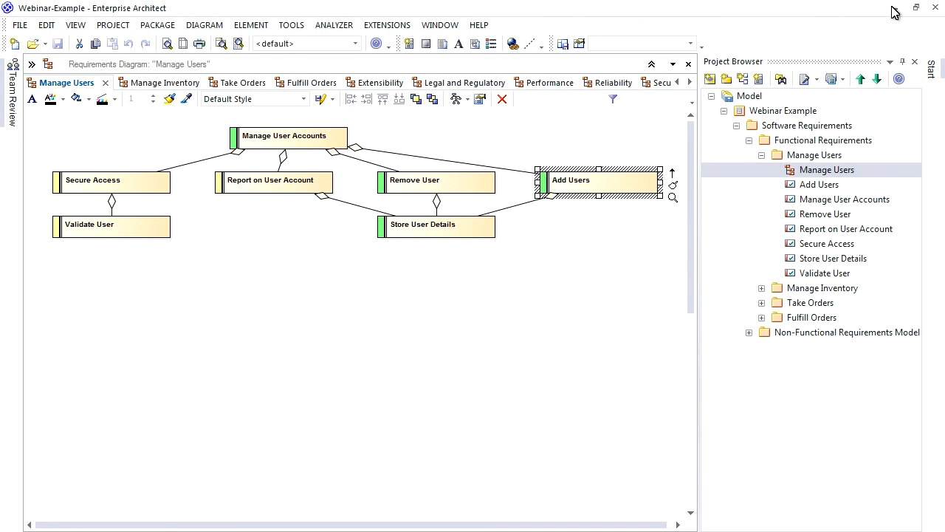
Step: Inspect Report on User Account's properties to confirm its Proposed status
left_click(269, 180)
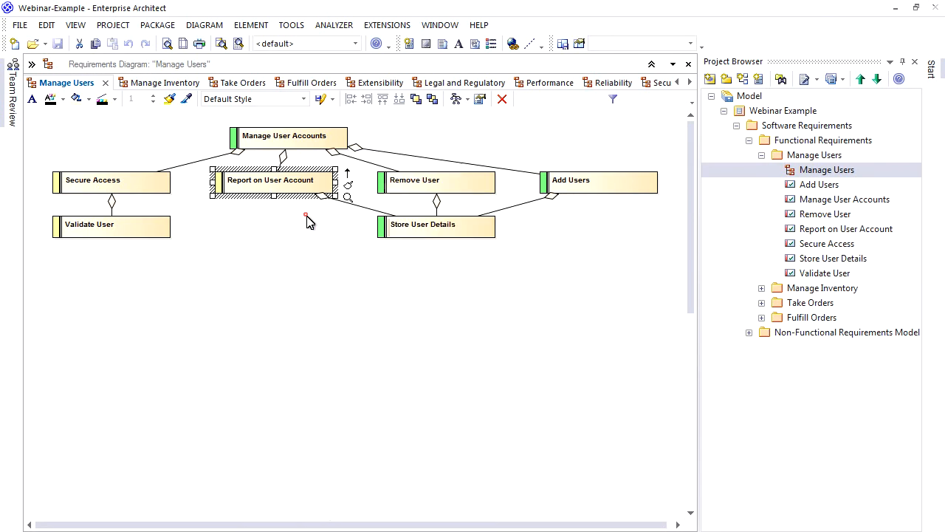
double_click(270, 180)
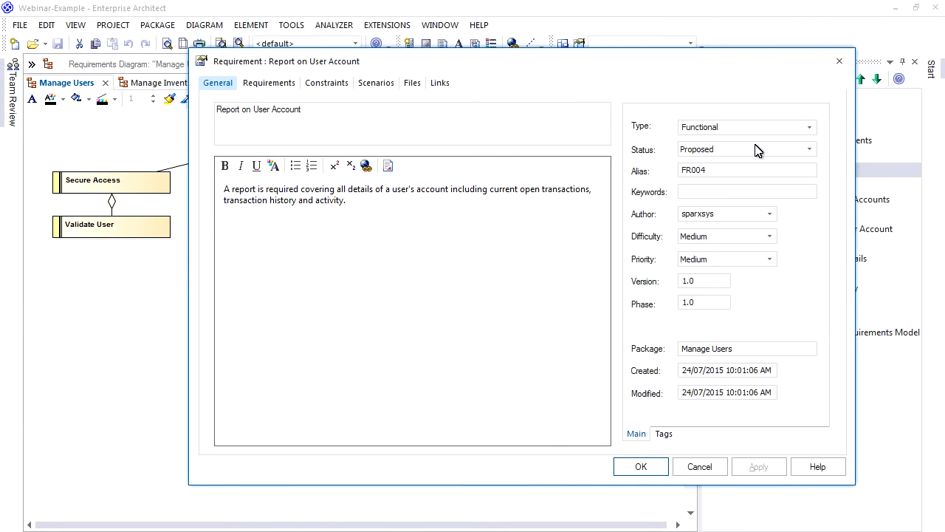
left_click(640, 466)
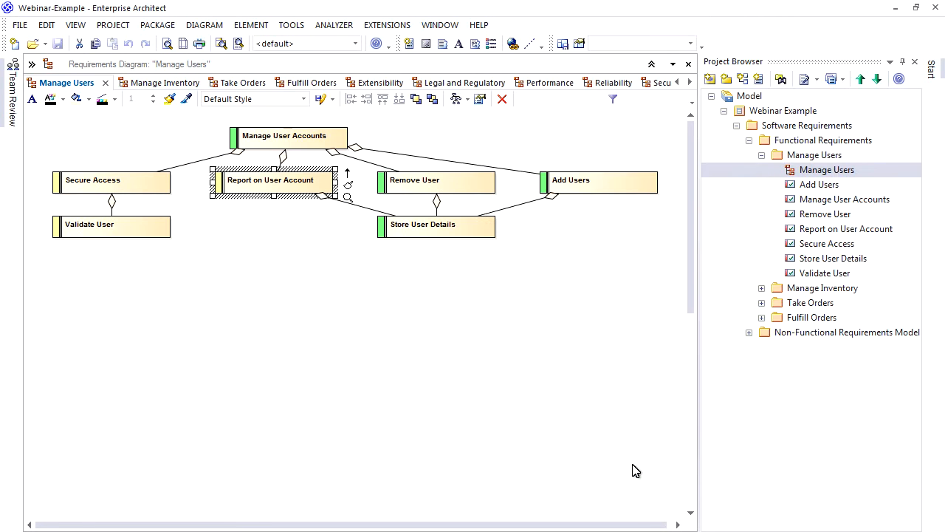
Step: Open the Manage Inventory diagram and collapse the Manage Inventory and Functional Requirements folders
left_click(761, 155)
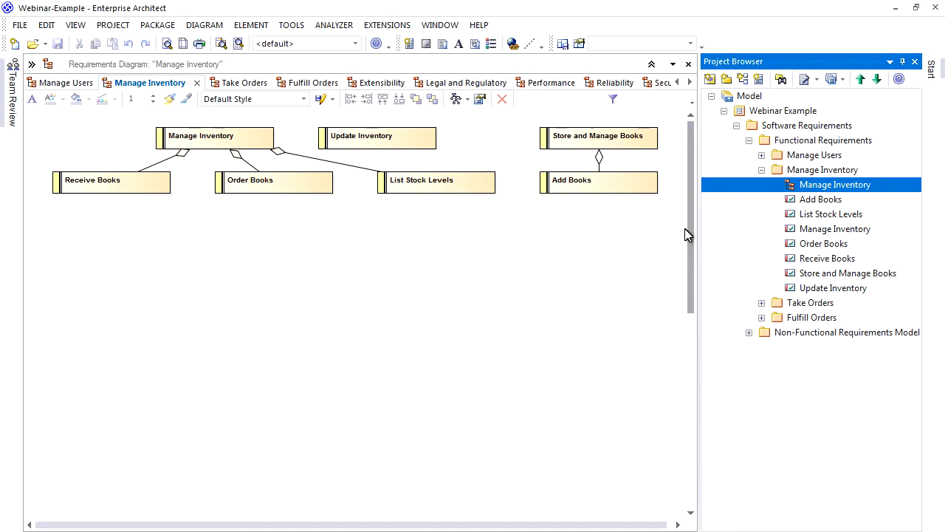
left_click(761, 169)
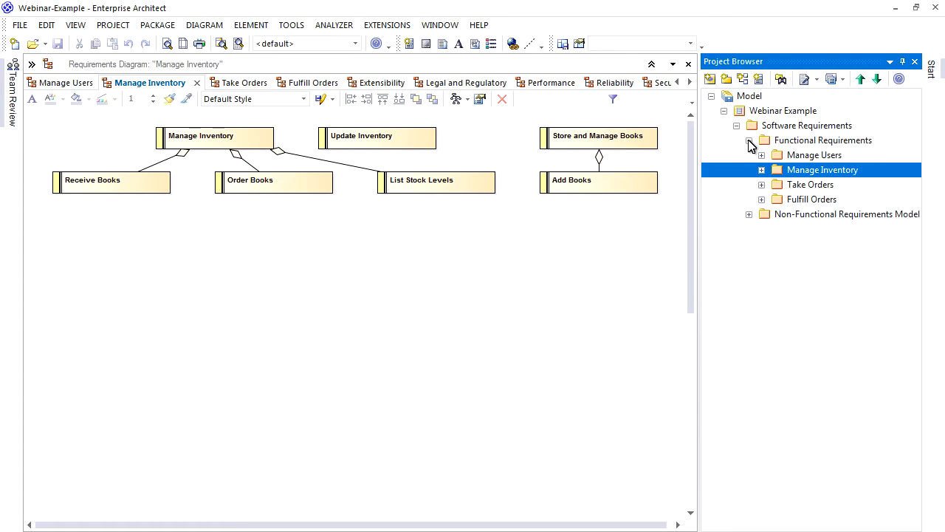
left_click(748, 140)
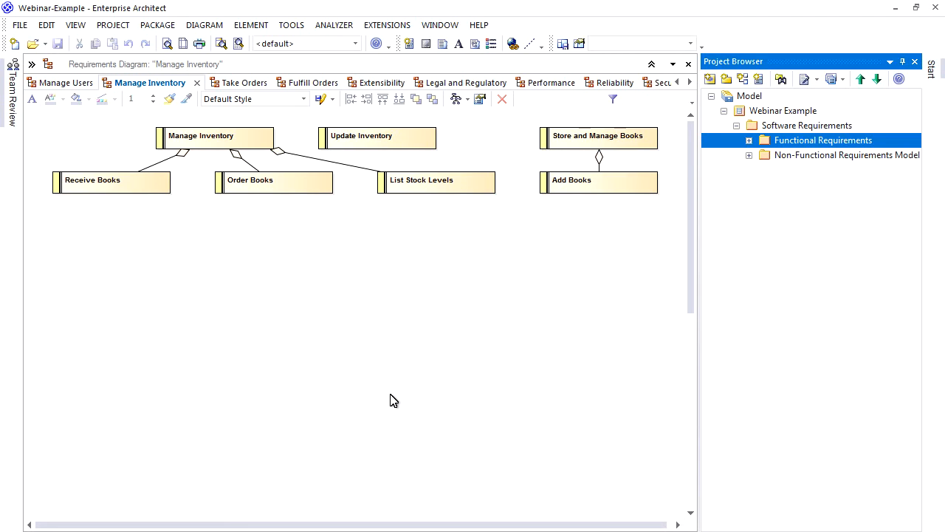
mouse_move(109, 414)
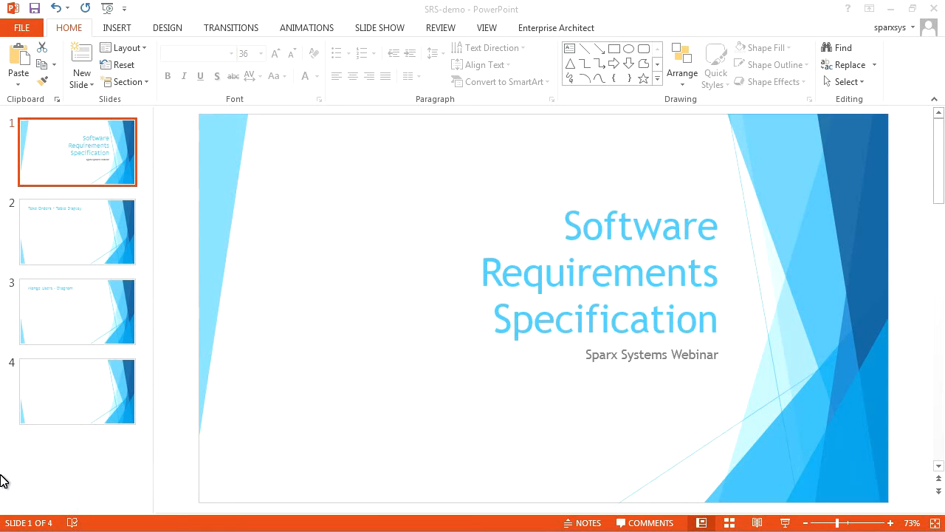
mouse_move(76, 232)
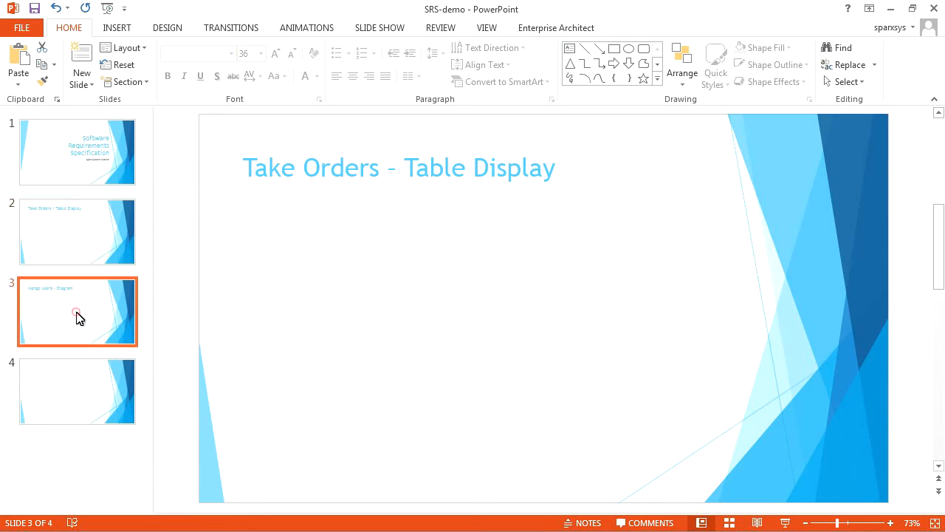
Step: Browse to slide 4, return to the title slide, and show the Enterprise Architect tab
left_click(77, 391)
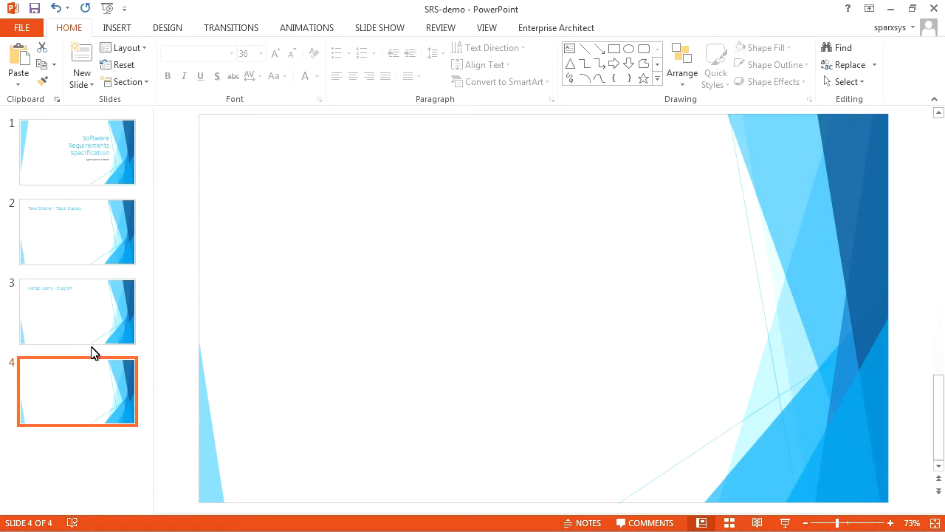
left_click(76, 152)
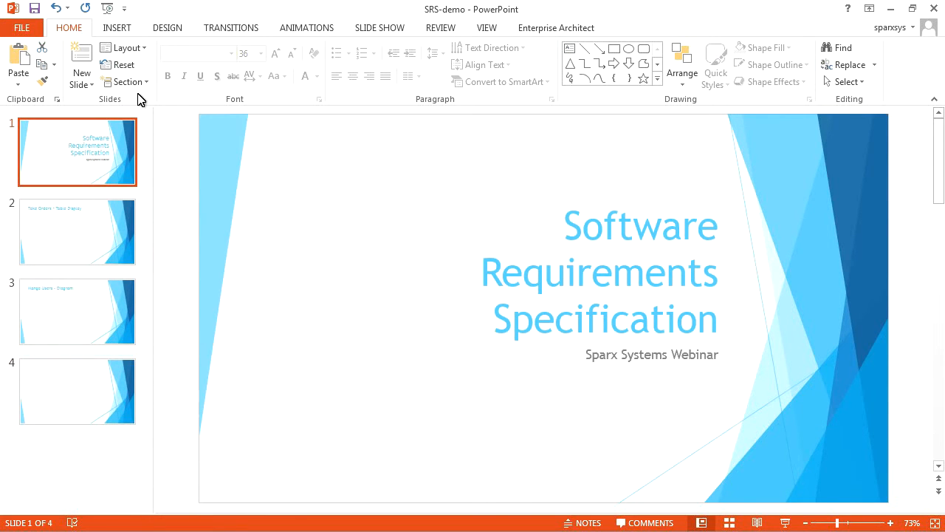
left_click(556, 28)
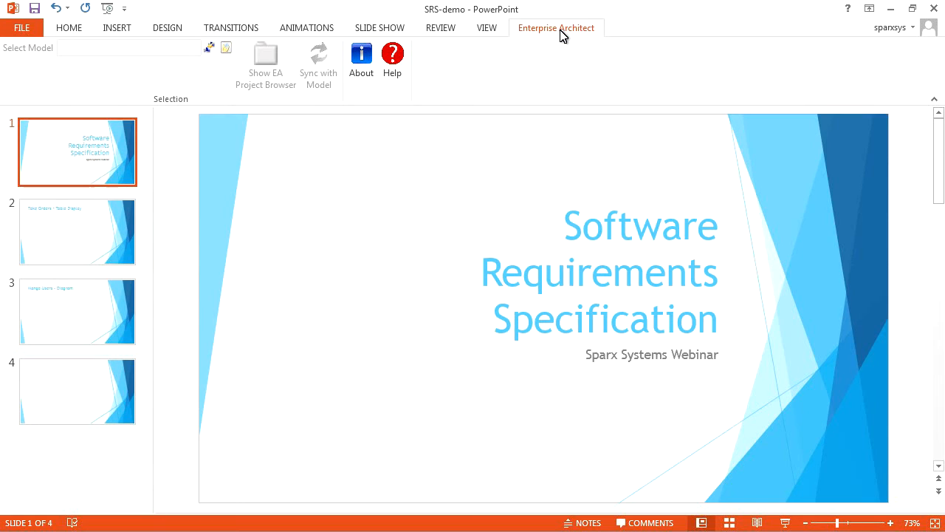
mouse_move(349, 183)
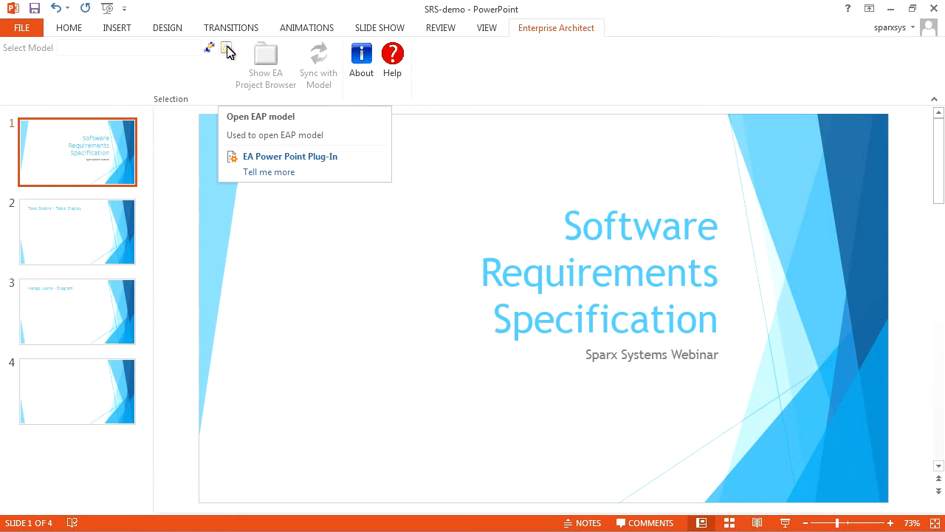
Step: Open the EAP model and expand Model > Formal Requirements Model > Functional Requirements
left_click(227, 48)
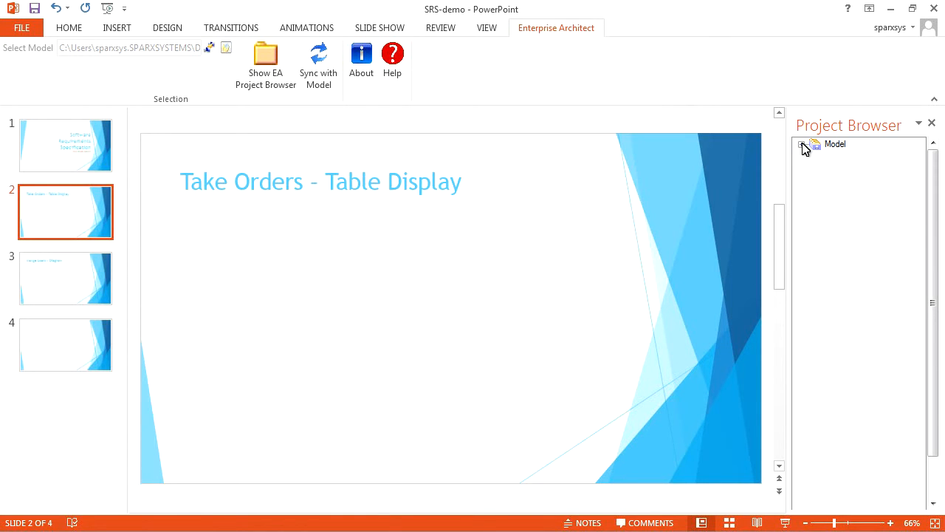
left_click(802, 144)
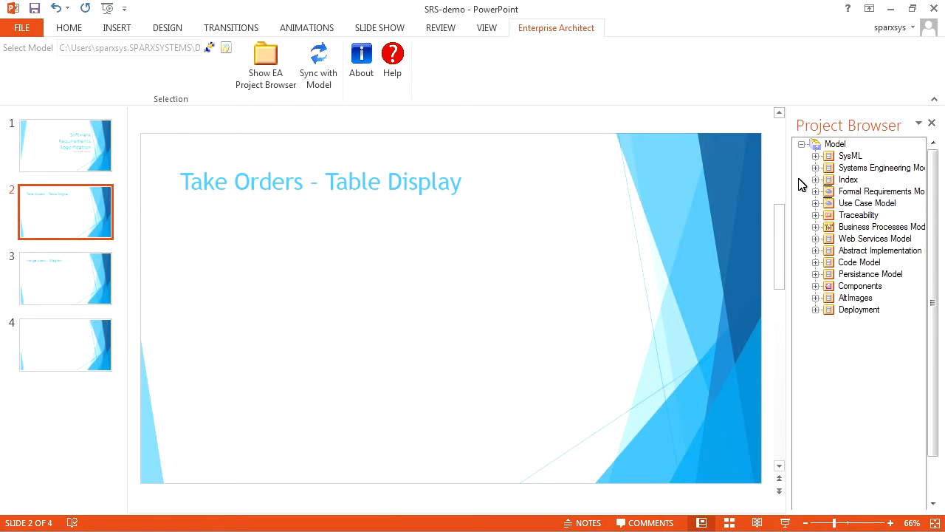
left_click(816, 191)
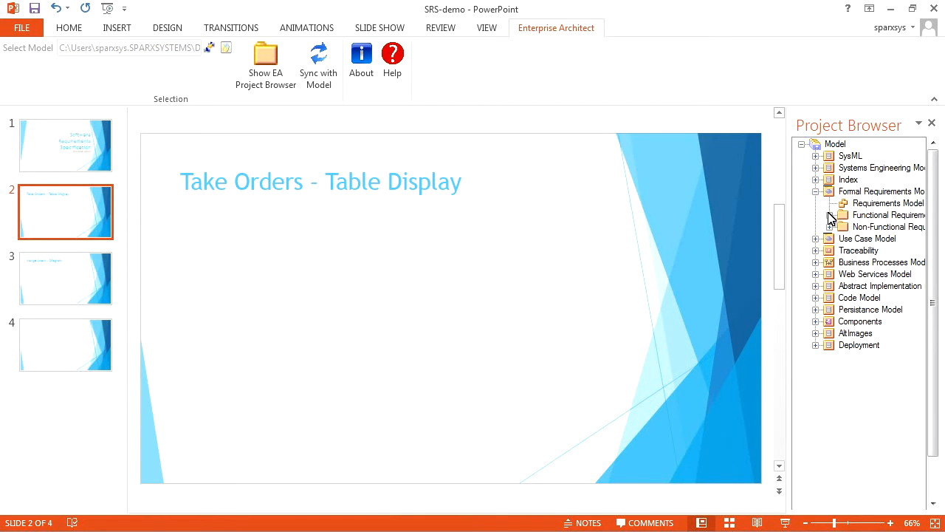
left_click(831, 215)
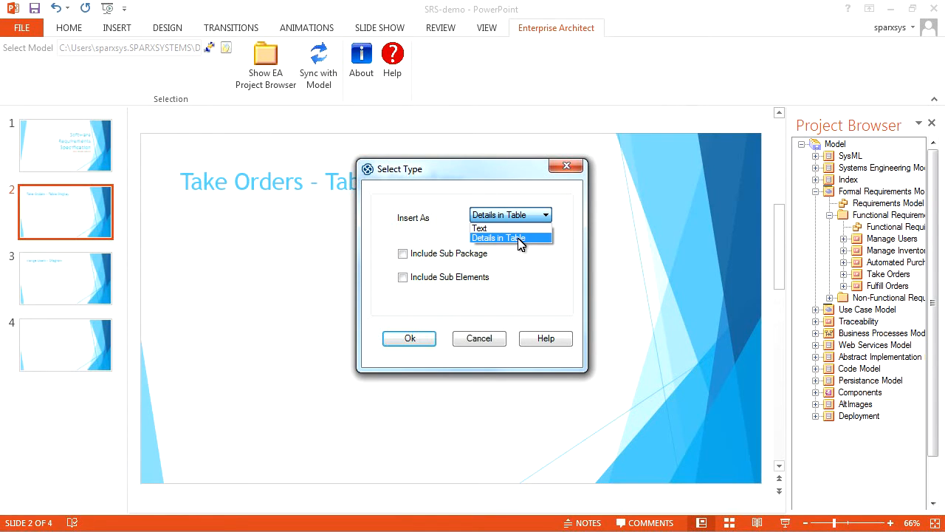
Step: Insert REQ012, REQ014 and REQ015 on slide 2 as a Name and Notes table
left_click(496, 238)
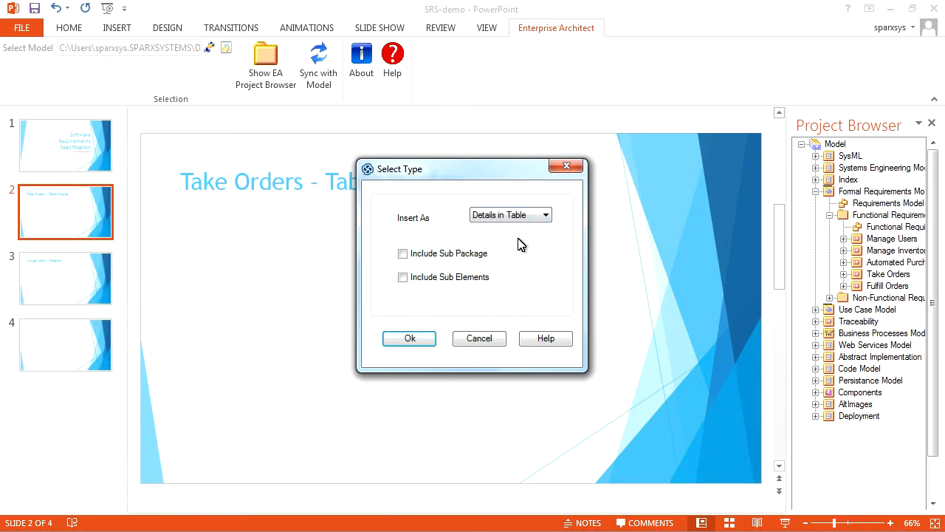
mouse_move(428, 277)
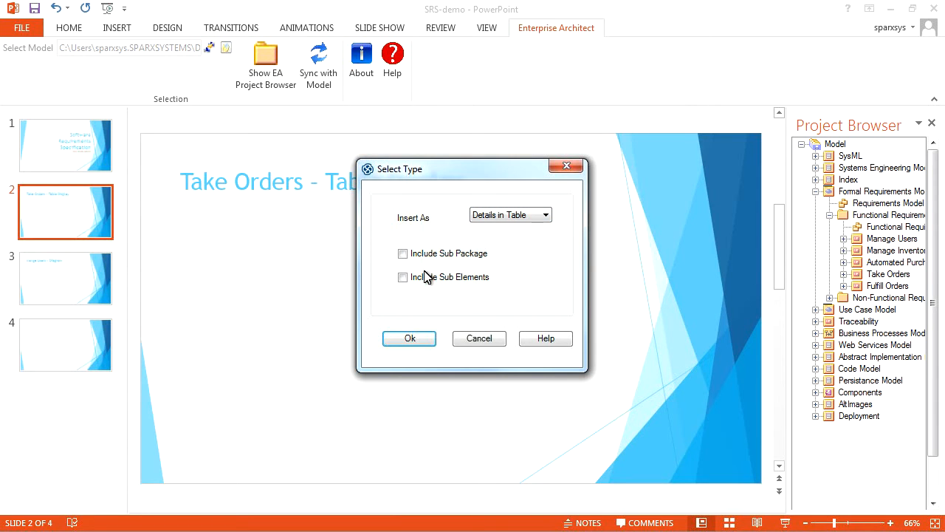
left_click(409, 339)
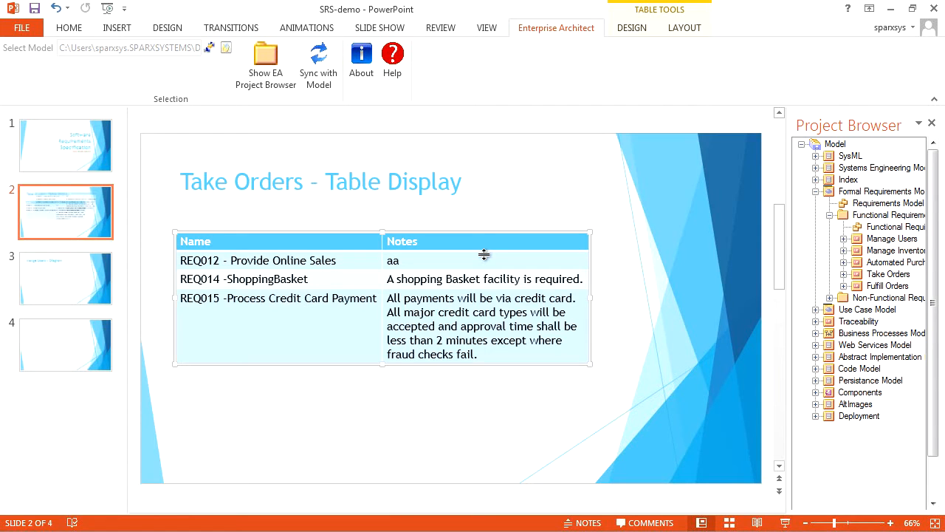
left_click(438, 428)
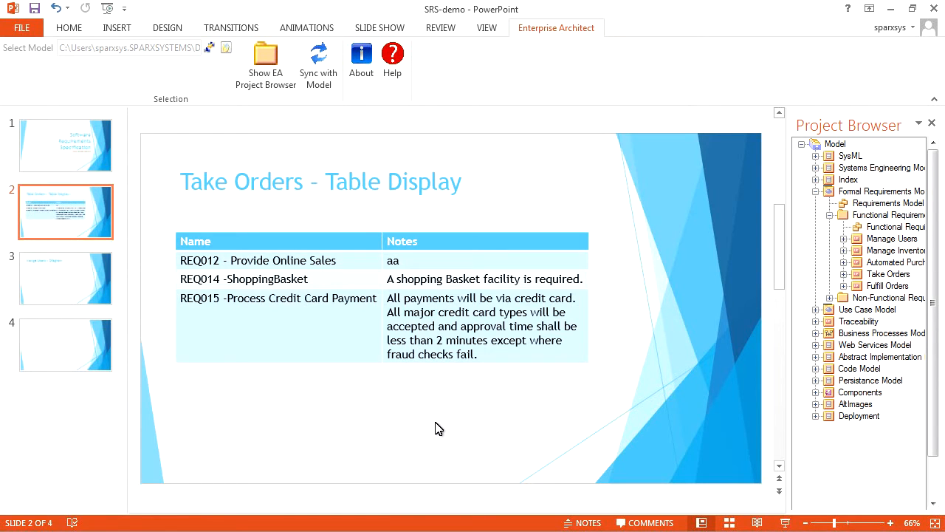
mouse_move(459, 396)
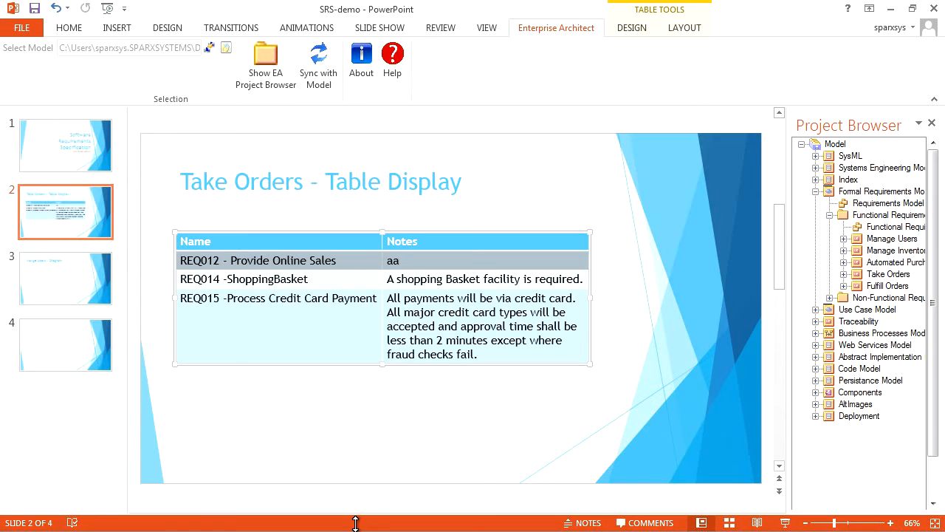
Step: Insert the Manage Users diagram as an image on slide 3, then go to slide 4
left_click(321, 407)
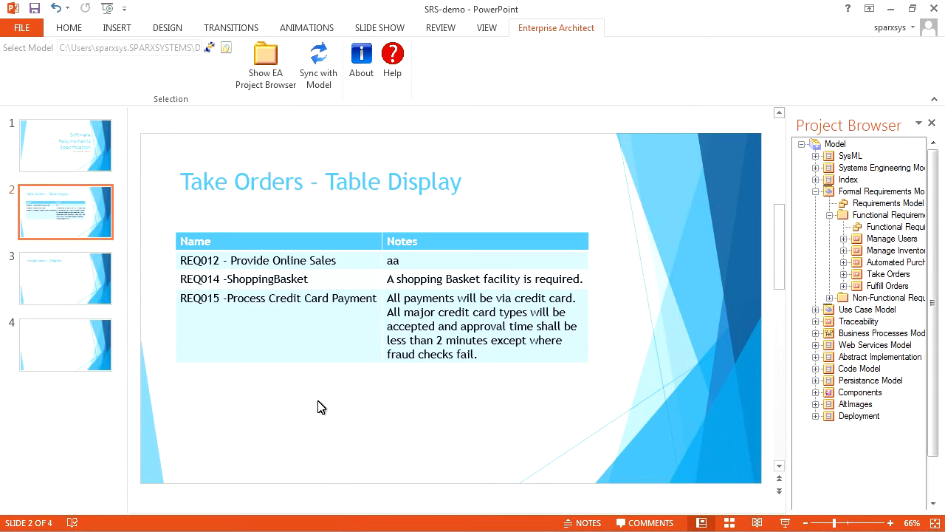
mouse_move(44, 286)
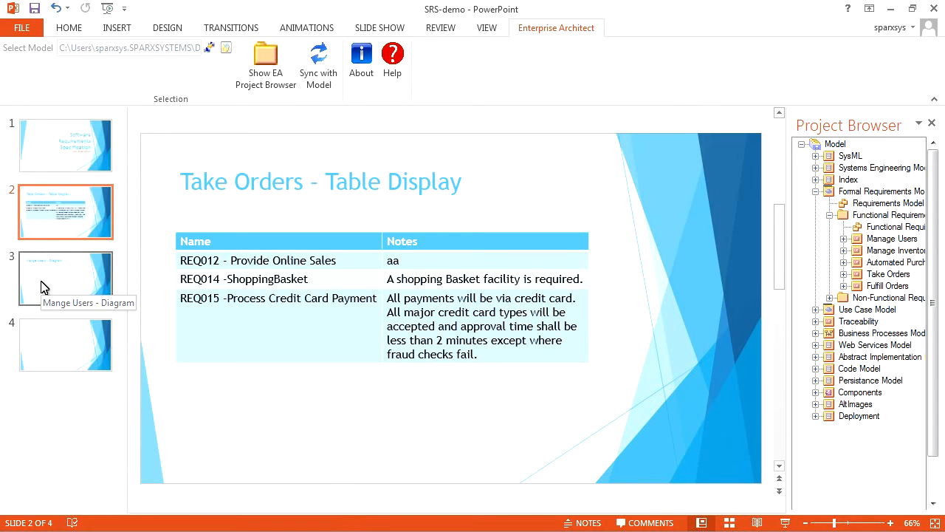
left_click(65, 279)
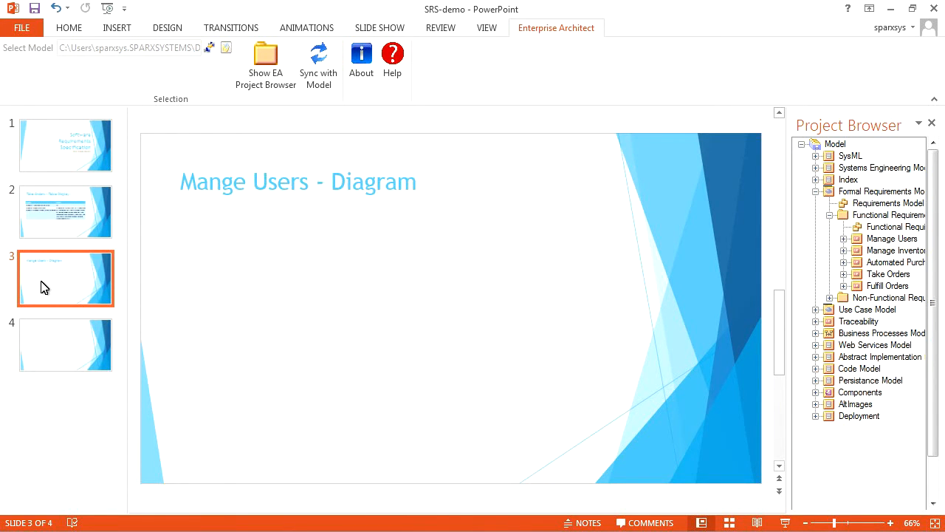
mouse_move(712, 214)
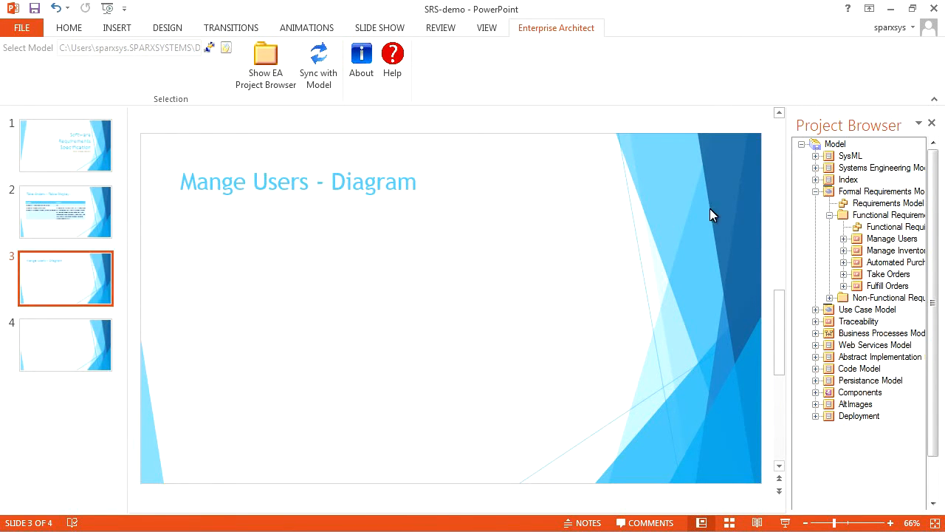
left_click(846, 239)
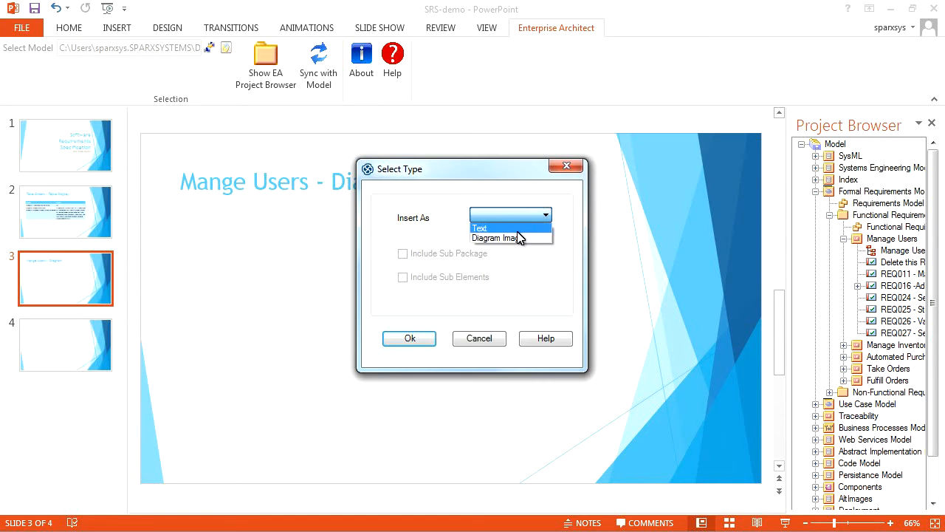
left_click(495, 237)
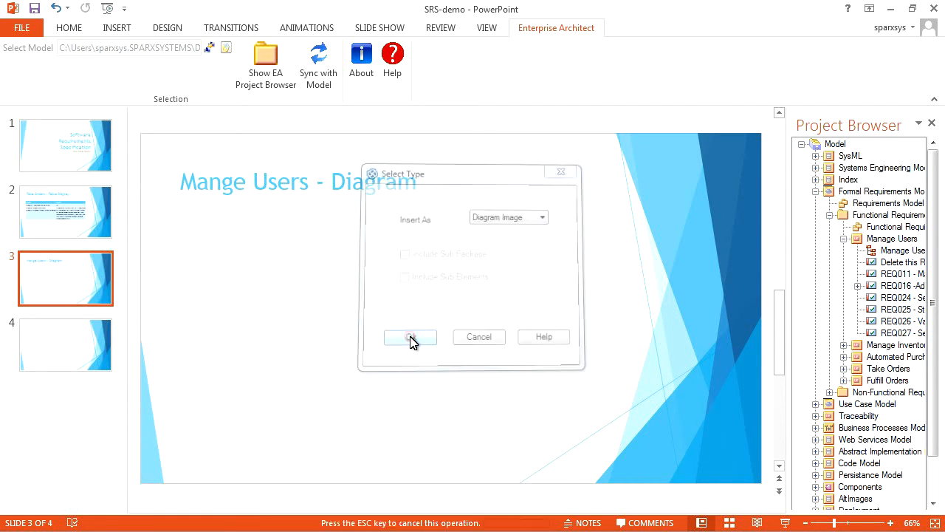
left_click(411, 337)
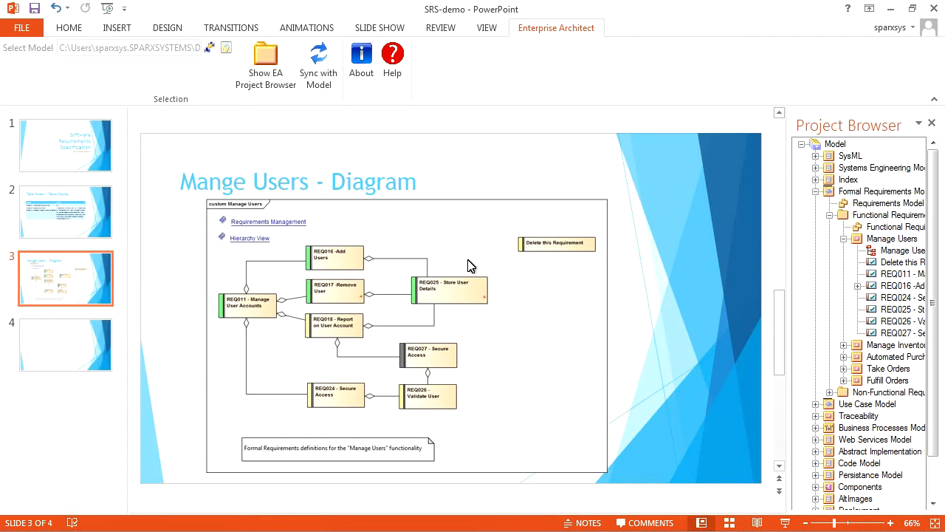
left_click(65, 344)
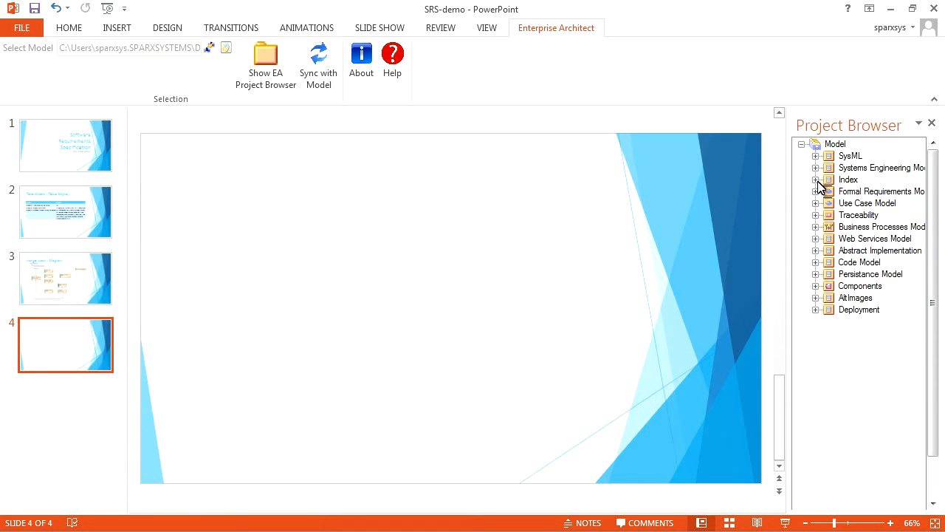
Step: Drop the Index package on slide 4 as a text title and its diagram as an image
left_click(816, 180)
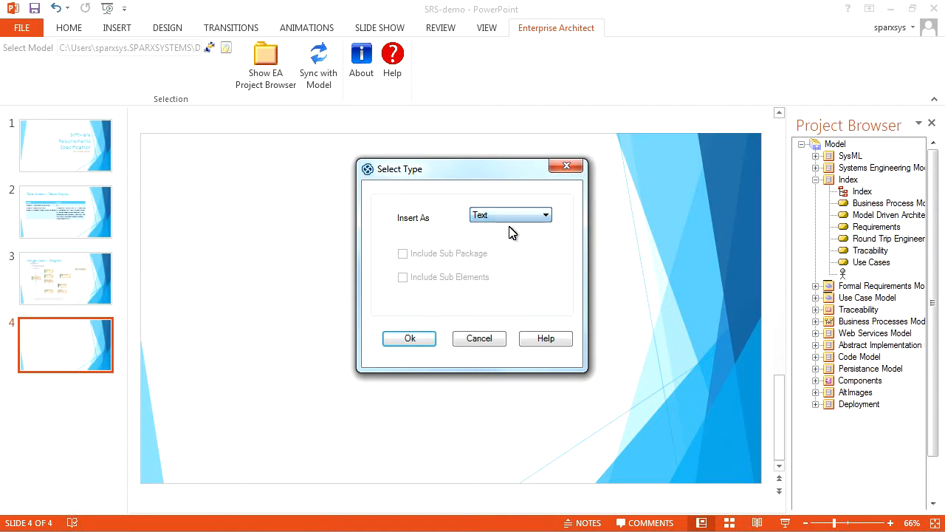
left_click(409, 338)
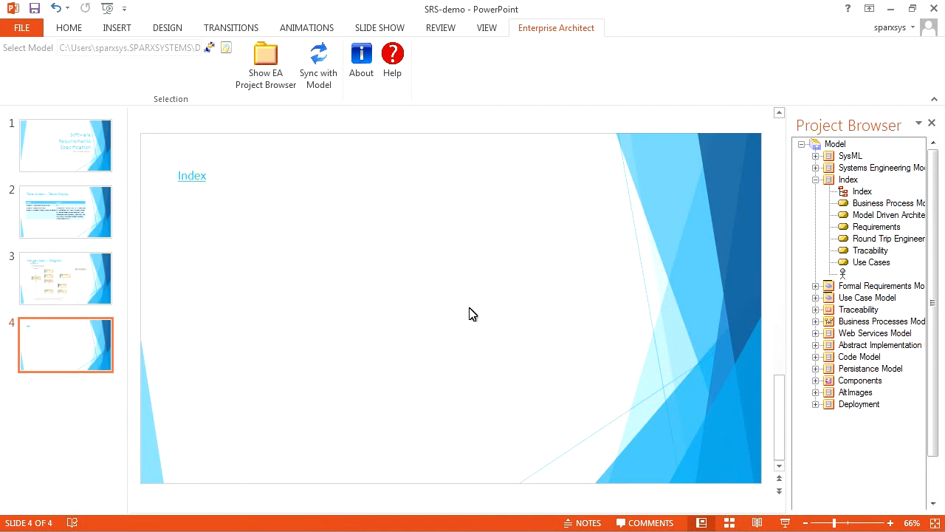
left_click(862, 192)
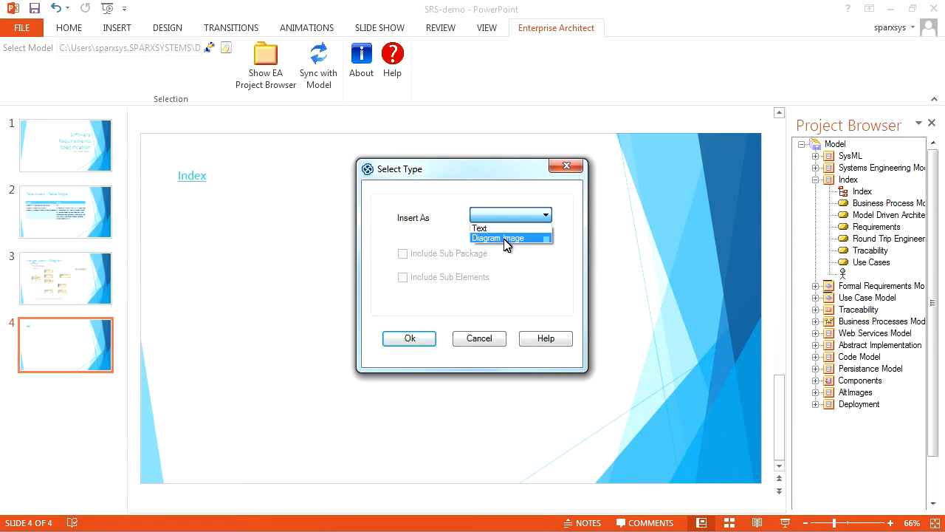
left_click(497, 238)
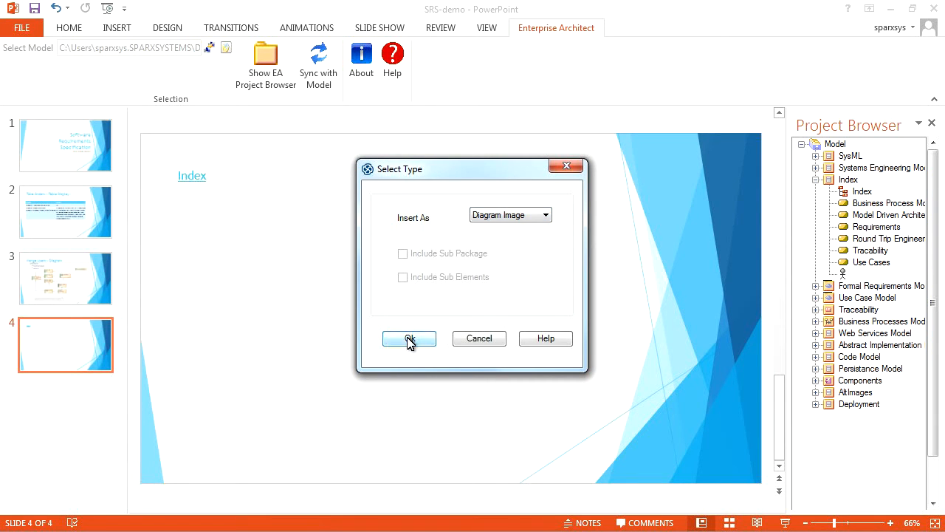
left_click(409, 338)
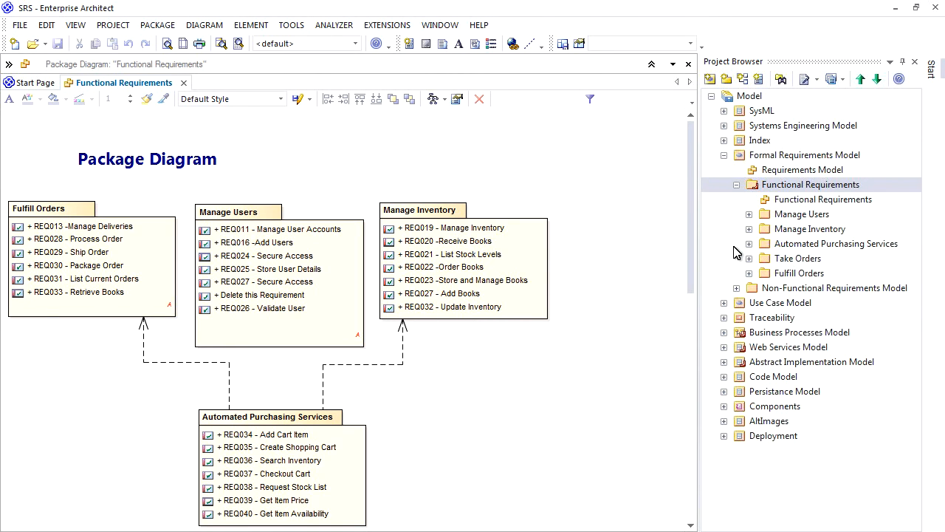
Step: Set REQ012's notes to 'A new on-line book ordering system is required…' from the Take Orders diagram
left_click(749, 258)
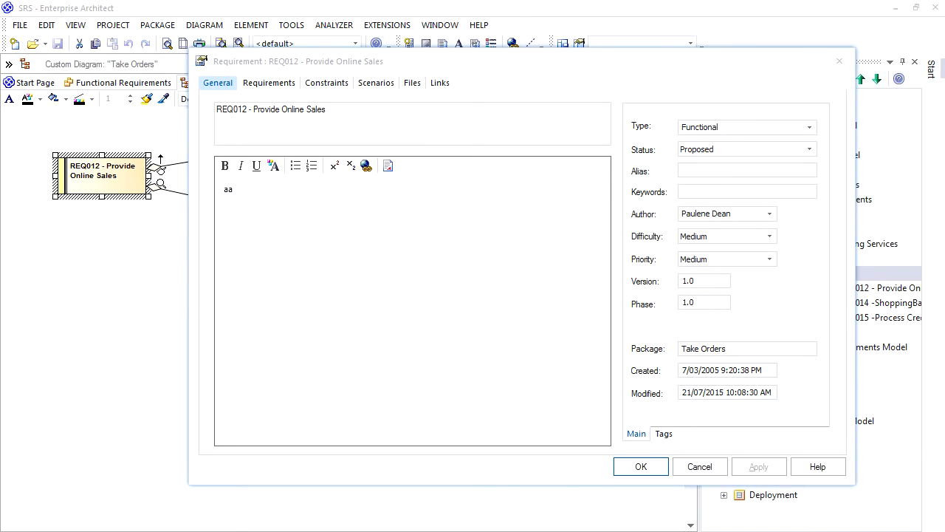
mouse_move(153, 397)
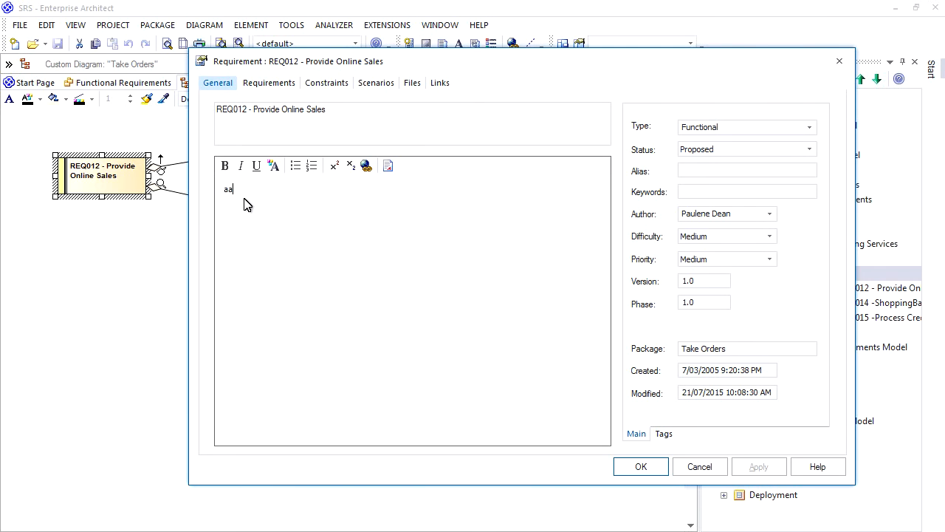
type("A new on-line book ordering system is required. This will allow web users to browse and purchase books from the current inventory. Pre-orders will not be required.")
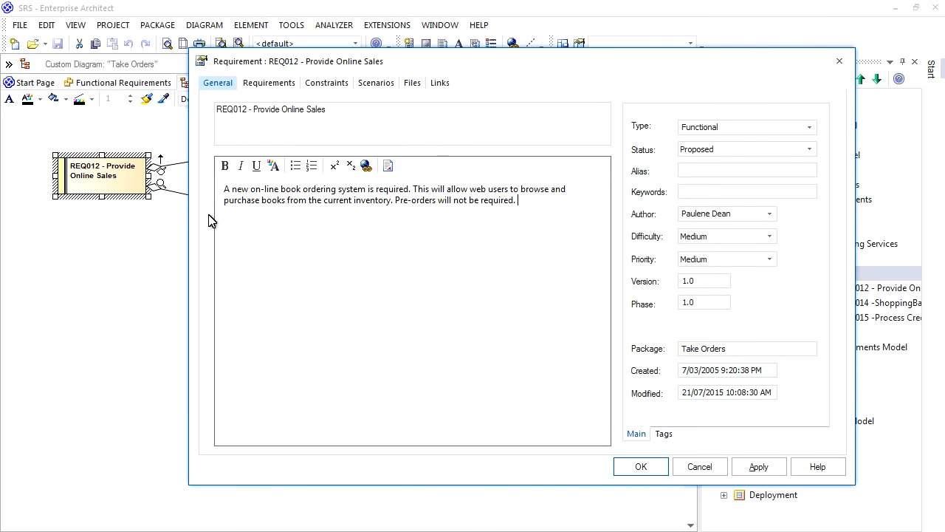
left_click(640, 466)
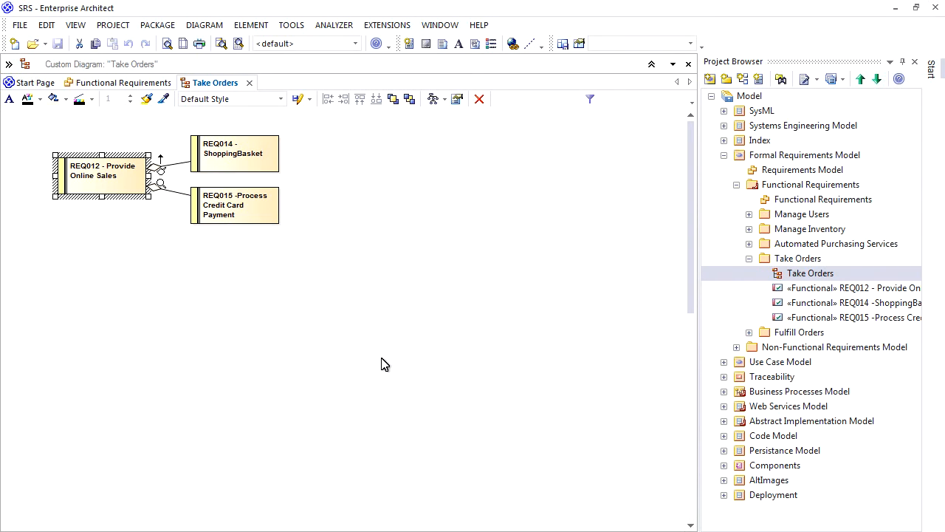
mouse_move(390, 362)
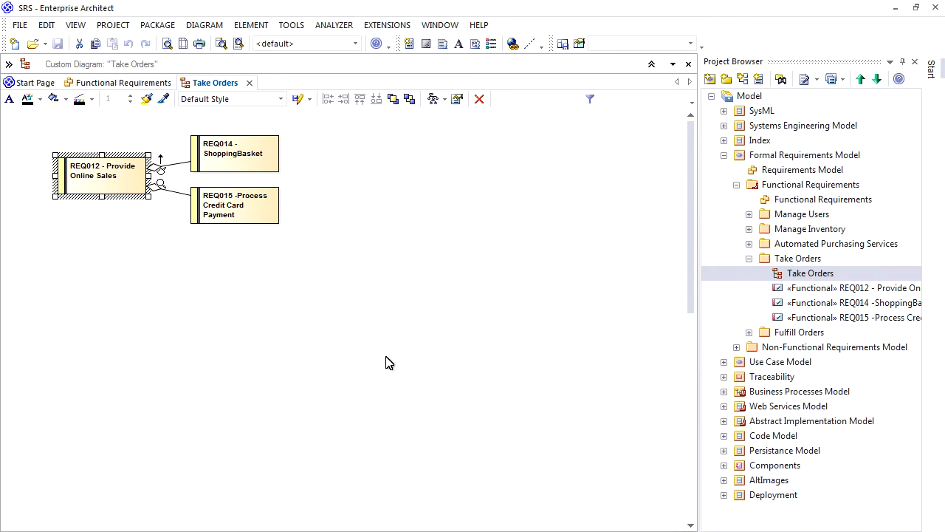
Step: Expand the Manage Users package, open its diagram, and select the Index package
left_click(749, 214)
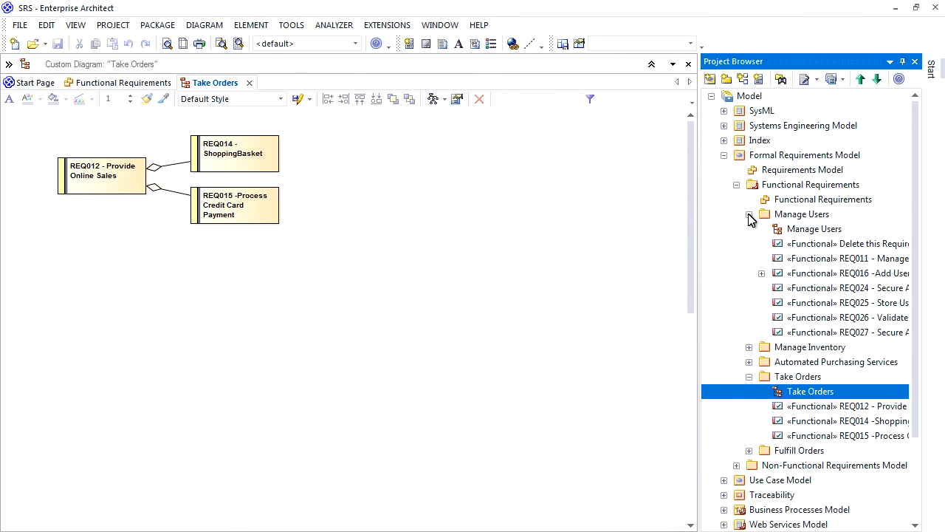
double_click(814, 228)
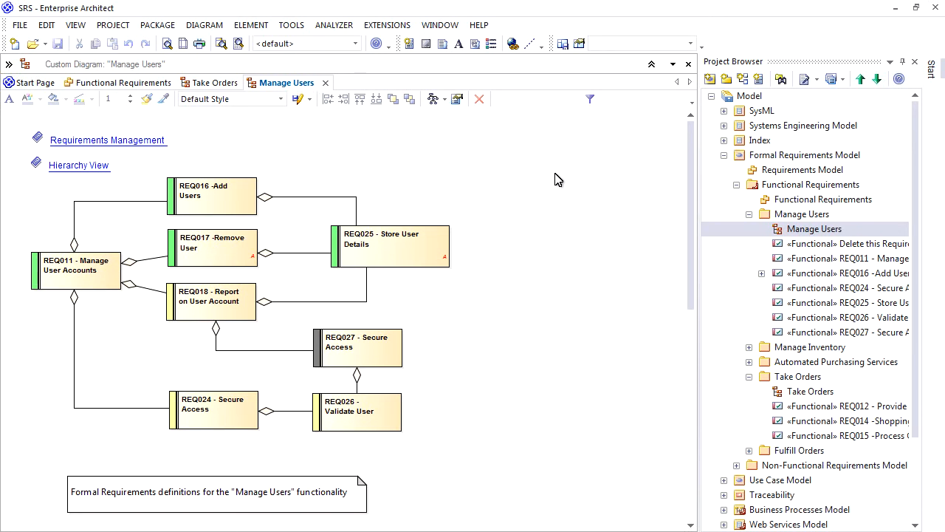
mouse_move(773, 127)
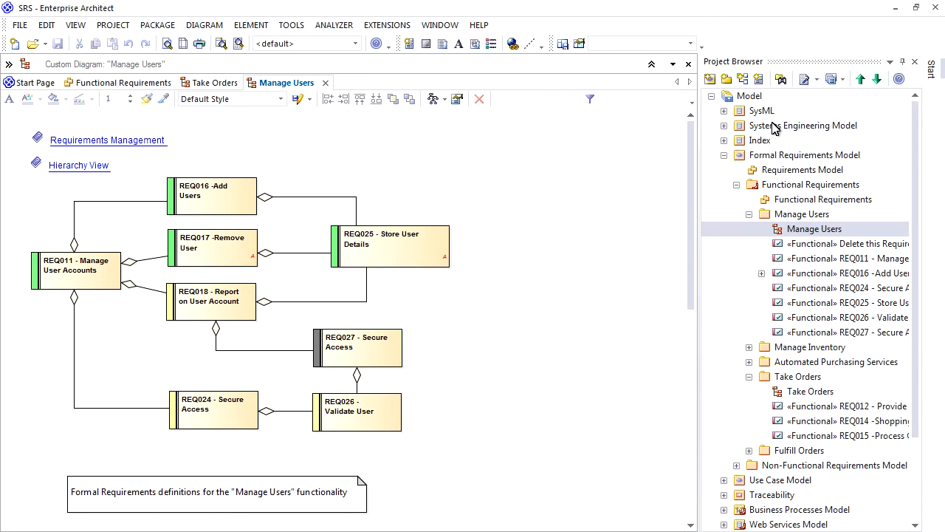
left_click(760, 140)
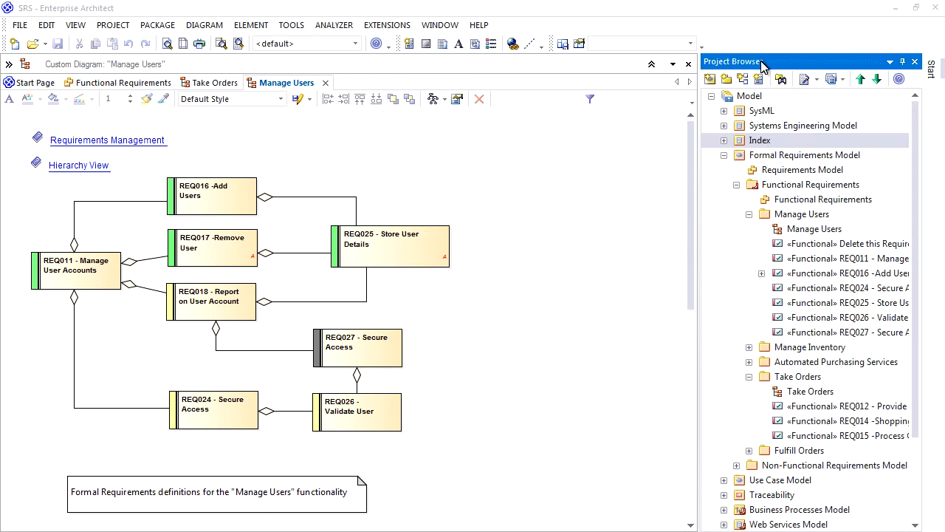
Step: Replace the Index package name with 'Overview of Enterprise Architect' in its properties
double_click(759, 140)
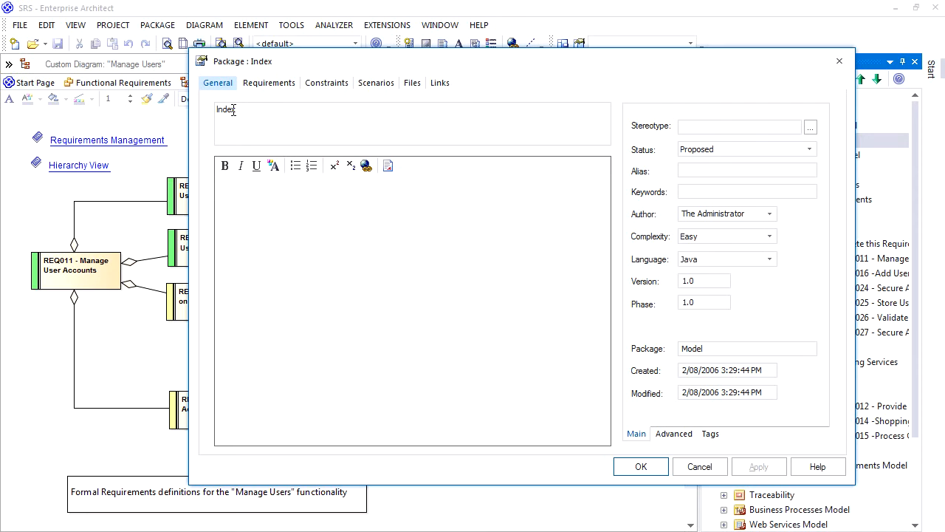
double_click(226, 109)
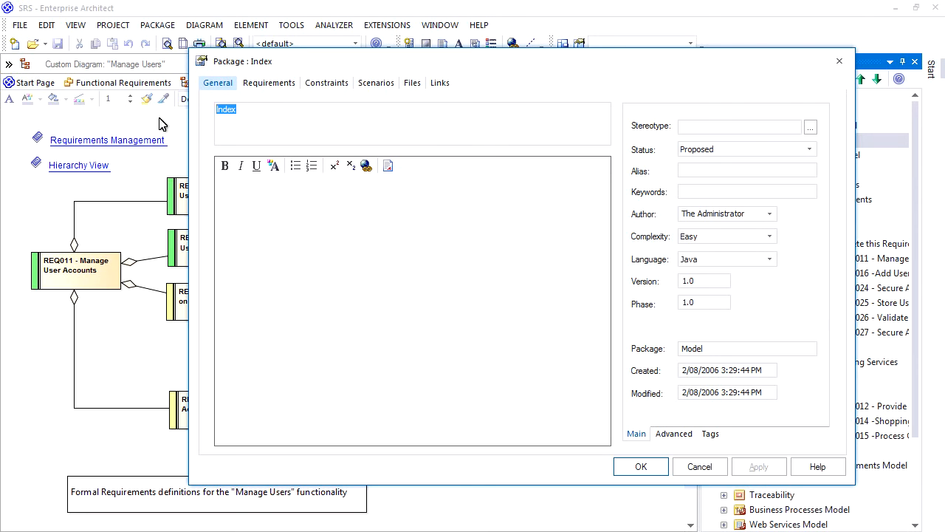
type("Overview of")
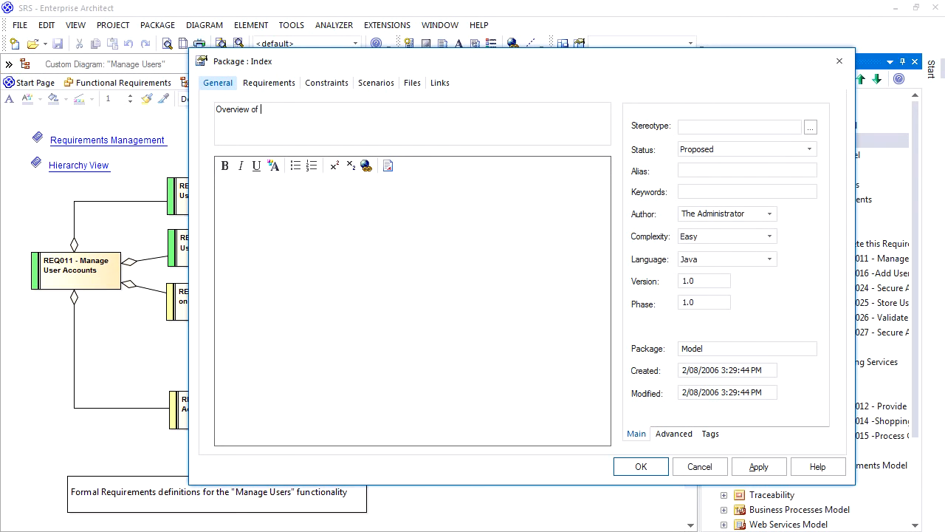
type("Enterpr")
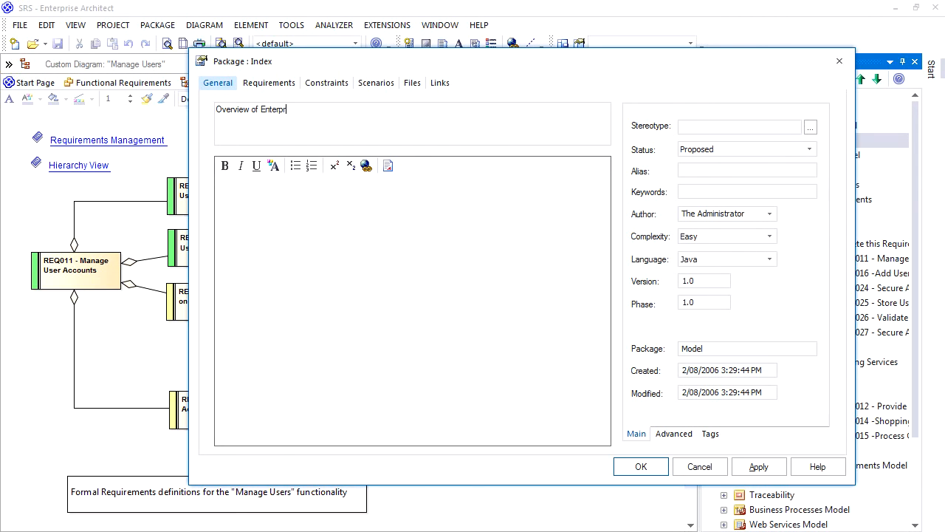
type("ise Architect")
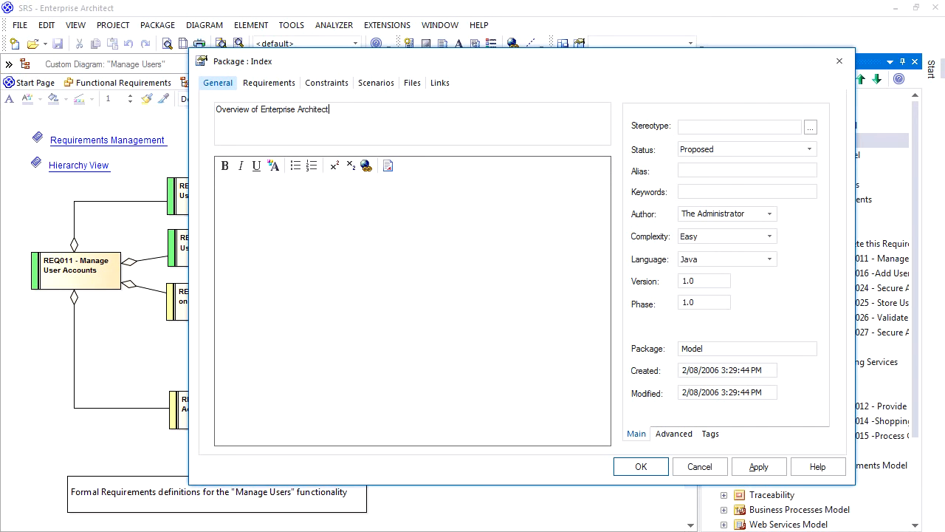
left_click(640, 466)
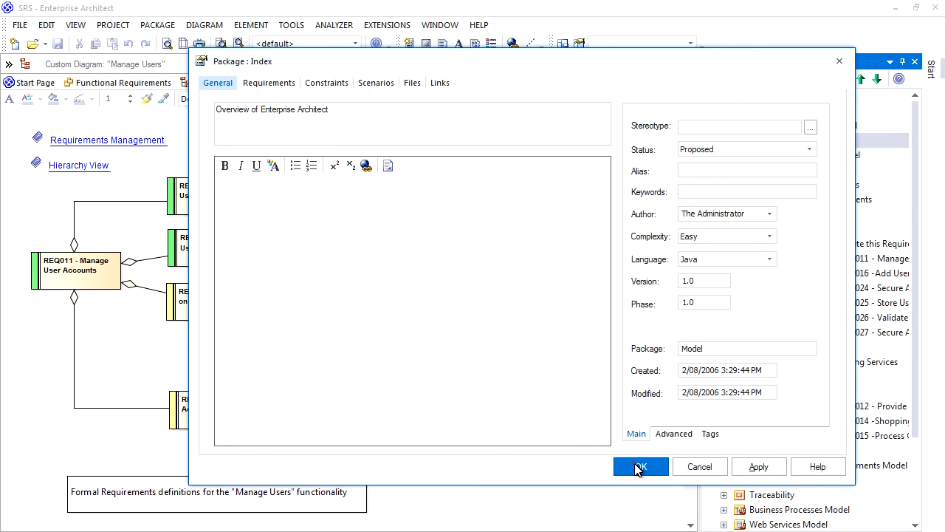
left_click(640, 466)
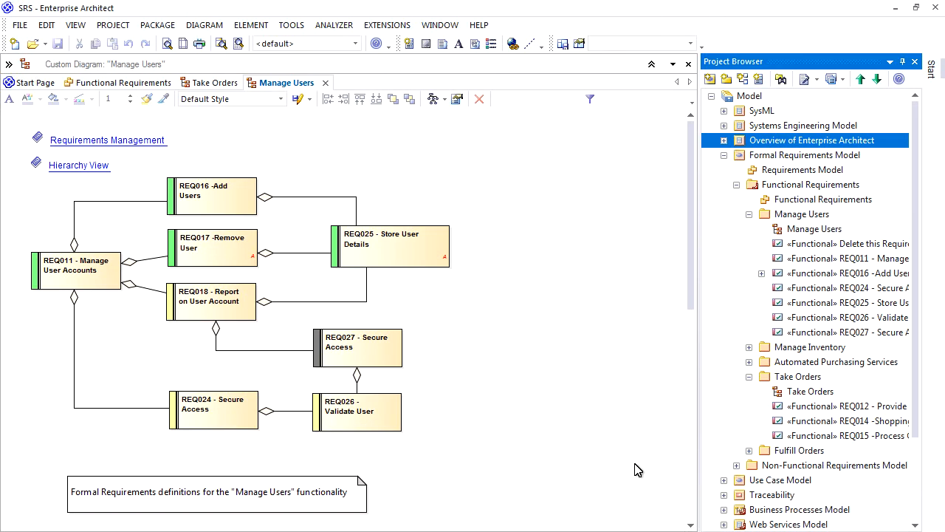
mouse_move(529, 375)
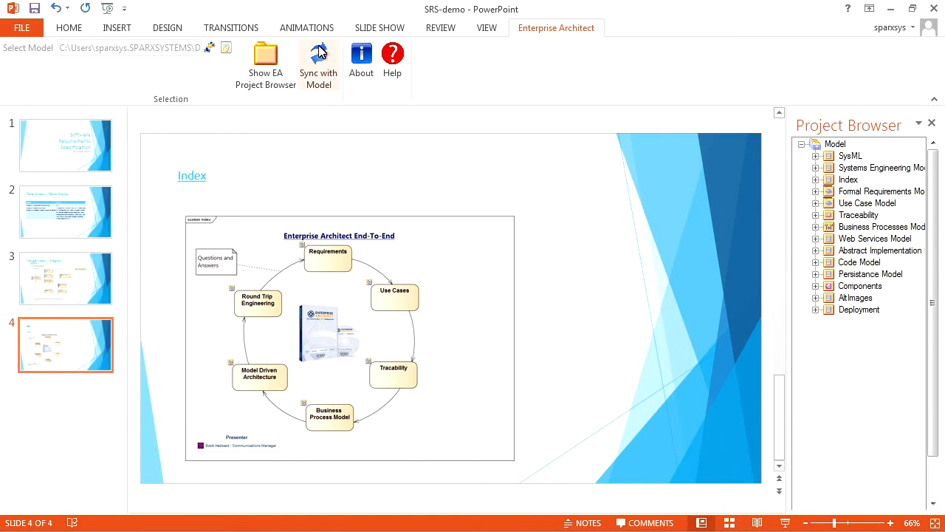
Step: Sync the slides with the model so slide 4 reads Overview of Enterprise Architect
left_click(318, 63)
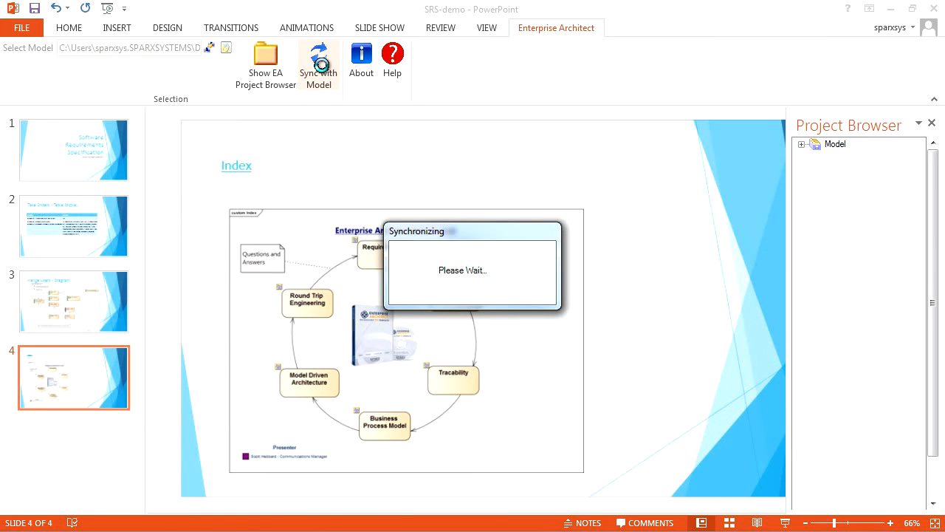
left_click(318, 63)
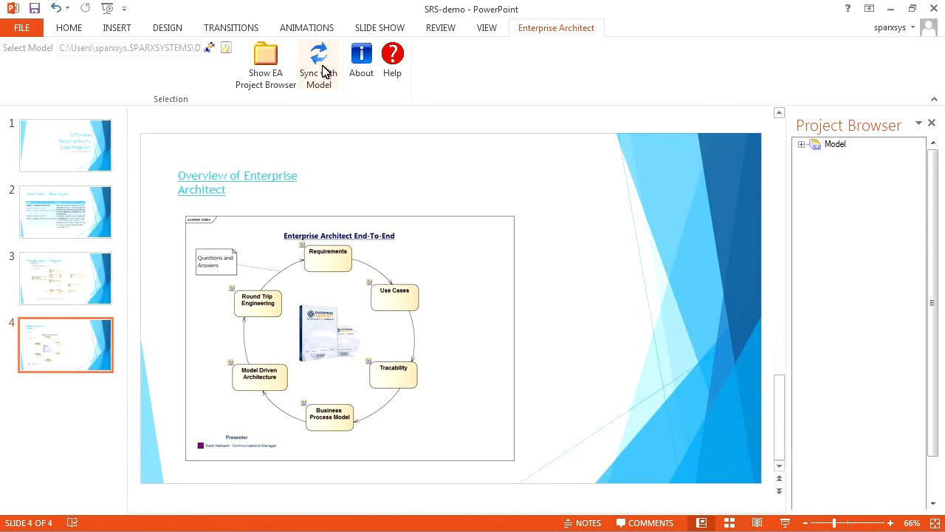
left_click(237, 182)
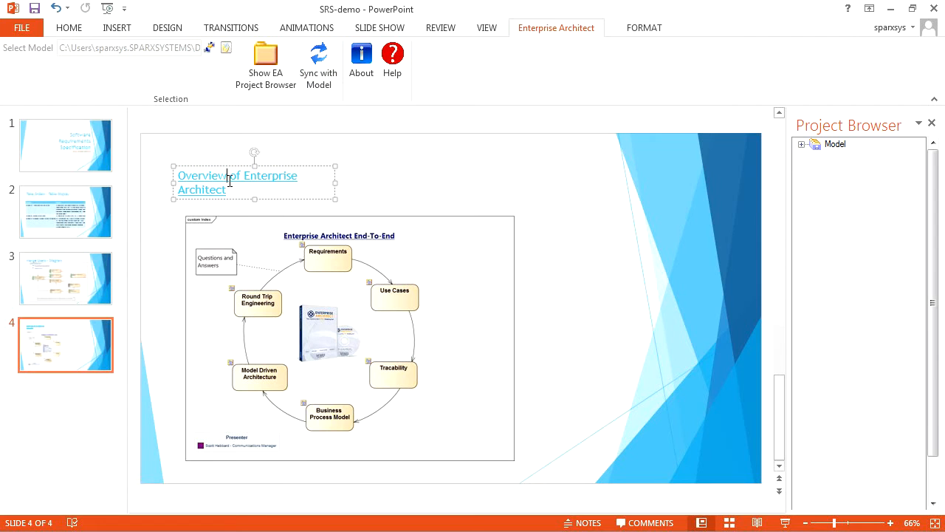
left_click(255, 183)
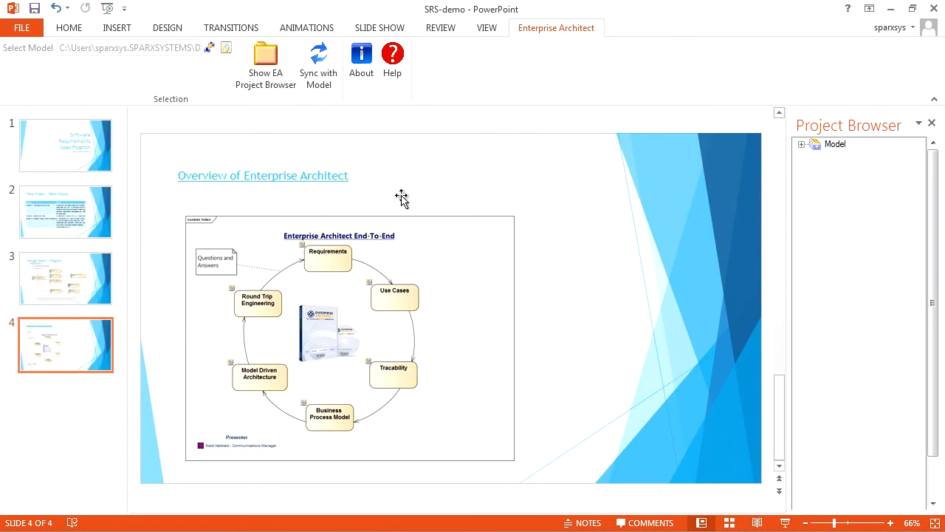
Step: Step back through the Manage Users and Take Orders slides to the title slide
left_click(65, 277)
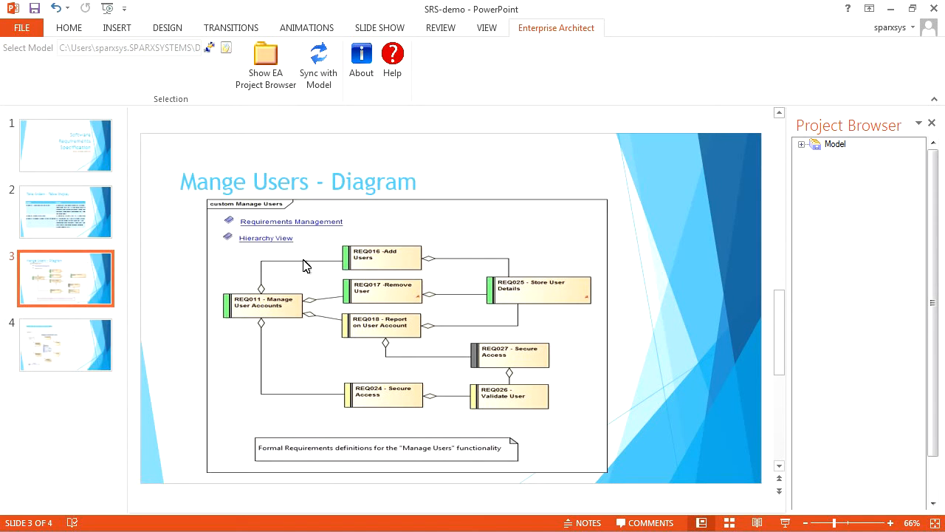
mouse_move(80, 215)
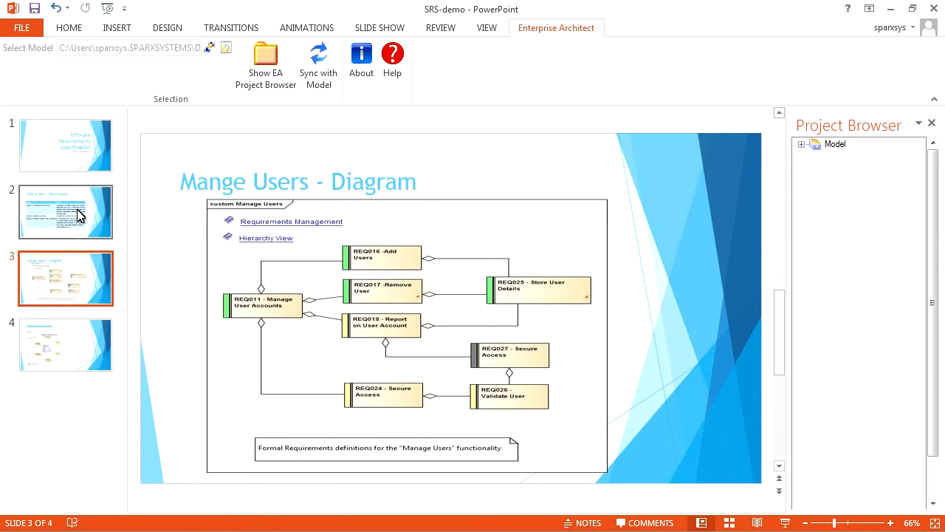
left_click(65, 212)
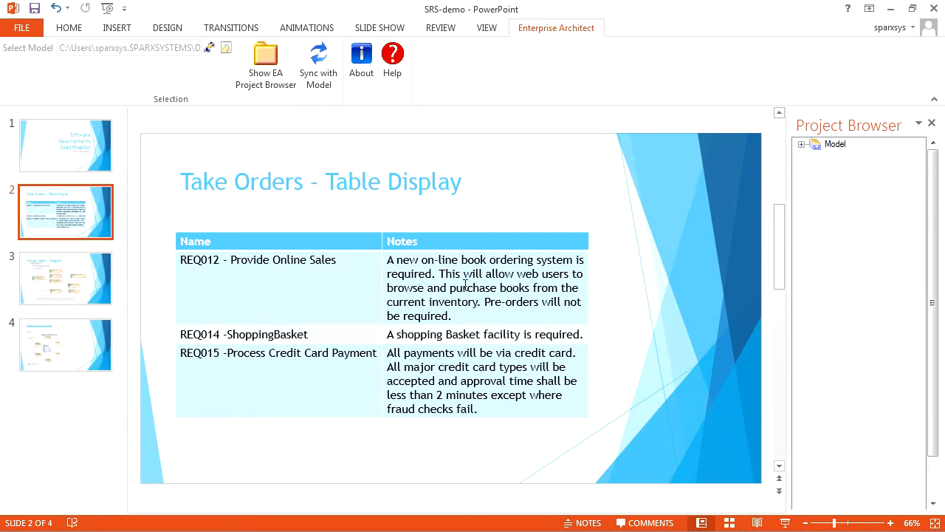
left_click(65, 144)
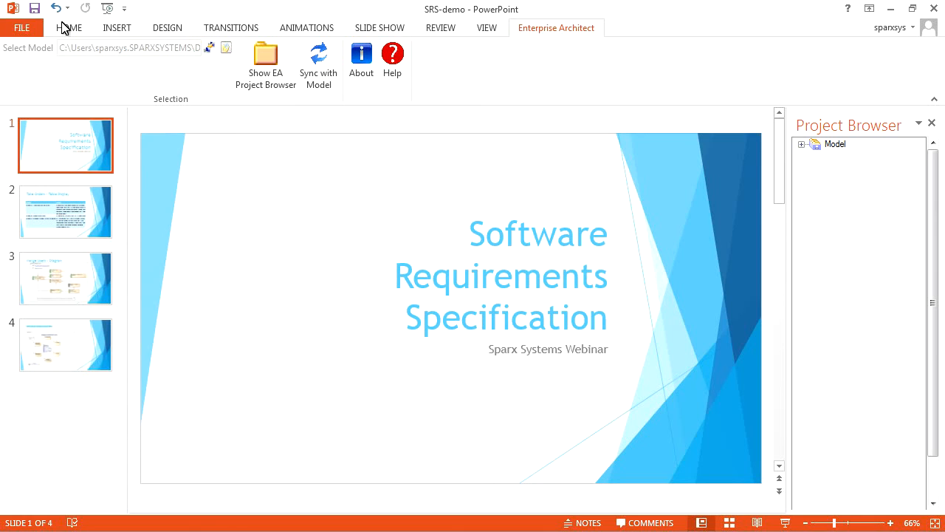
mouse_move(602, 66)
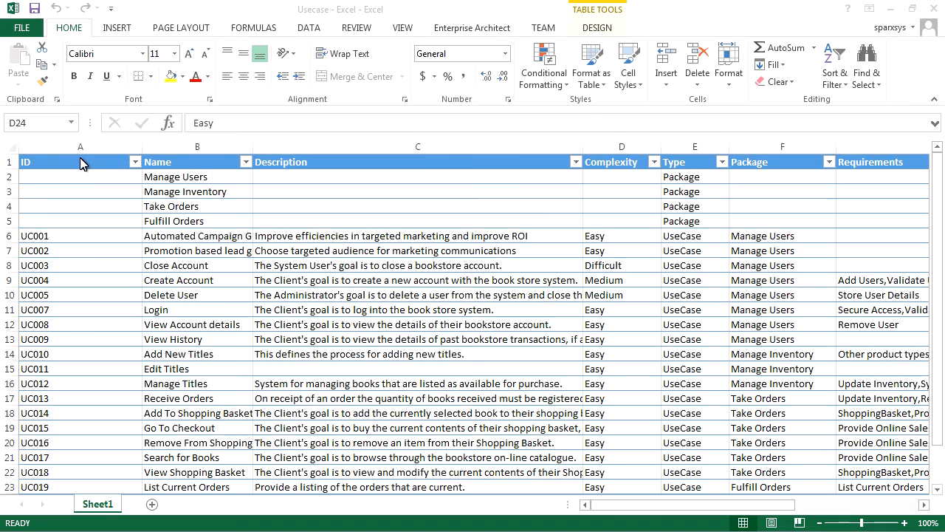
Step: Review the Name and Package columns of the Usecase workbook
left_click(197, 146)
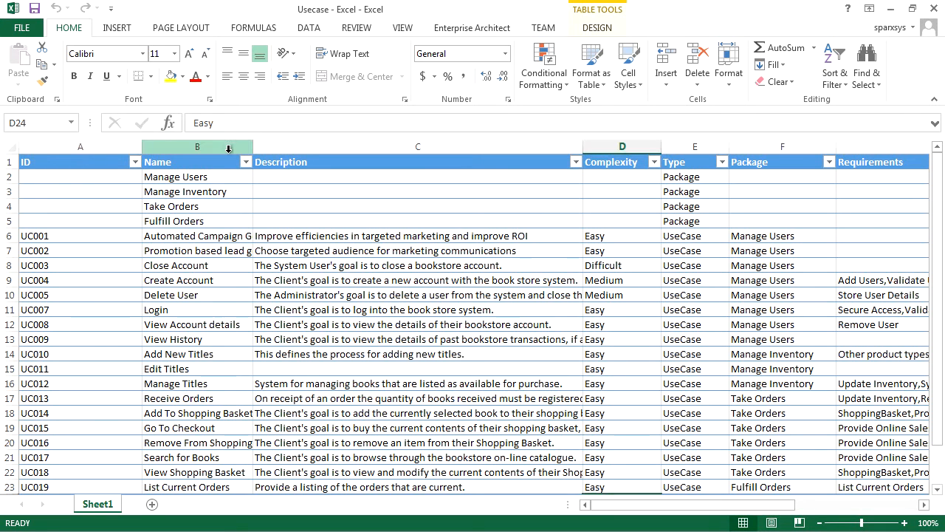
left_click(417, 146)
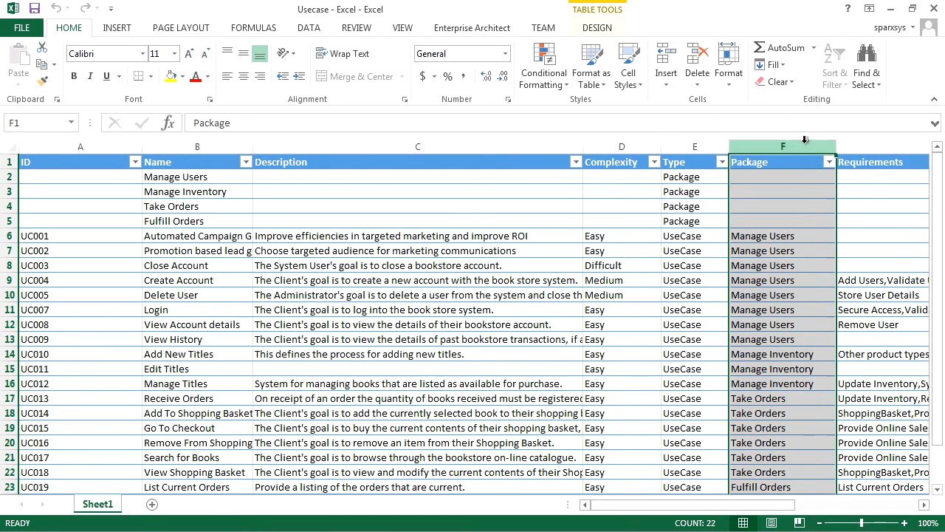
left_click(882, 161)
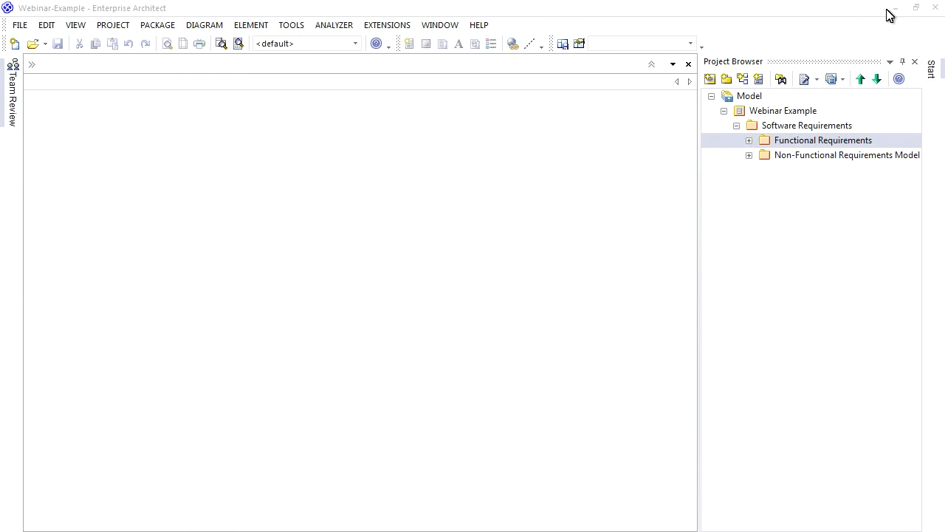
Step: Add a new profile from Extensions > Microsoft Office > Profile Manager for Excel
left_click(386, 24)
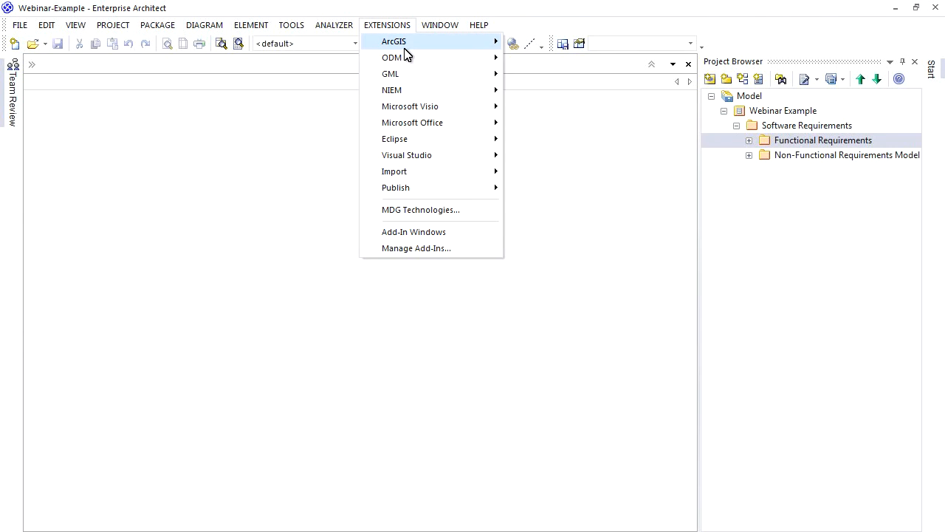
mouse_move(412, 122)
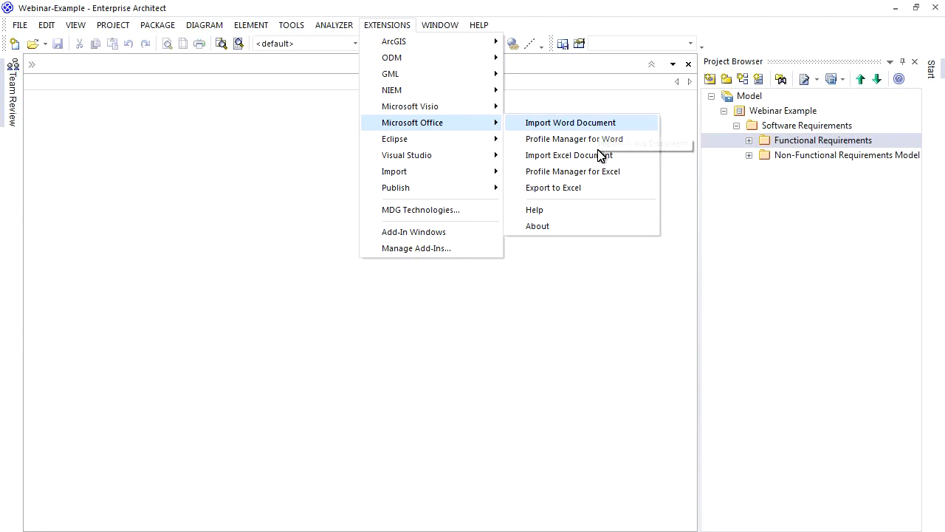
left_click(572, 171)
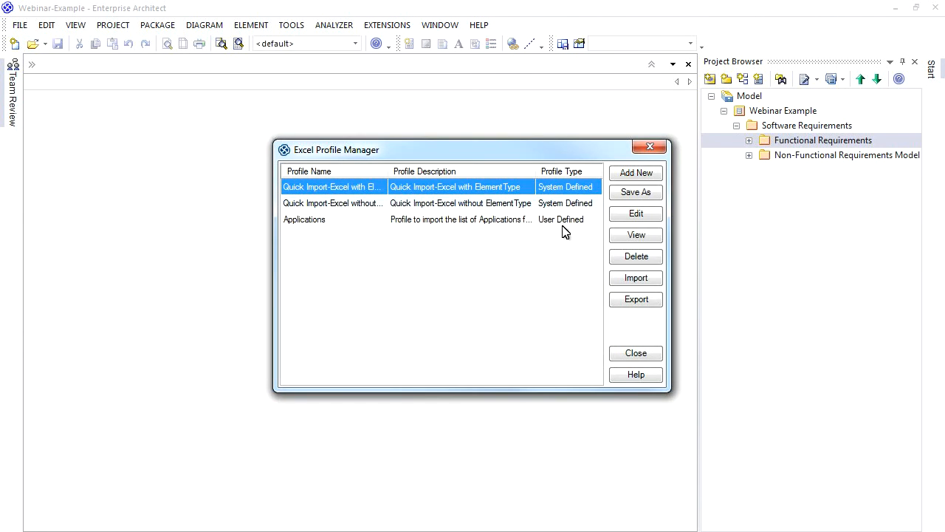
mouse_move(480, 267)
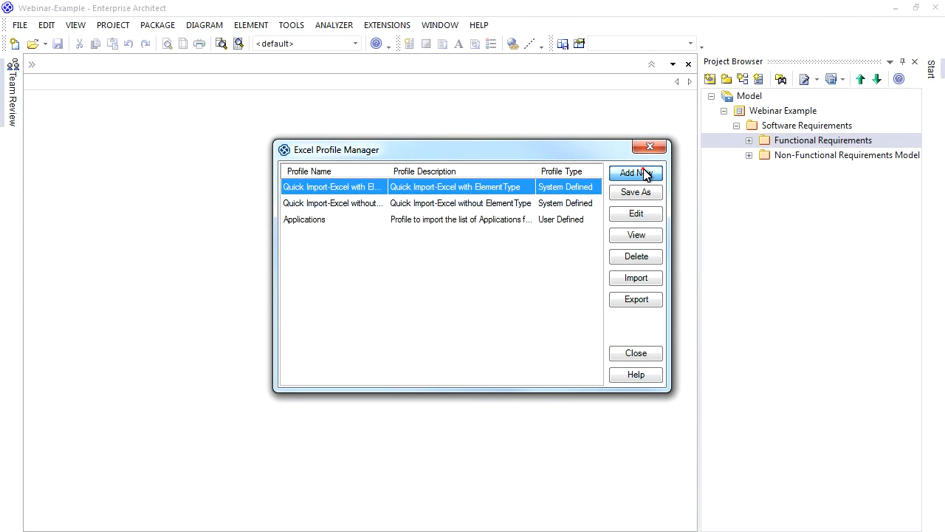
left_click(635, 173)
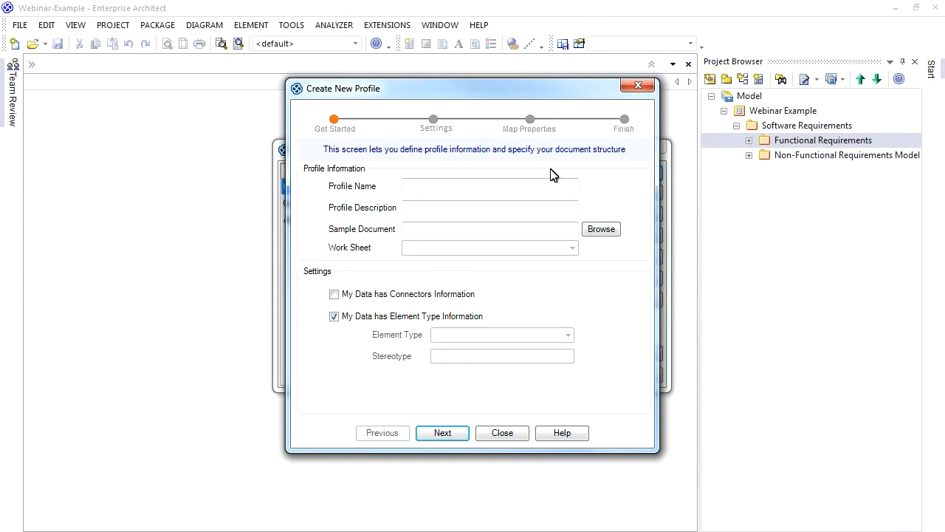
Step: Create profile Webinar - Import Use Cases on Usecase.xlsx Sheet1 with connector information enabled
left_click(489, 185)
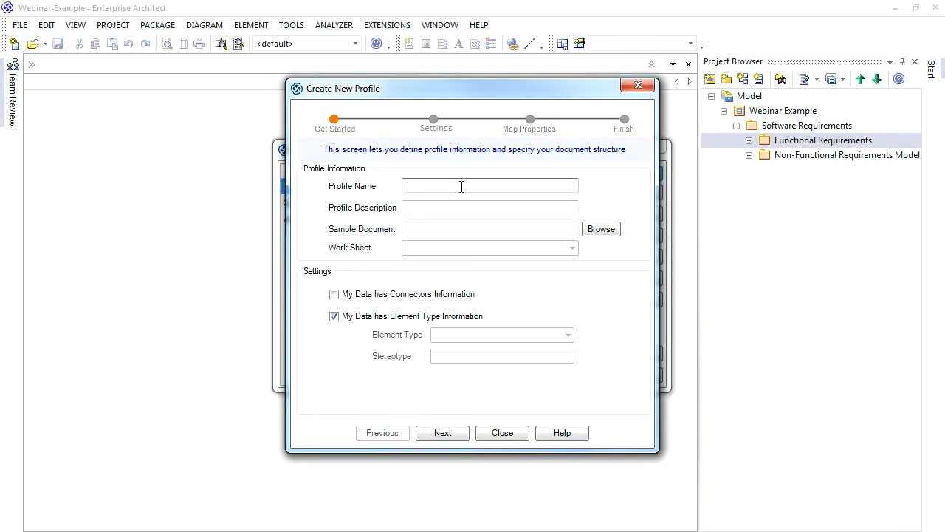
left_click(601, 229)
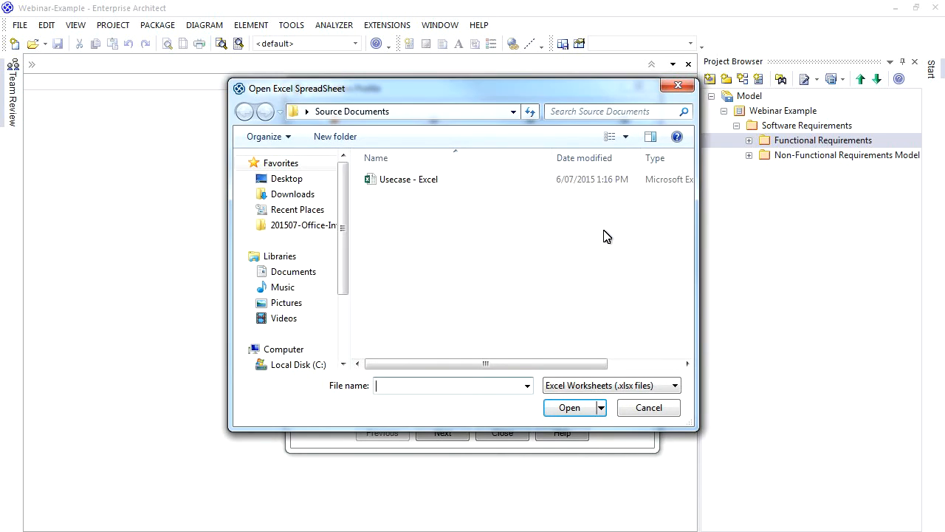
left_click(570, 406)
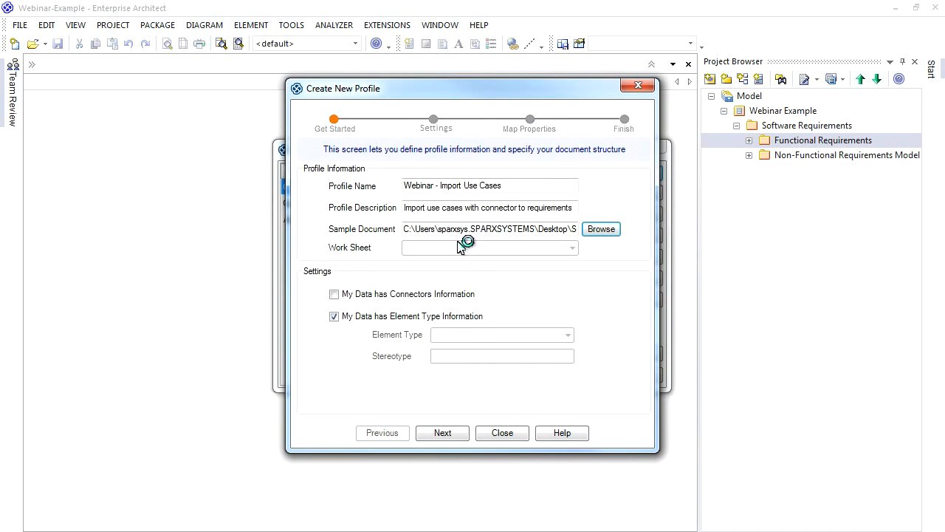
left_click(570, 247)
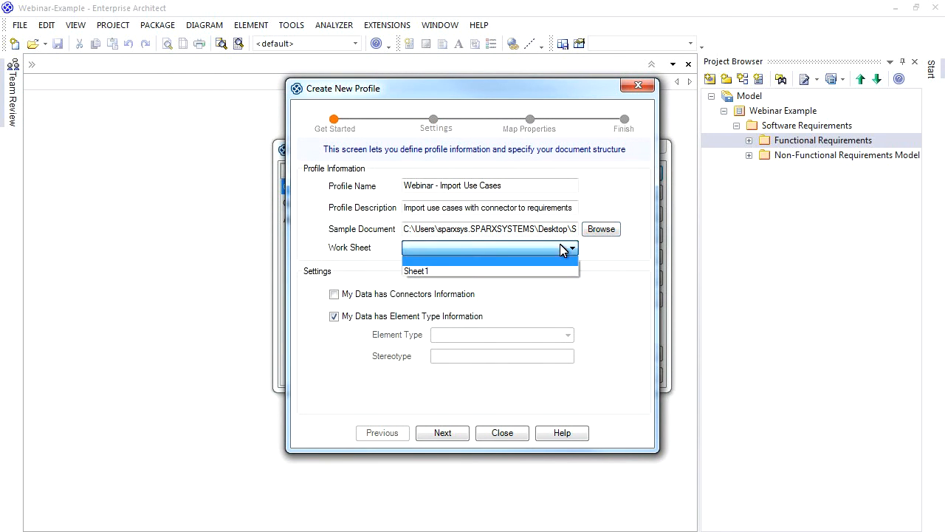
left_click(416, 271)
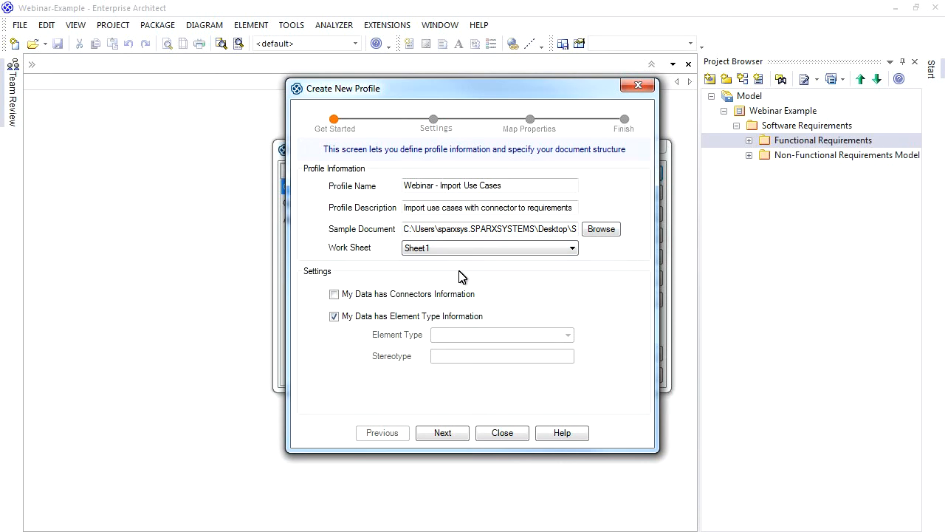
left_click(334, 294)
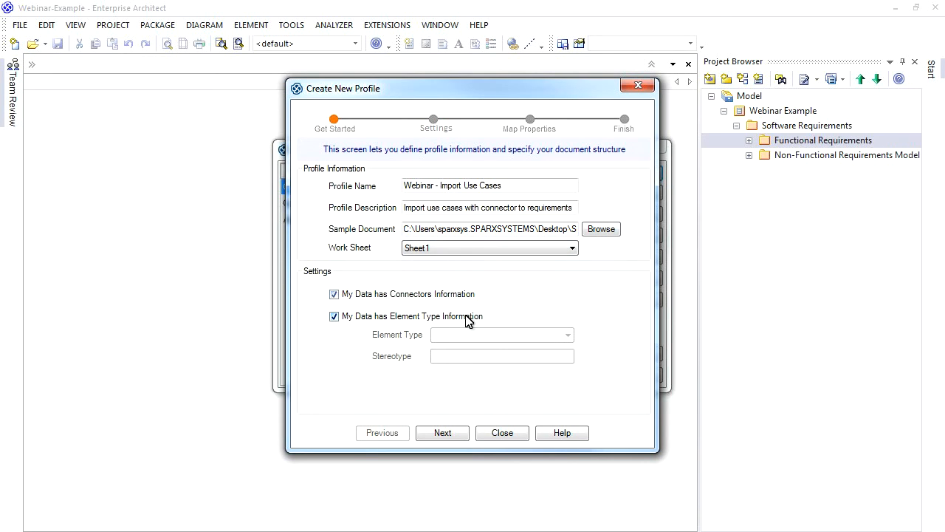
mouse_move(574, 308)
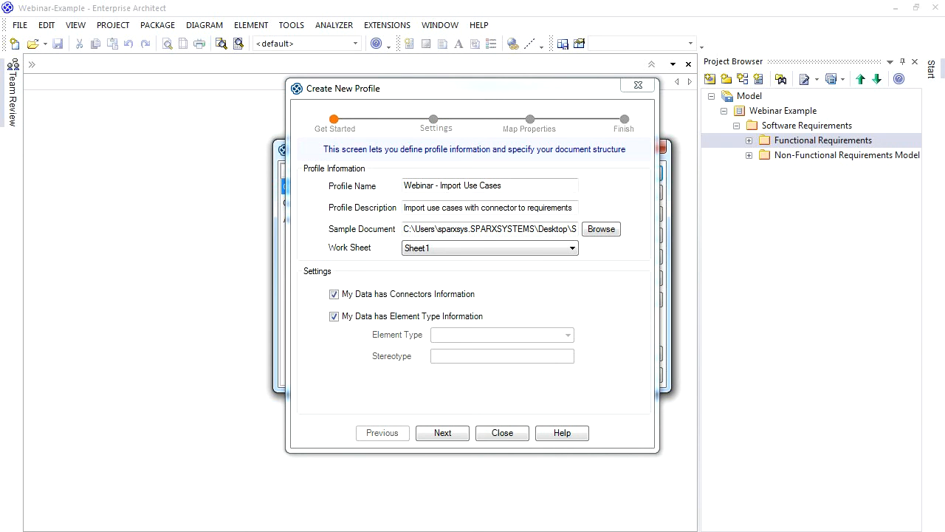
left_click(442, 432)
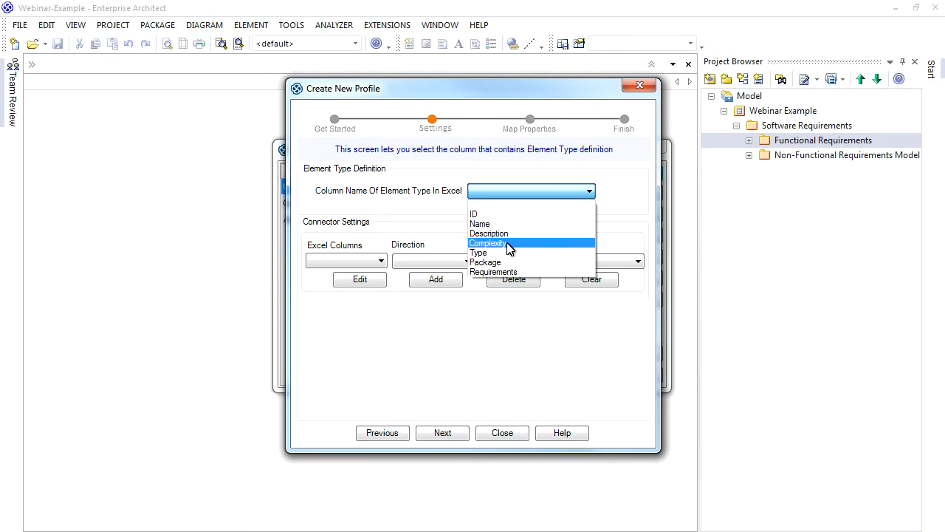
Step: Use the Type column for element types and map Requirements to Realisation connectors matched by Name
left_click(479, 252)
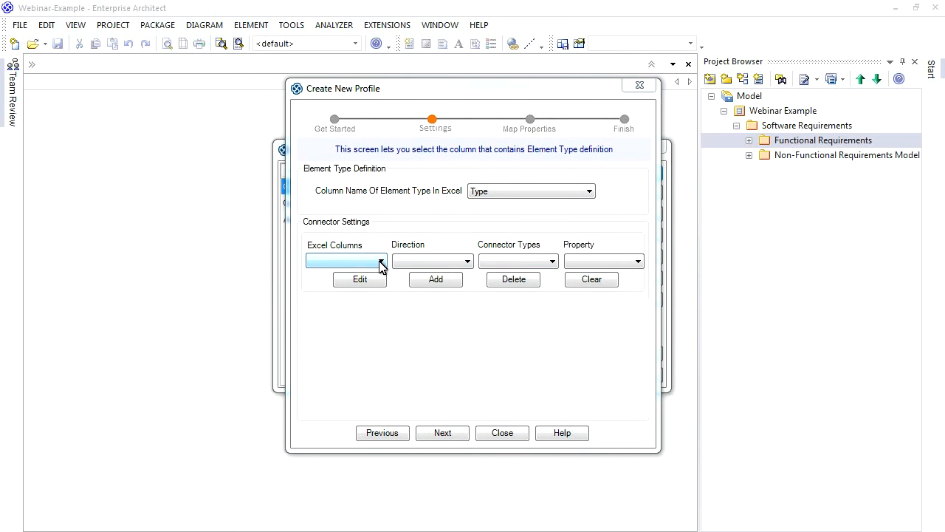
left_click(380, 260)
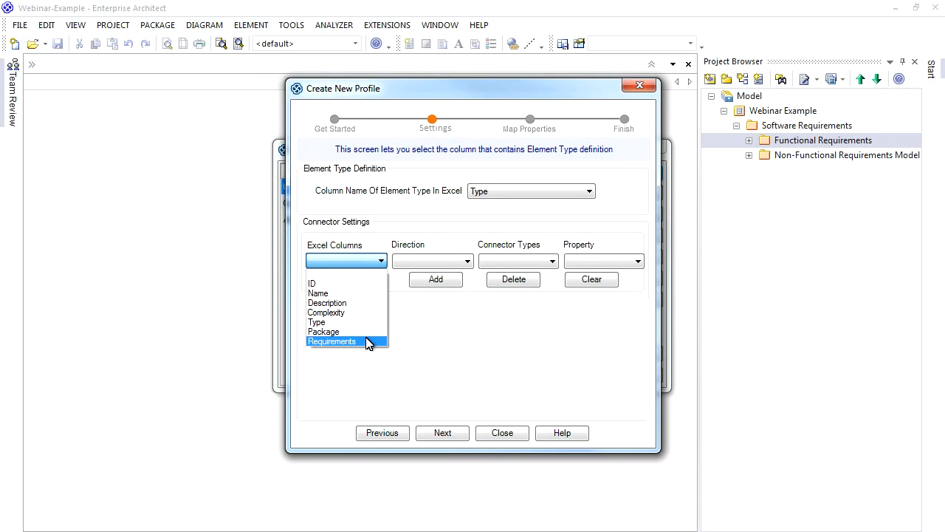
left_click(331, 341)
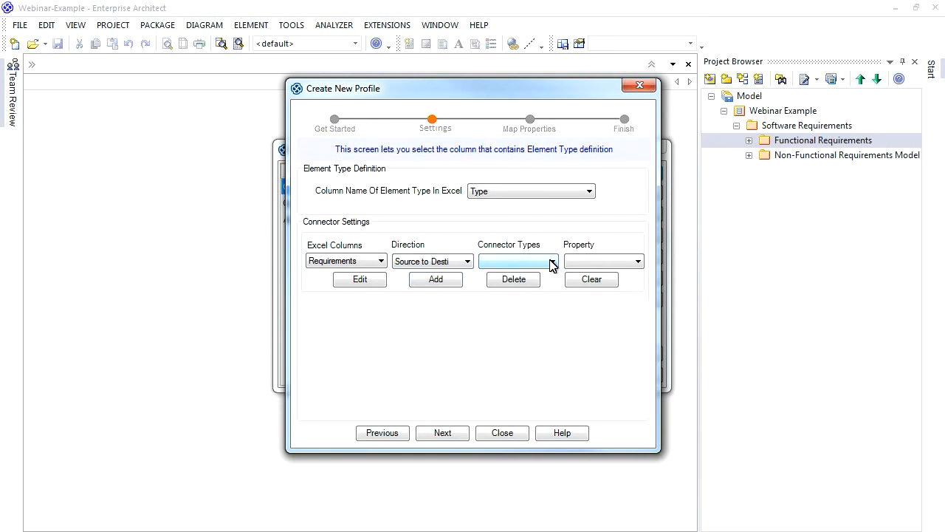
left_click(550, 260)
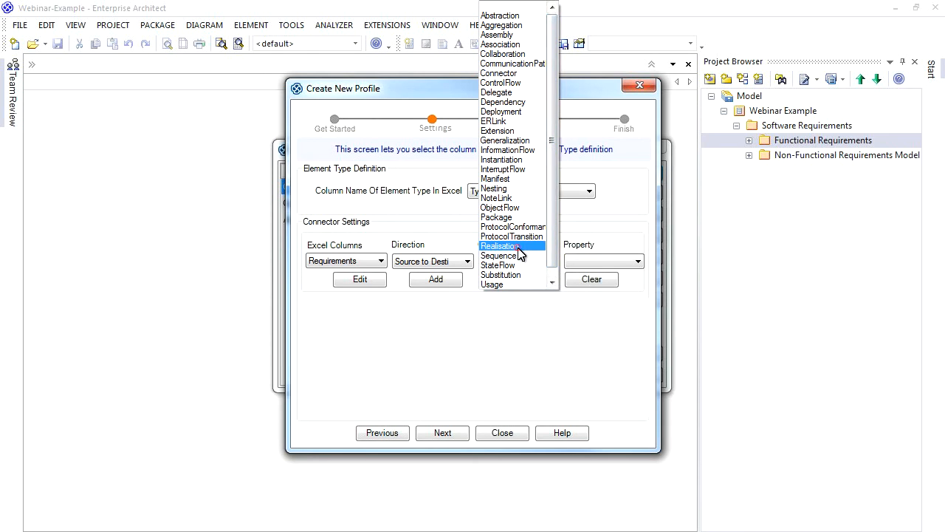
left_click(500, 246)
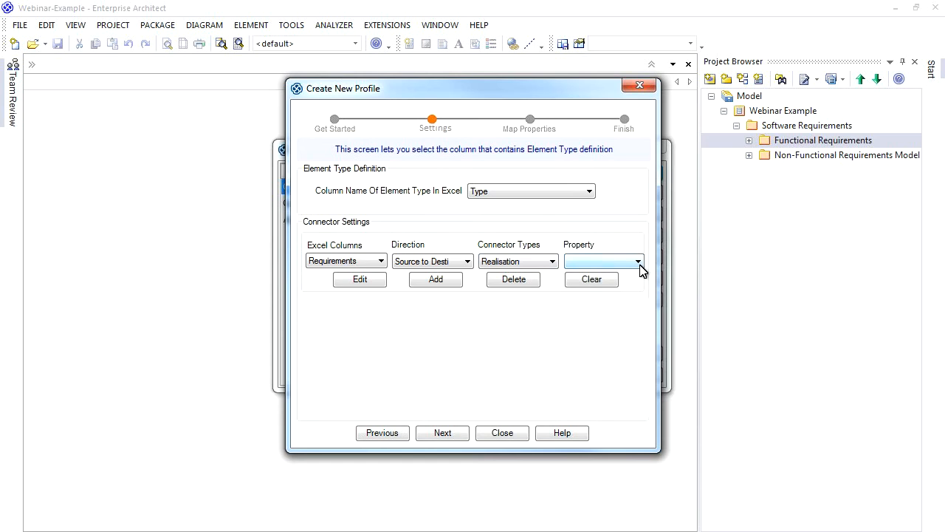
left_click(633, 261)
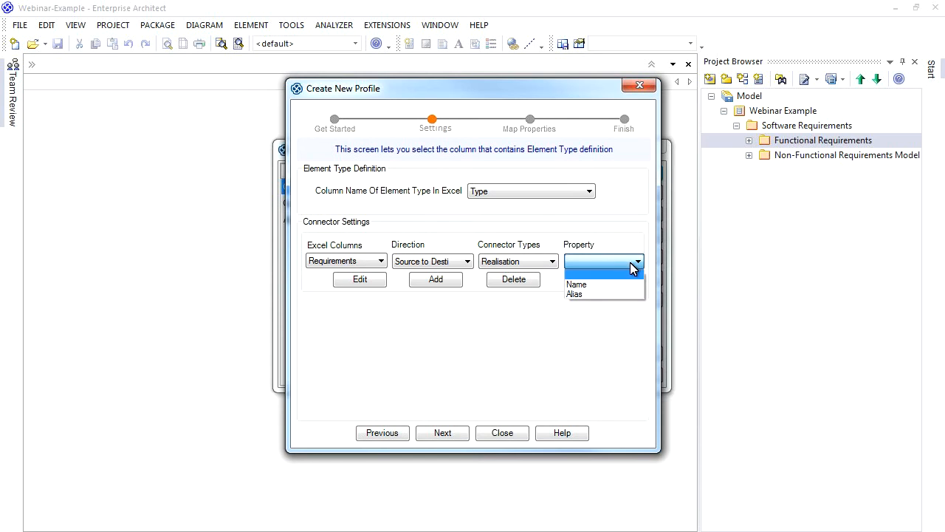
left_click(575, 284)
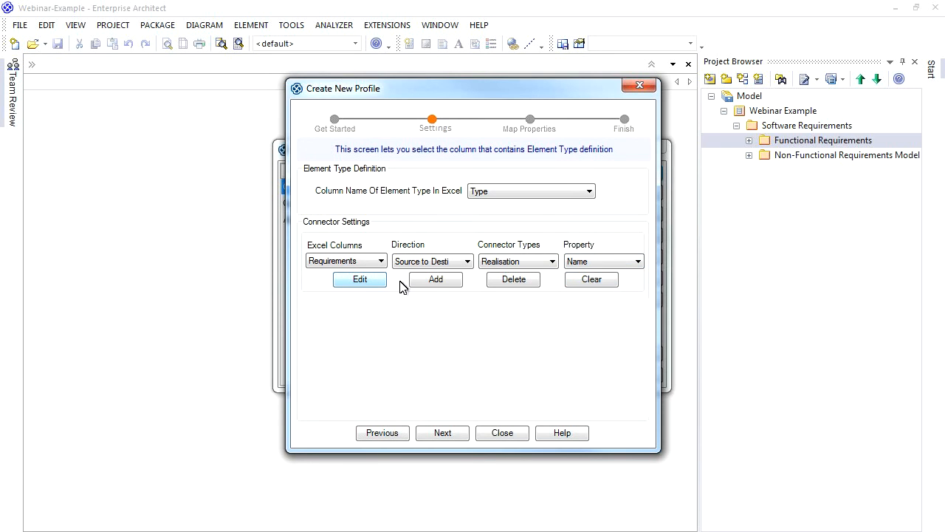
left_click(435, 279)
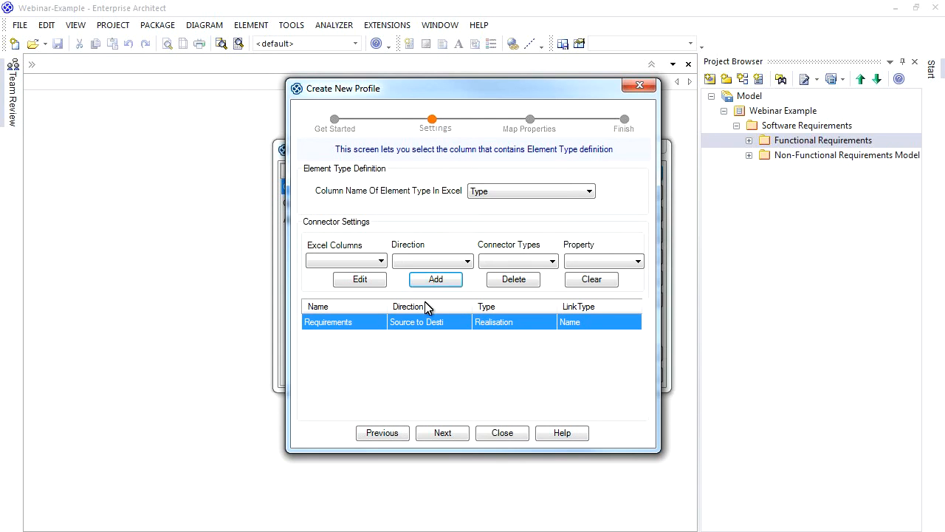
left_click(442, 433)
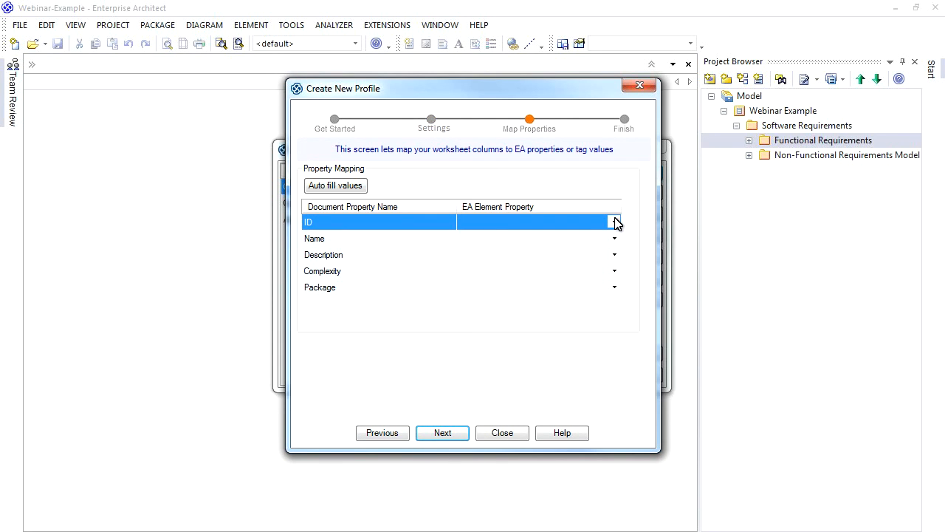
Step: Map ID→Alias, Name→Name, Description→Notes, Complexity→Complexity, Package→ParentName
left_click(614, 222)
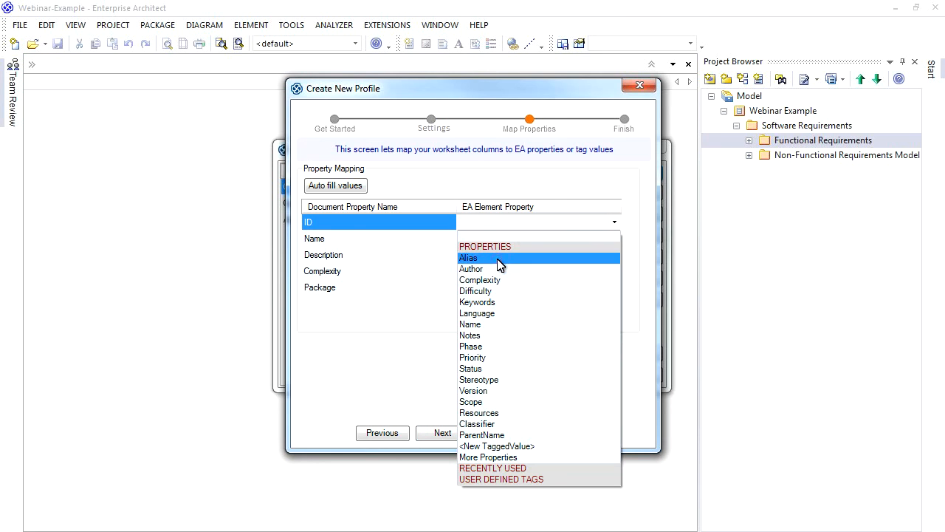
left_click(468, 257)
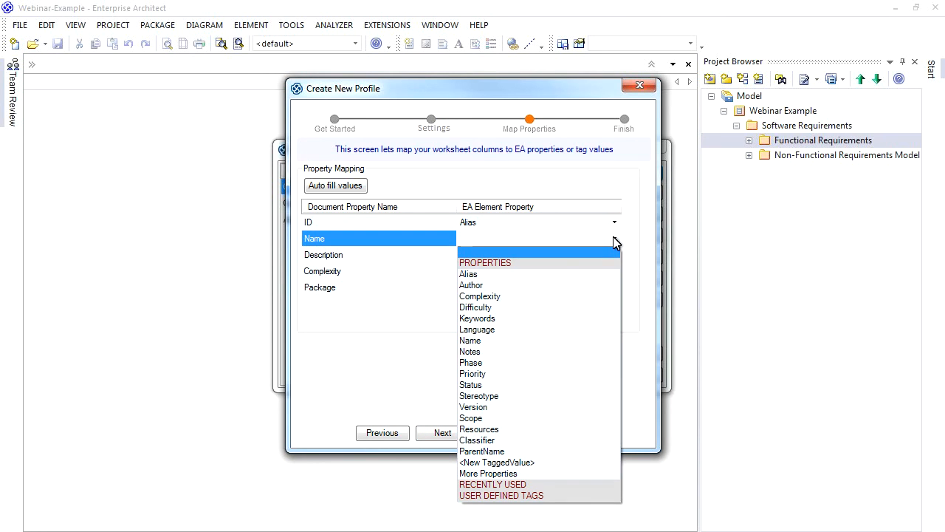
left_click(469, 341)
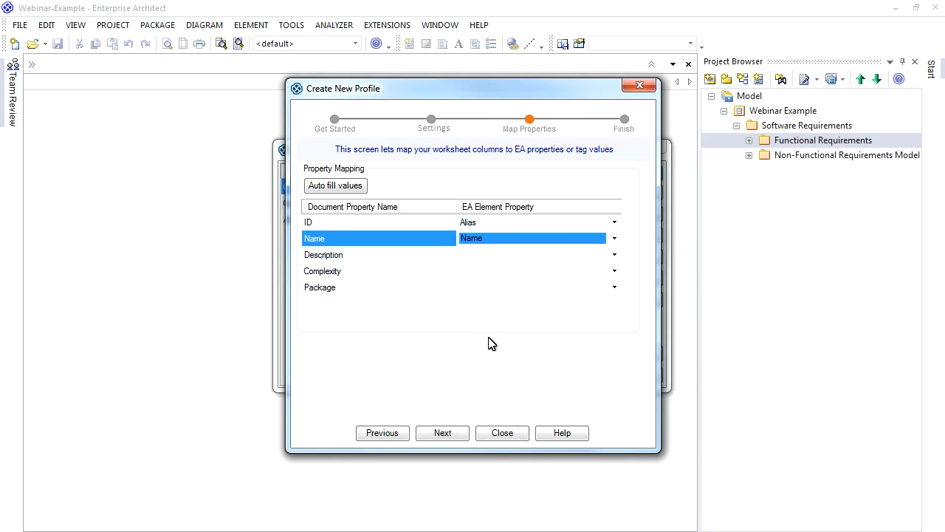
left_click(613, 255)
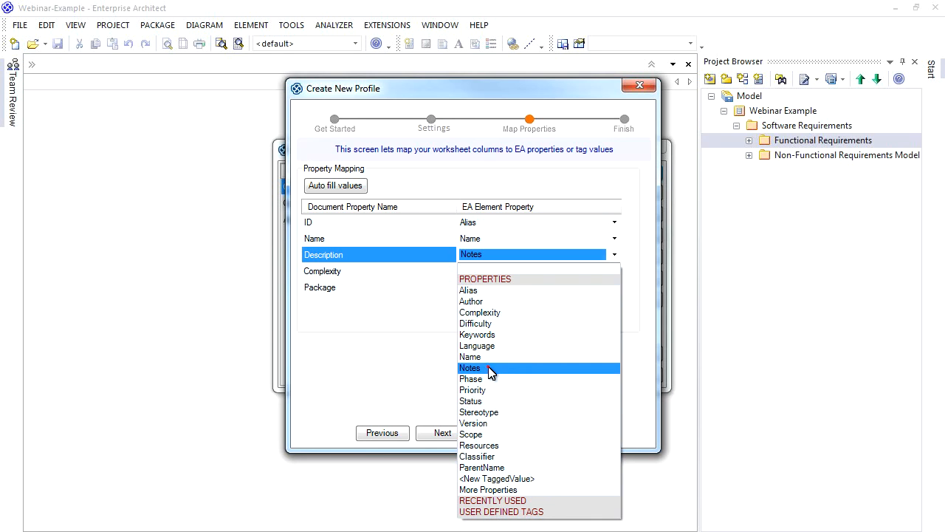
left_click(470, 367)
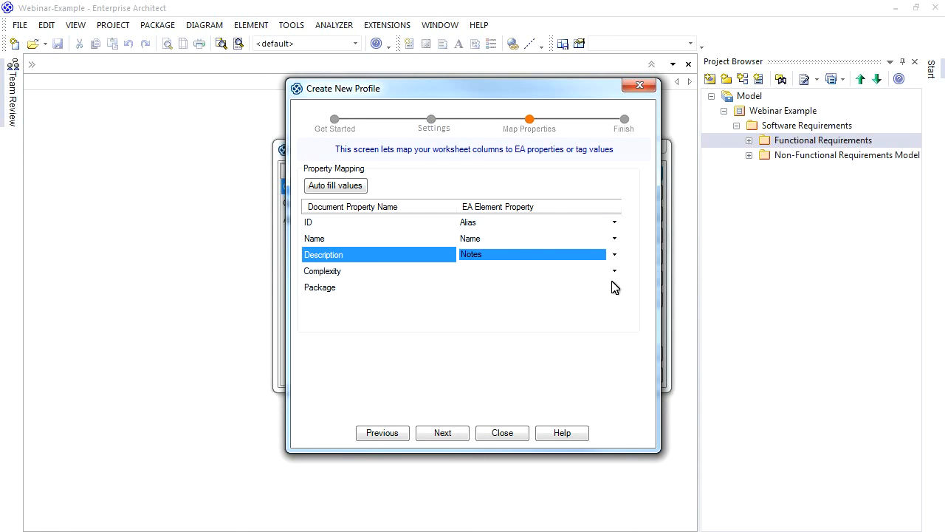
left_click(615, 271)
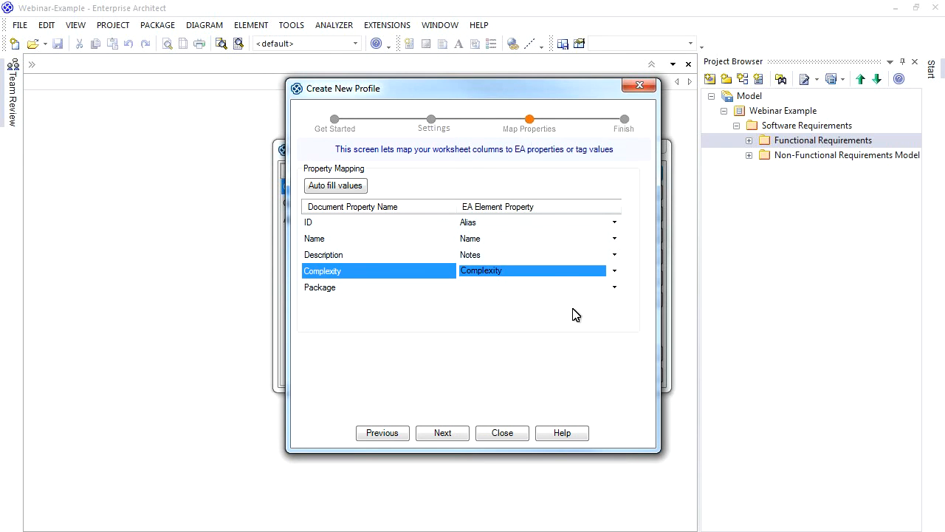
left_click(613, 287)
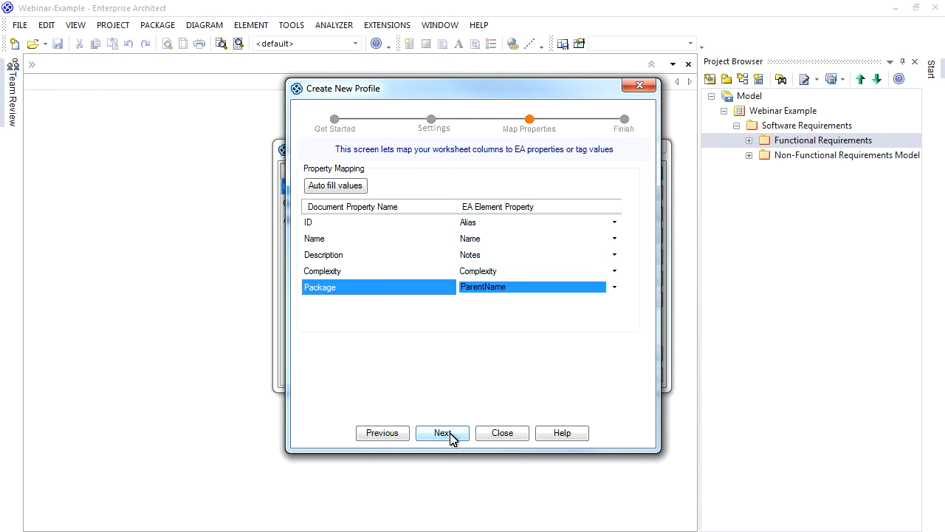
Step: Create the 'Webinar - Import Use Cases' Excel profile, confirm it, and close the profile manager
left_click(442, 433)
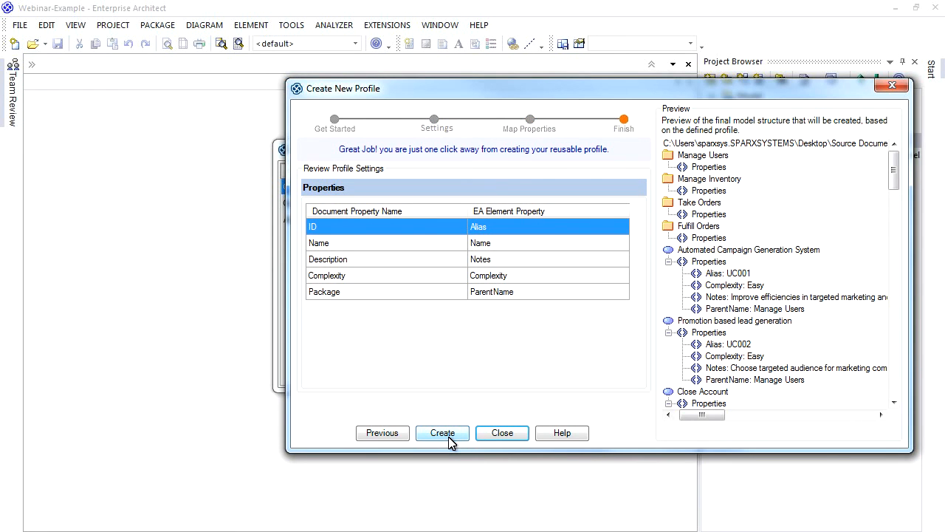
left_click(442, 432)
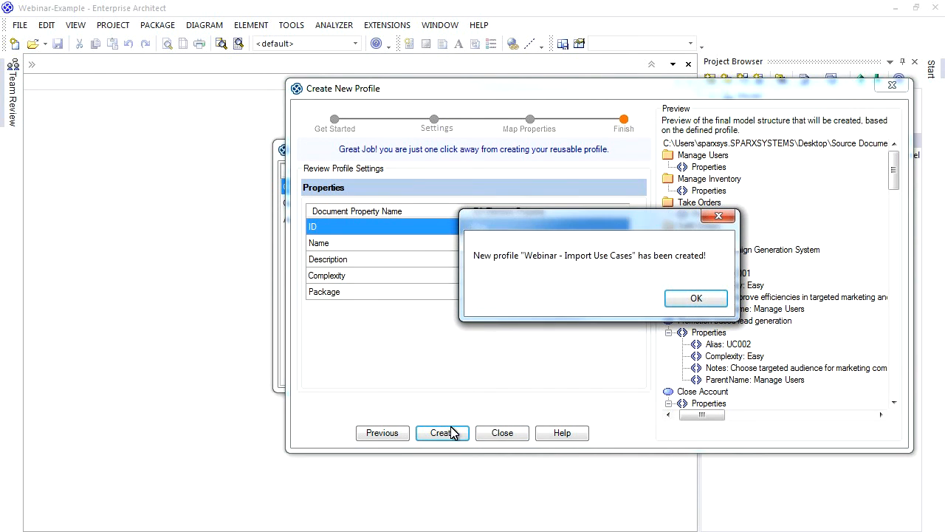
left_click(696, 298)
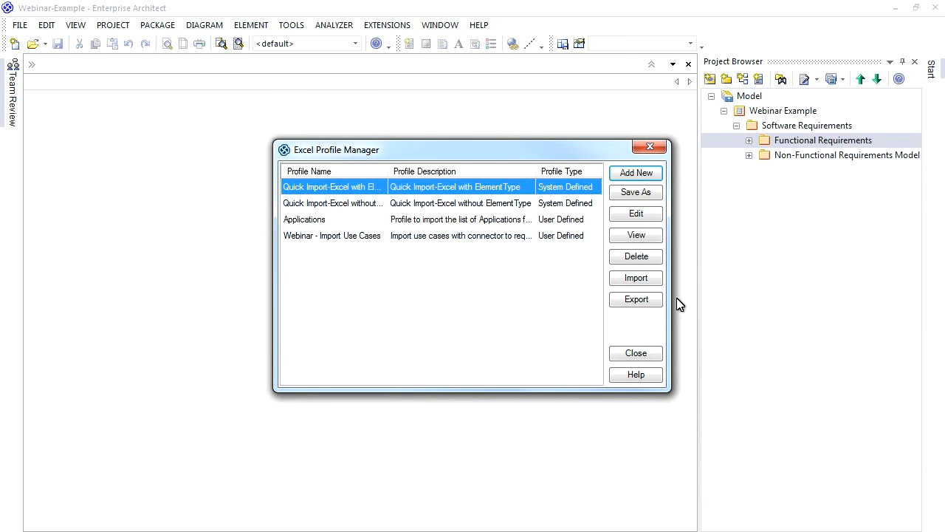
left_click(649, 146)
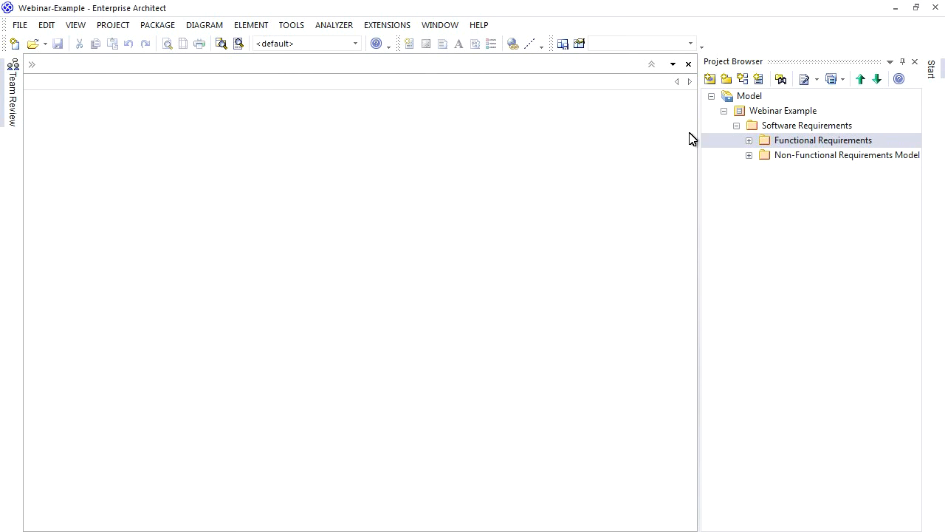
Step: Start an Excel import on Software Requirements using the 'Webinar - Import Use Cases' profile
right_click(806, 125)
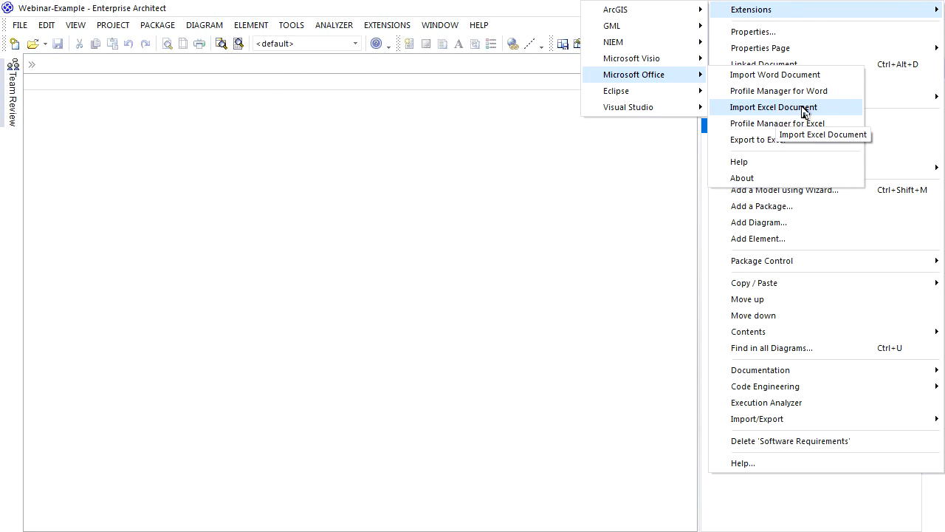
left_click(773, 107)
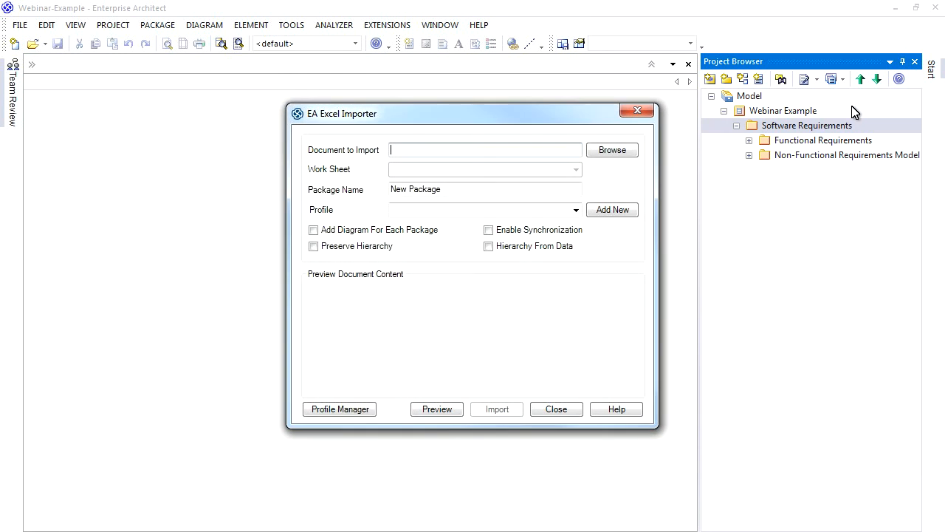
left_click(575, 209)
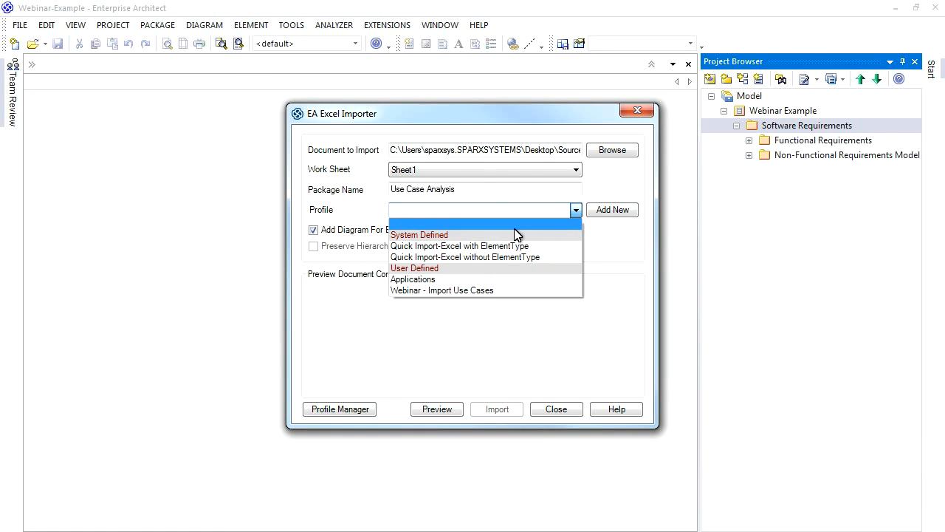
left_click(442, 289)
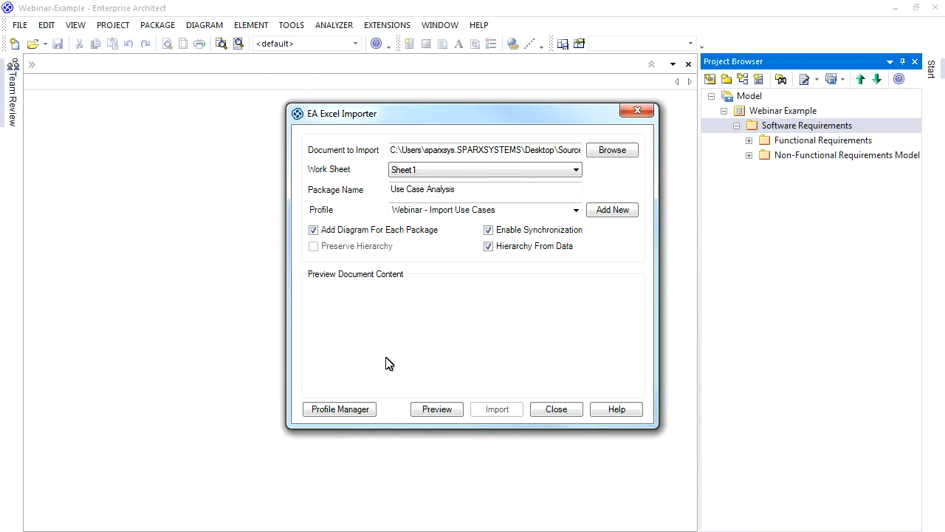
Step: Preview the Use Case Analysis package structure and collapse two package branches
left_click(436, 408)
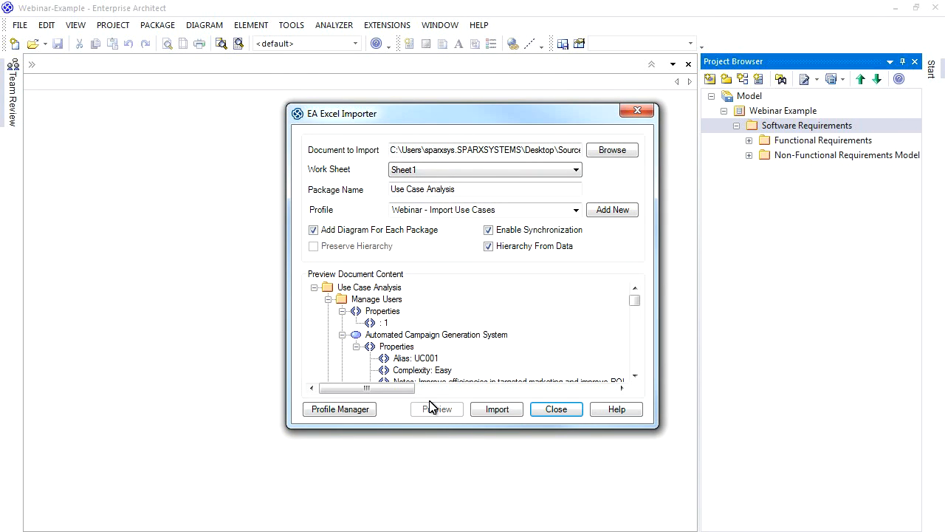
left_click(330, 299)
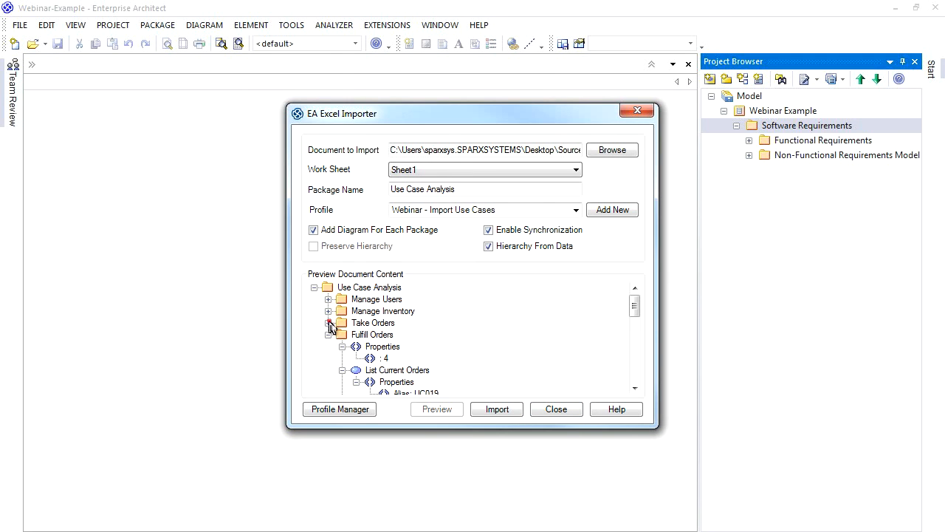
left_click(330, 322)
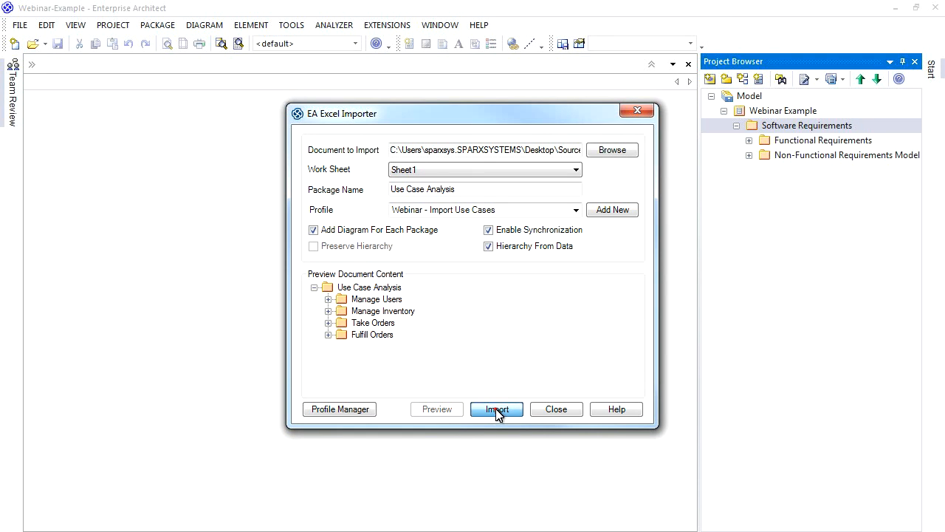
Step: Run the import and add all Software Requirements packages as additional packages for Realisation links
left_click(496, 410)
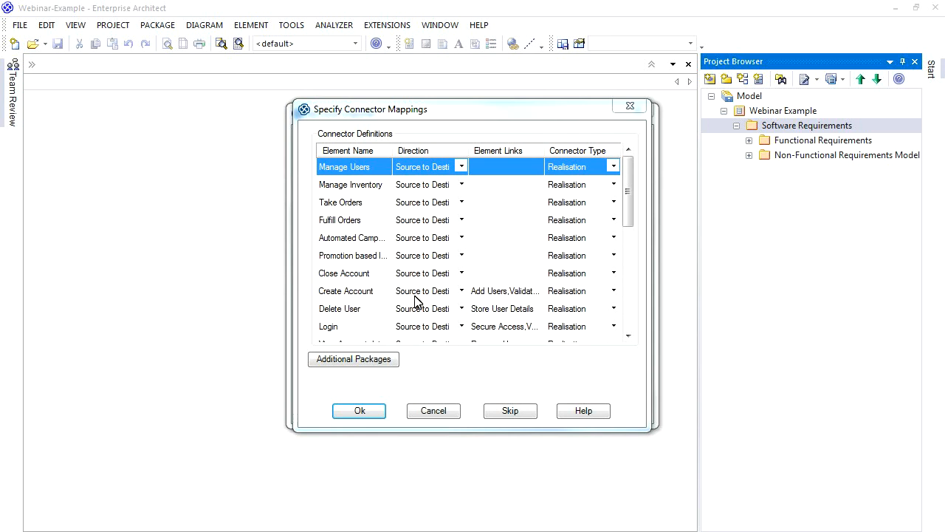
left_click(353, 359)
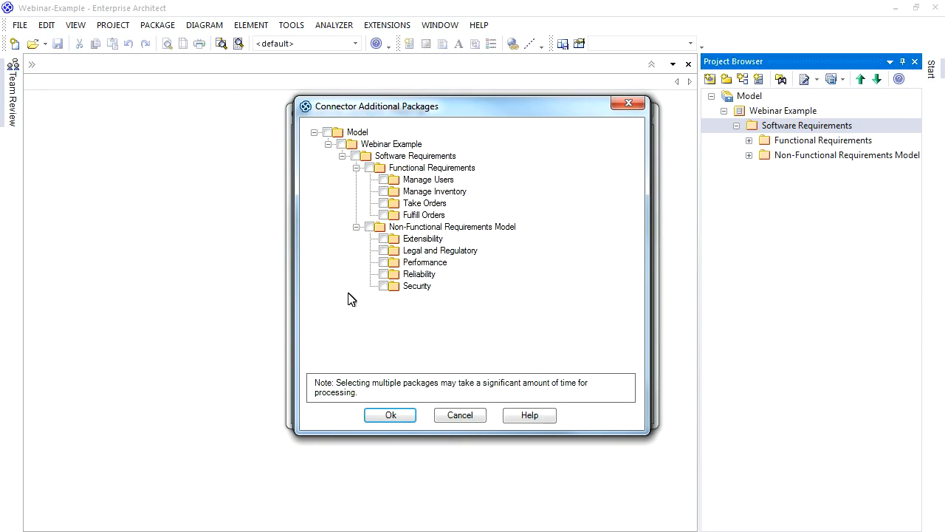
left_click(369, 156)
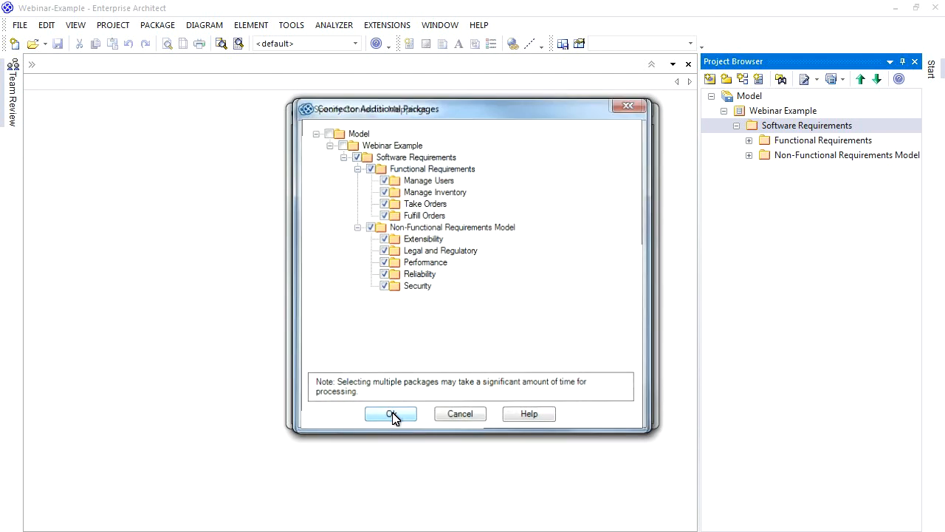
left_click(391, 414)
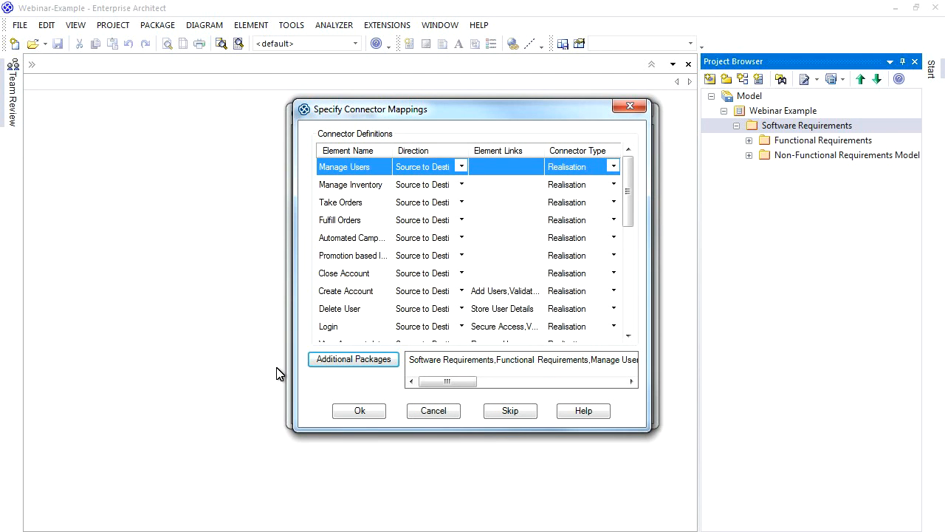
Step: Finish importing the use cases and show the traceability view for the Login use case
left_click(359, 410)
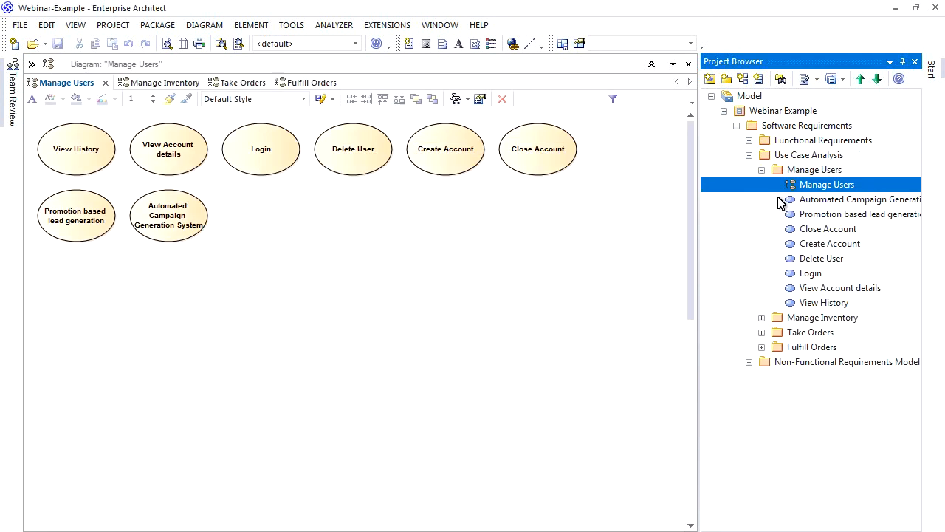
left_click(261, 148)
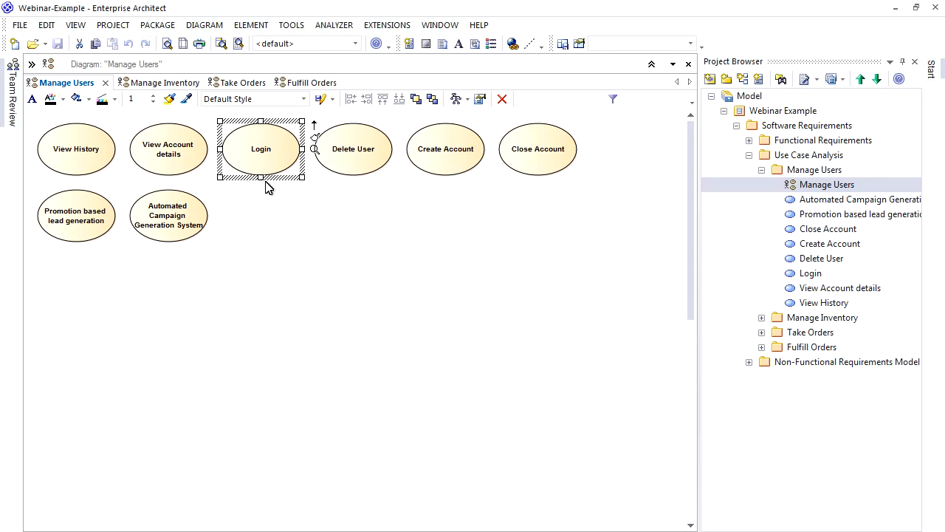
mouse_move(280, 273)
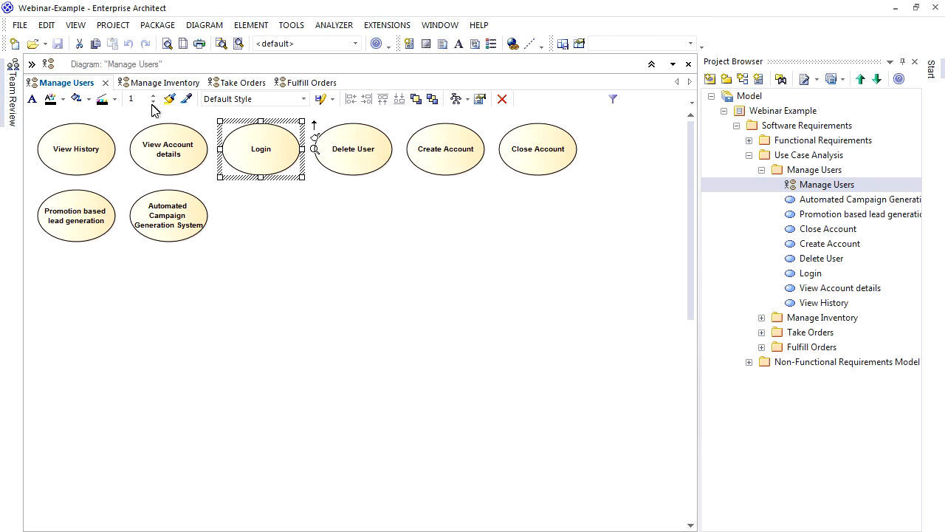
left_click(75, 25)
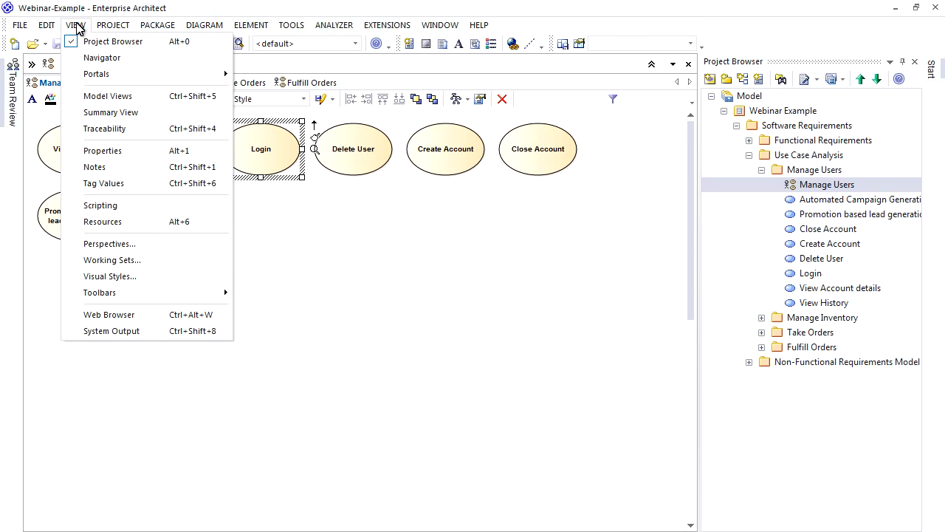
left_click(104, 127)
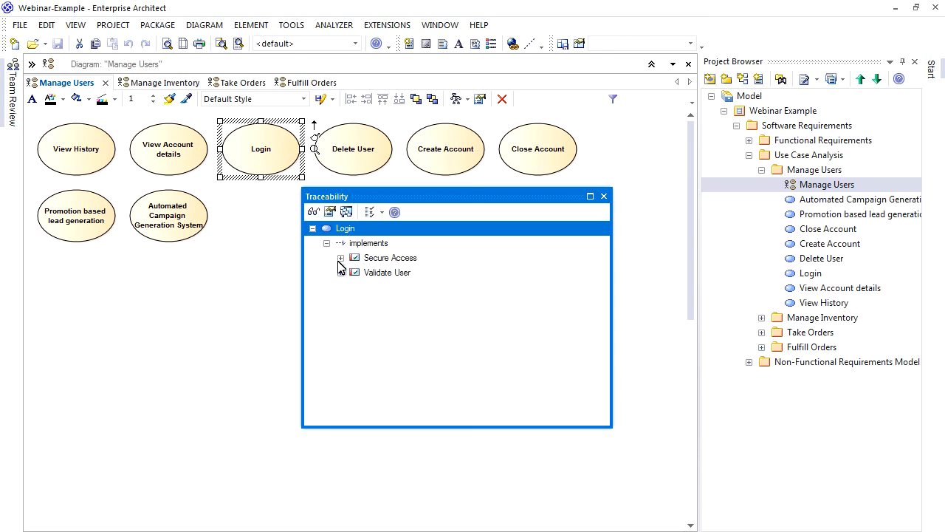
Step: Find diagrams containing the Secure Access requirement, then close the usage results and traceability view
left_click(340, 257)
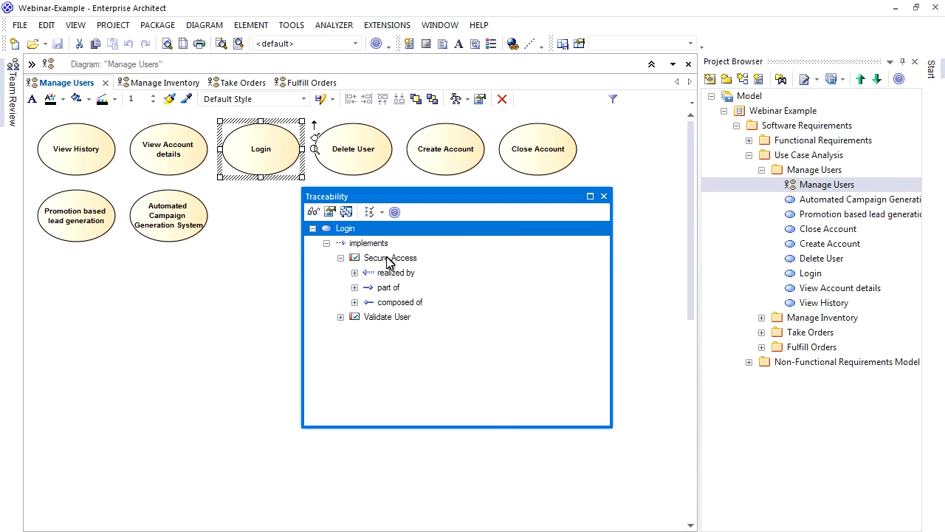
right_click(389, 257)
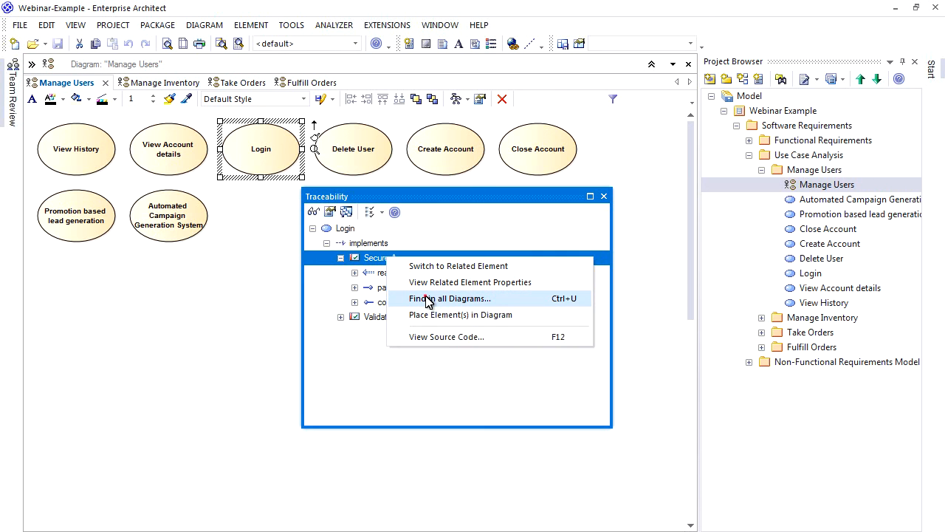
left_click(449, 299)
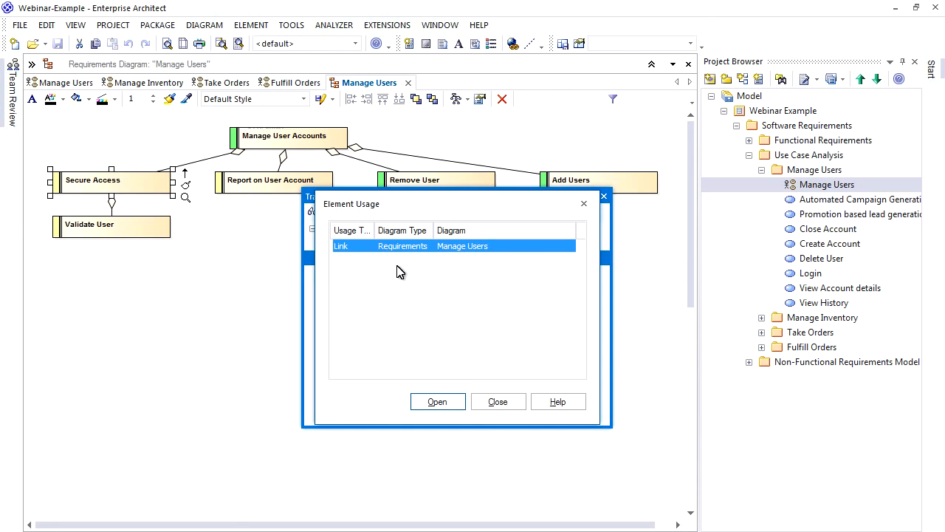
mouse_move(476, 408)
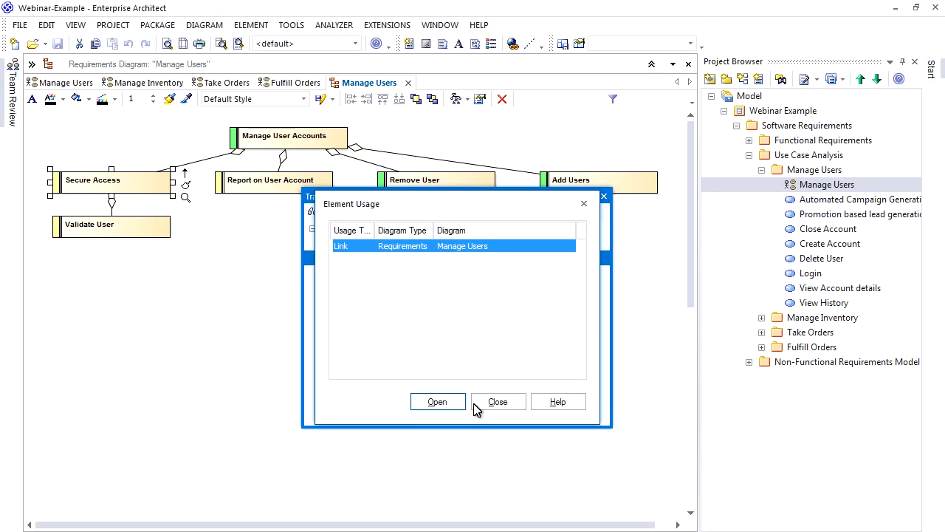
left_click(496, 401)
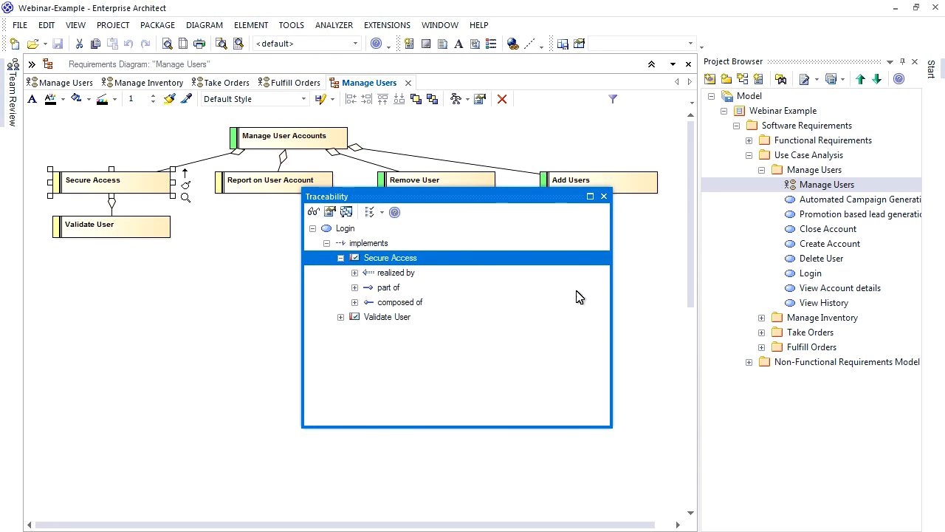
left_click(603, 196)
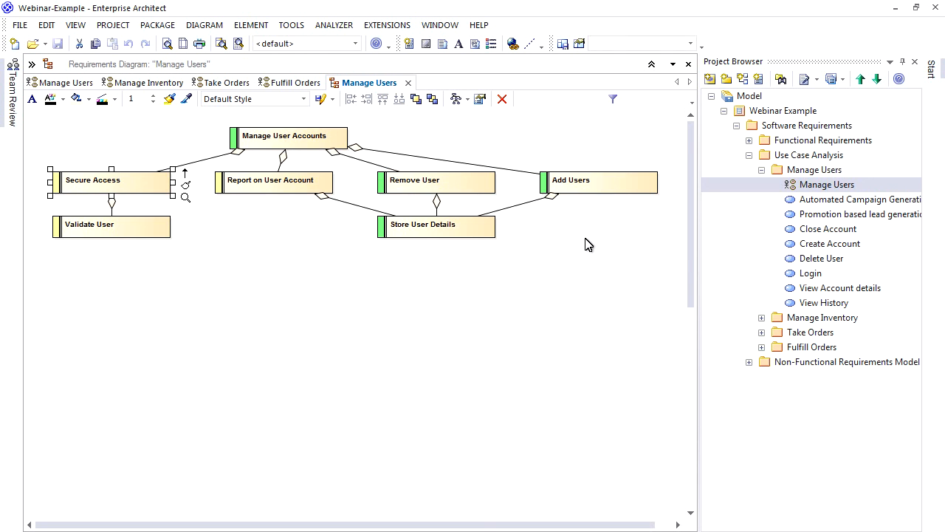